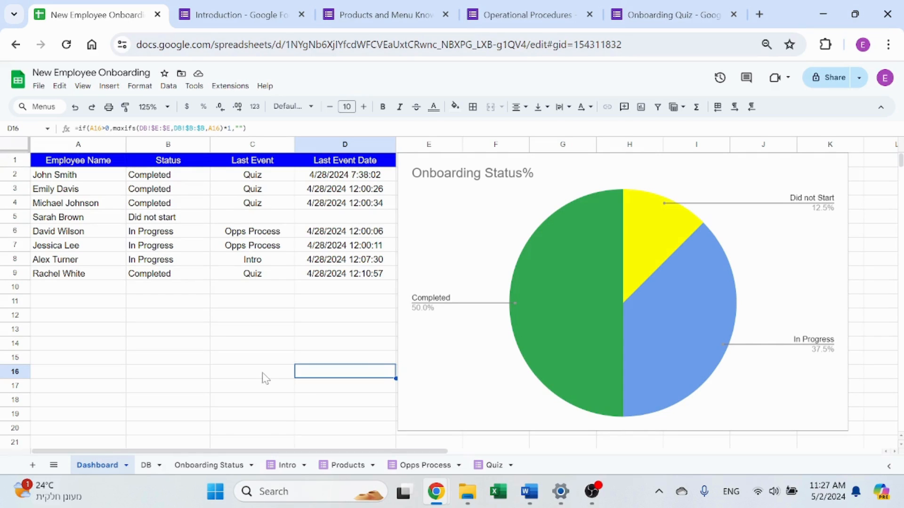
mouse_move(217, 354)
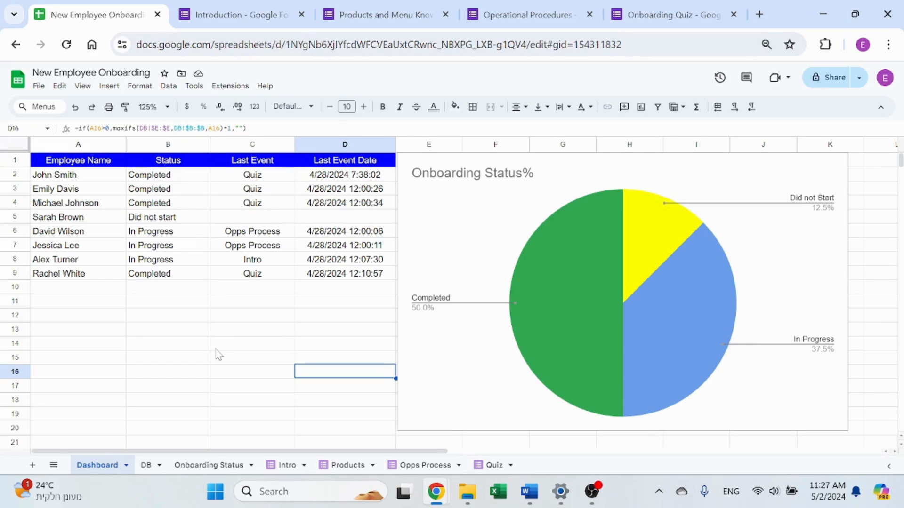
mouse_move(242, 357)
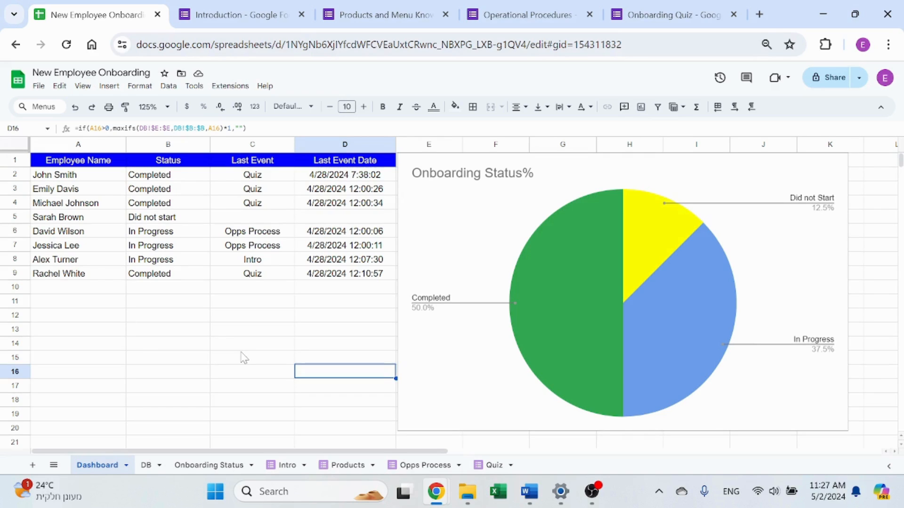
Inspect the Status formulas for John Smith and the employees in rows 11 and 14
left_click(167, 342)
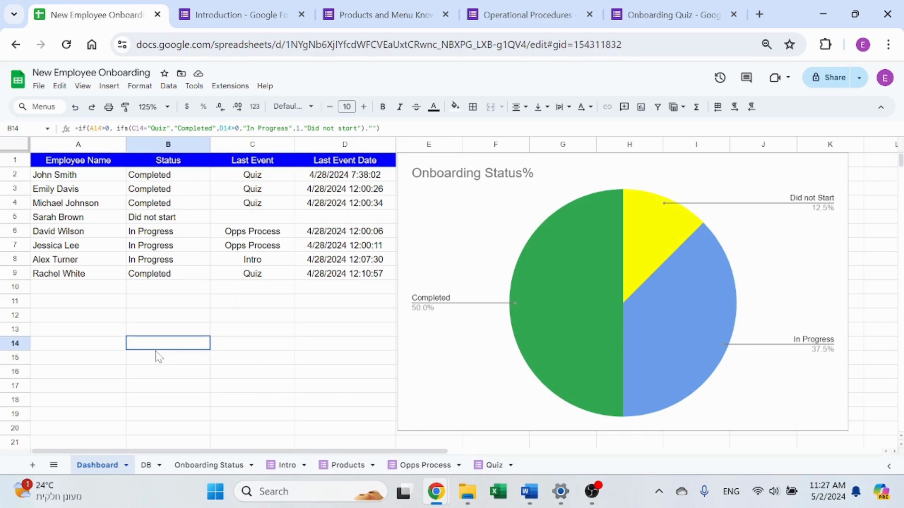
mouse_move(133, 468)
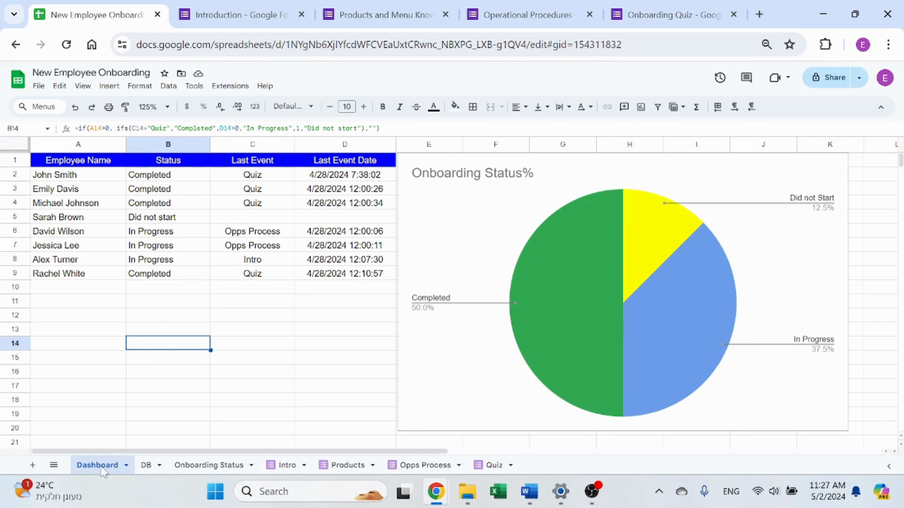
mouse_move(304, 347)
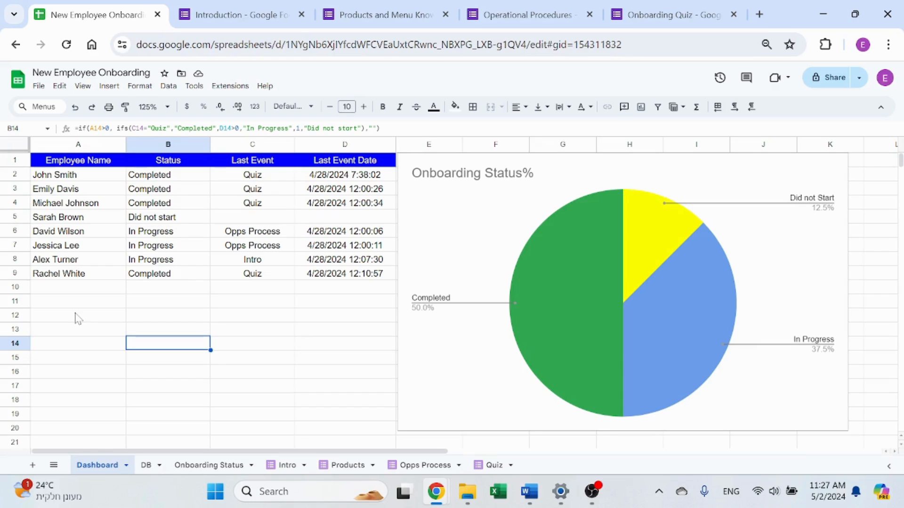
left_click(167, 175)
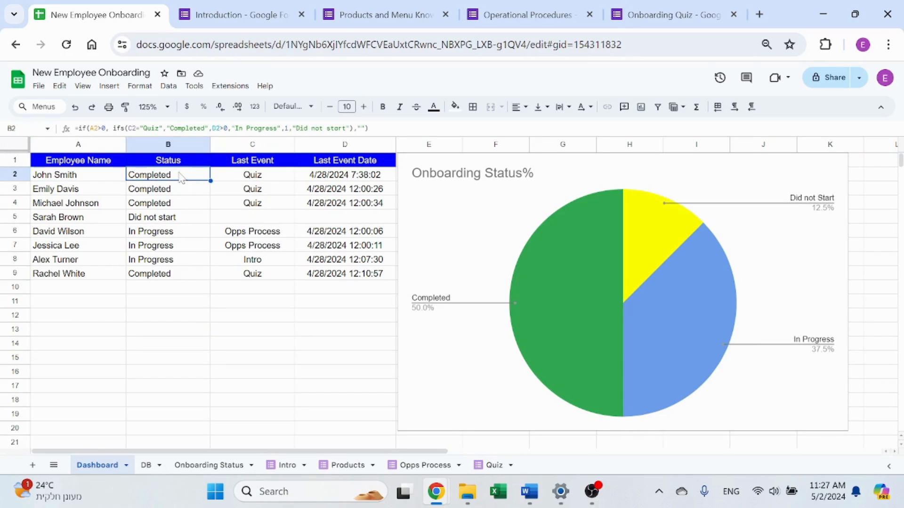
mouse_move(198, 299)
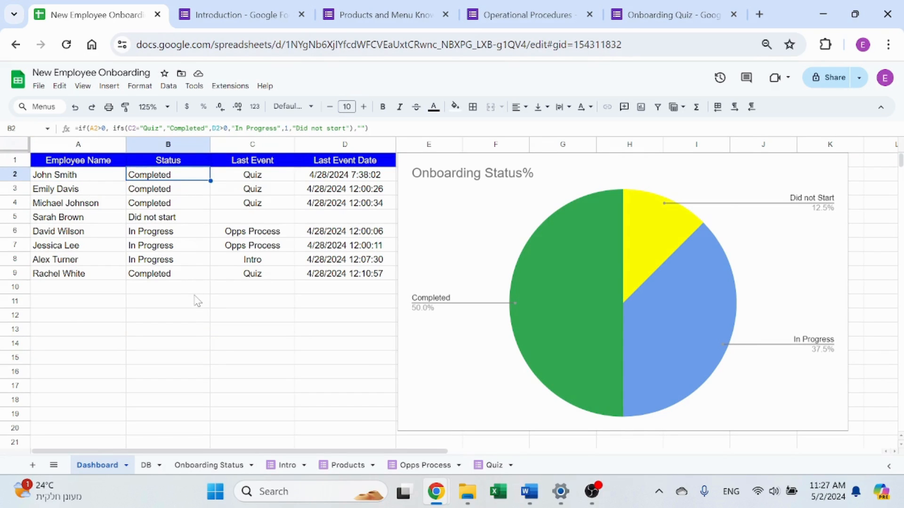
left_click(168, 301)
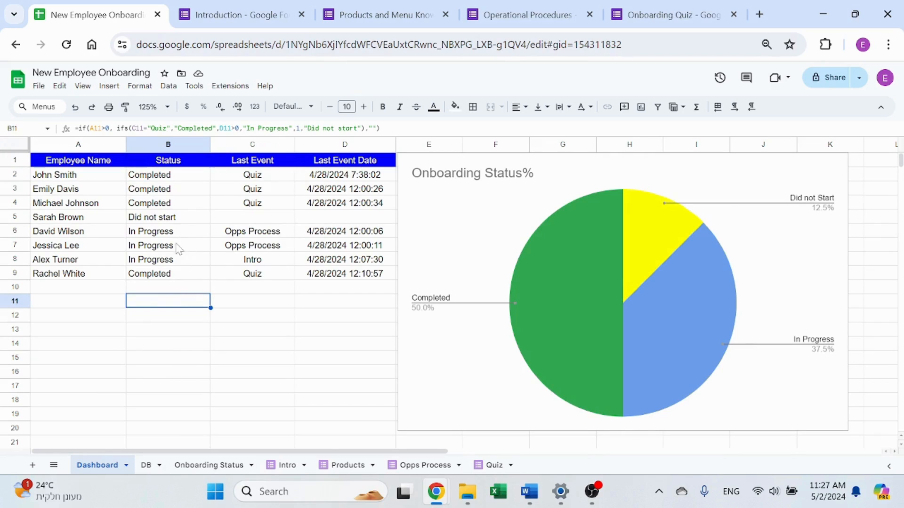
mouse_move(703, 301)
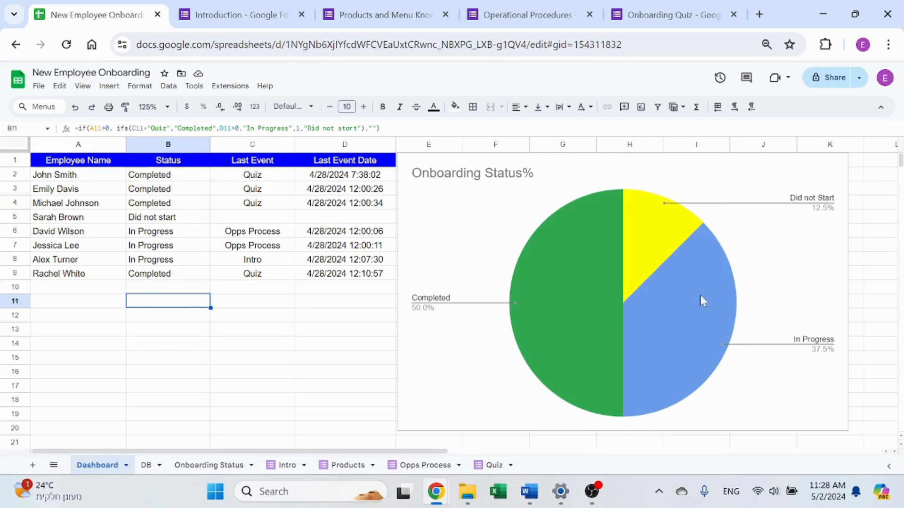
mouse_move(616, 247)
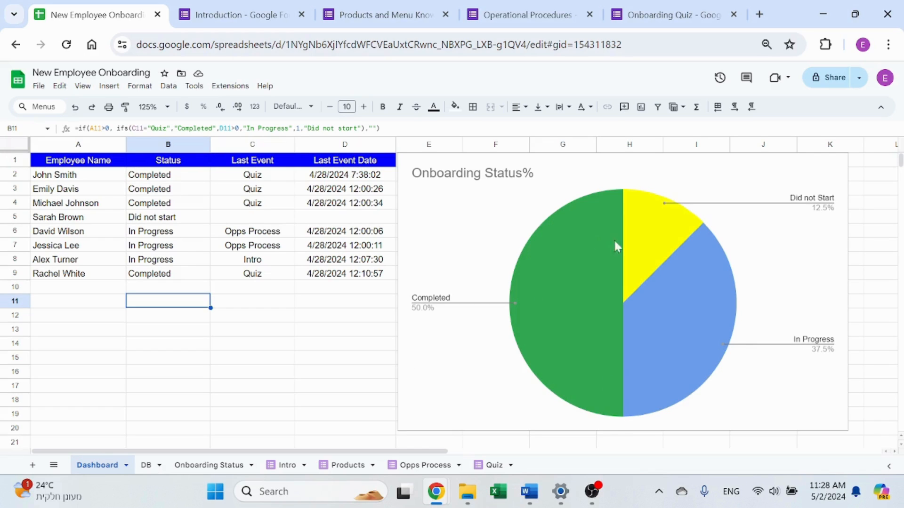
mouse_move(369, 328)
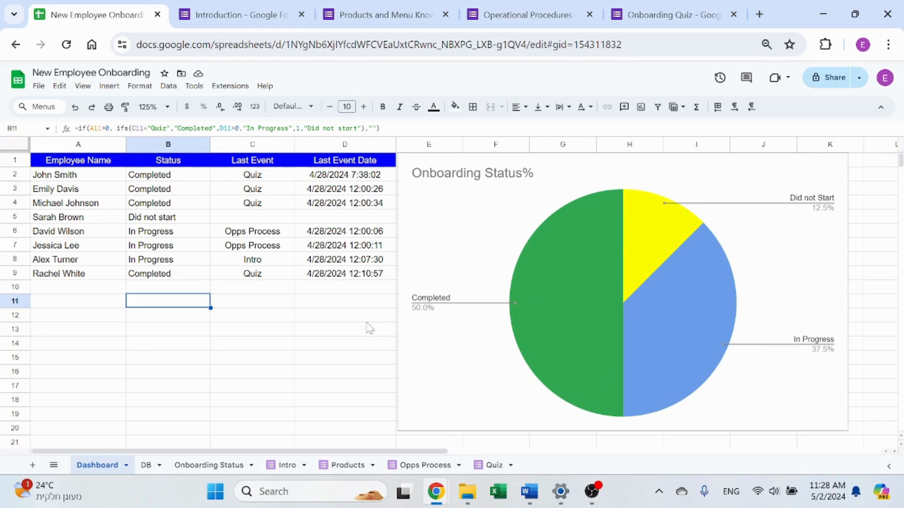
mouse_move(697, 243)
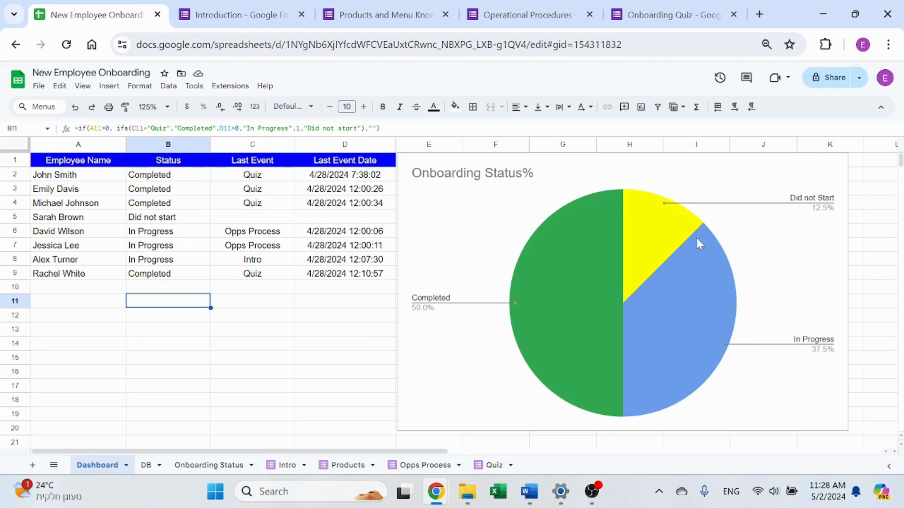
mouse_move(663, 247)
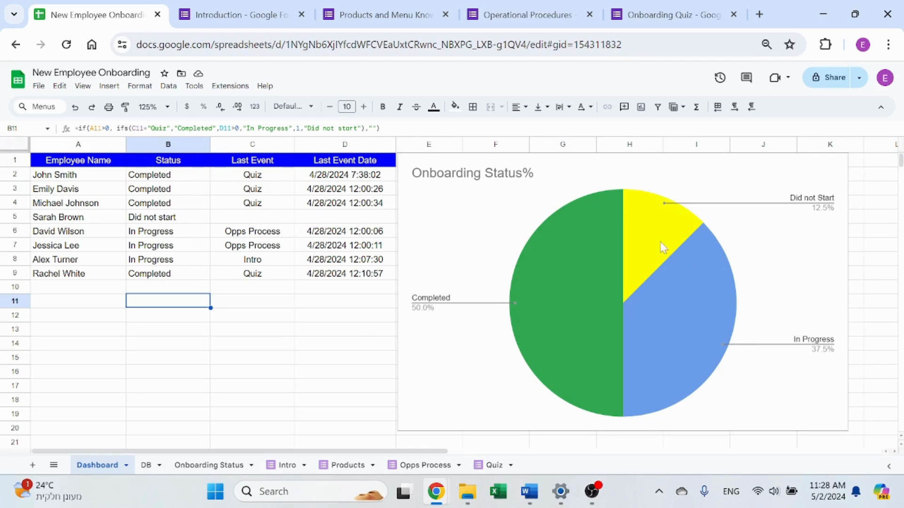
mouse_move(651, 240)
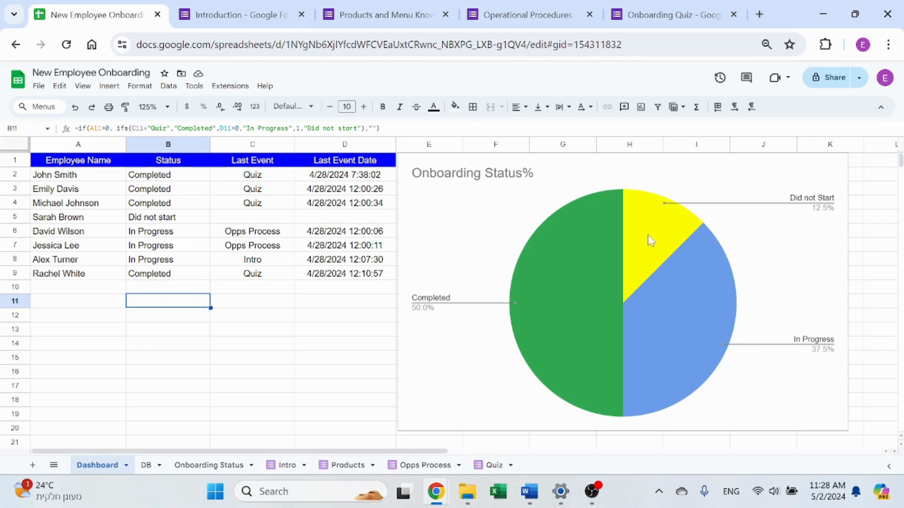
mouse_move(790, 358)
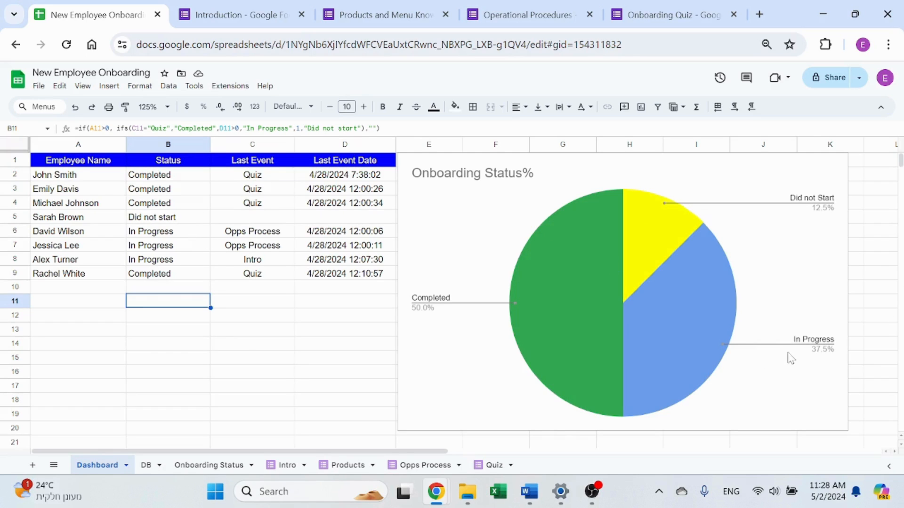
mouse_move(270, 144)
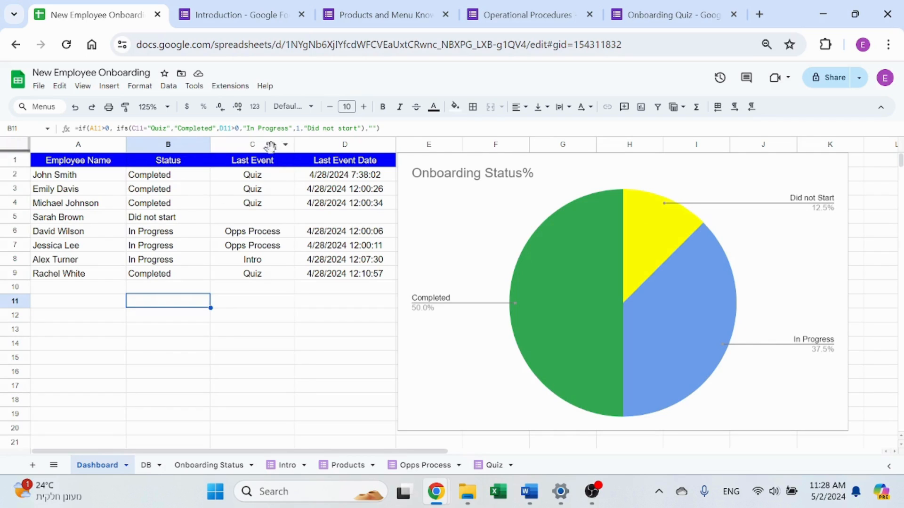
Inspect the Last Event and Last Event Date formulas in rows 2 and 10
left_click(253, 175)
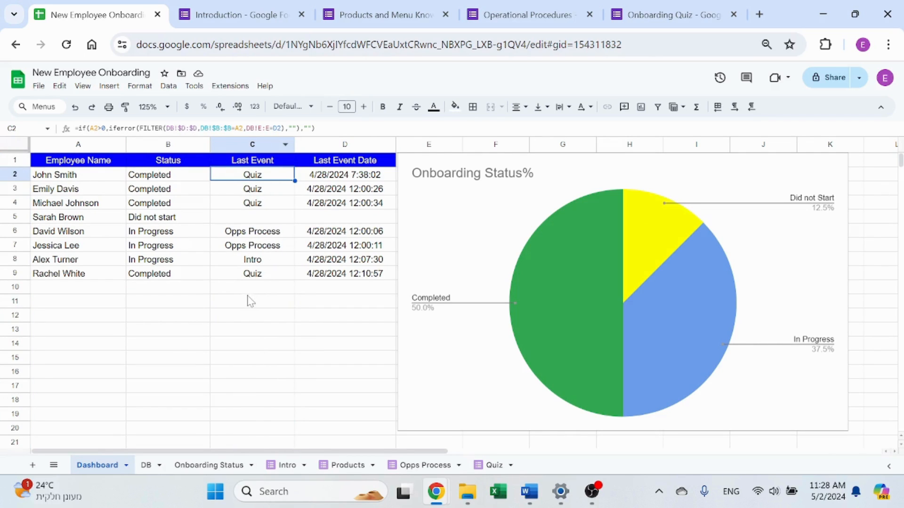
mouse_move(254, 310)
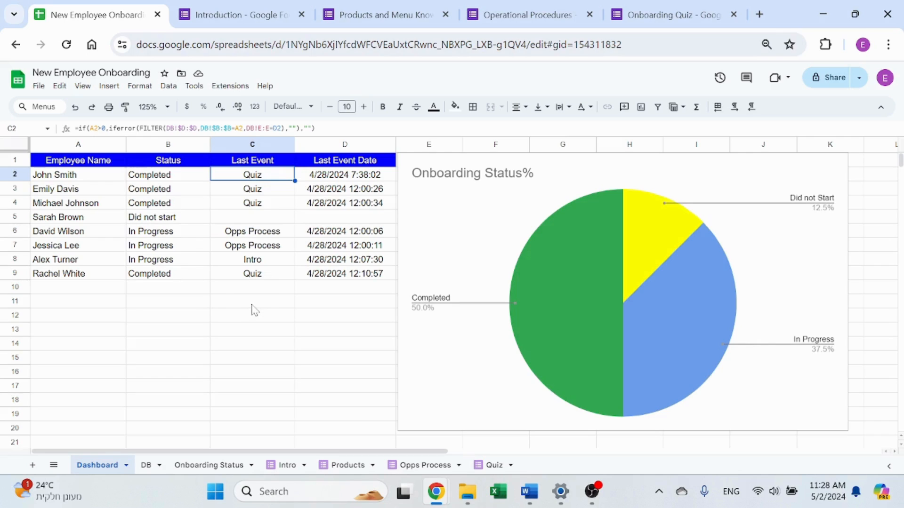
mouse_move(358, 197)
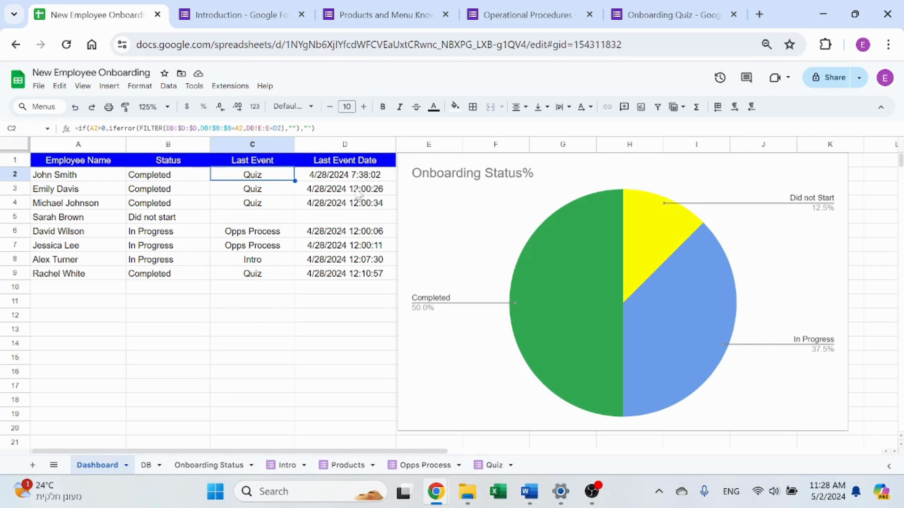
left_click(345, 175)
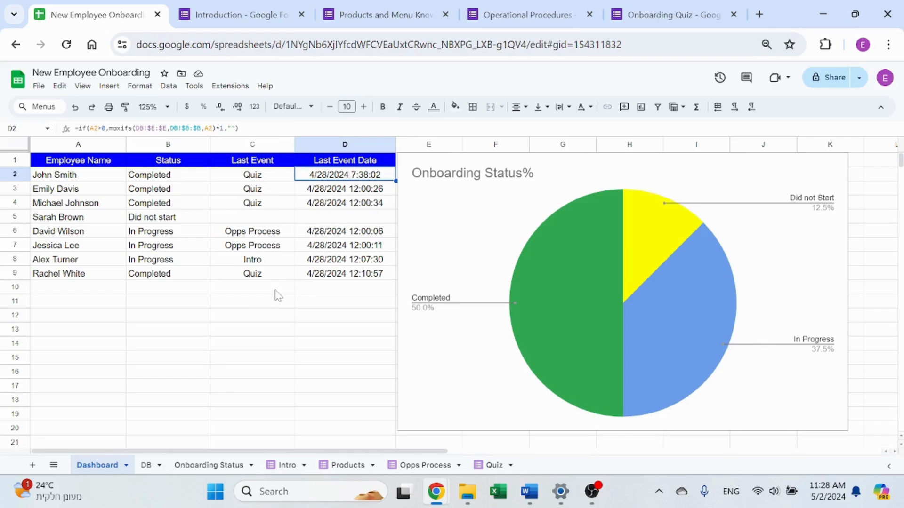
left_click(253, 286)
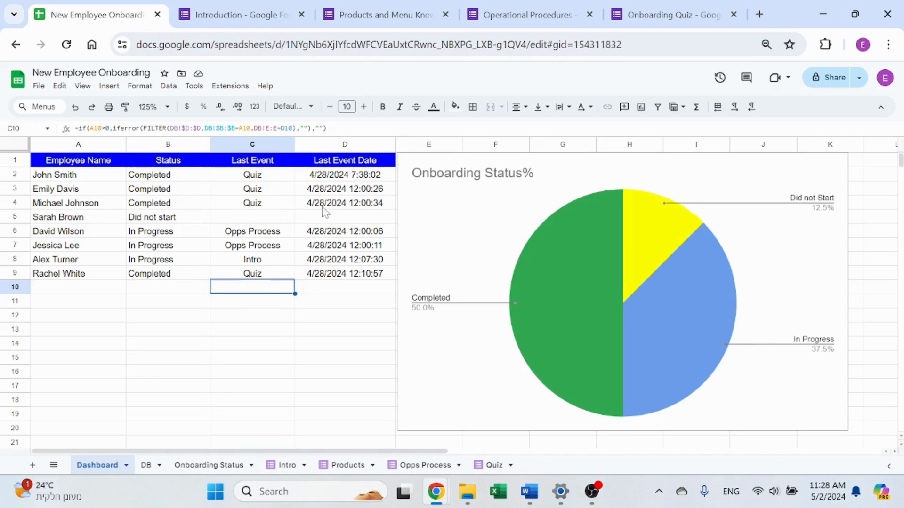
mouse_move(225, 413)
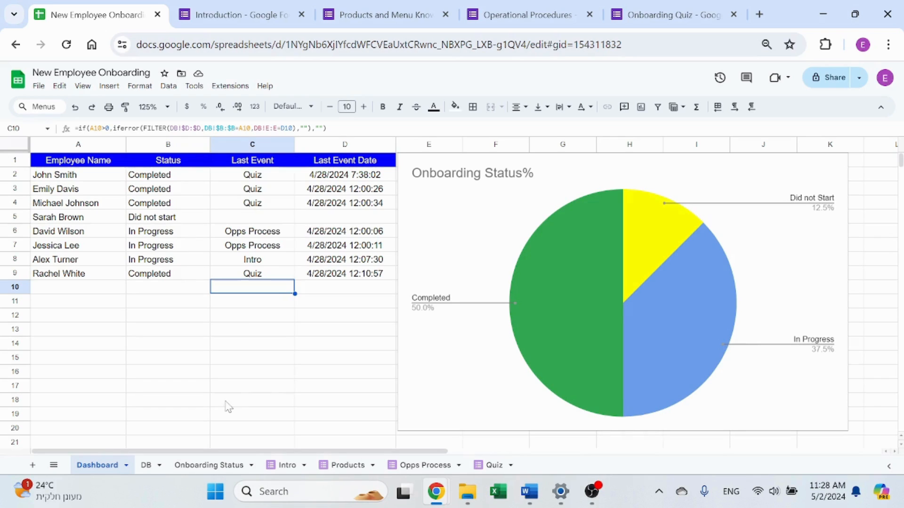
mouse_move(297, 305)
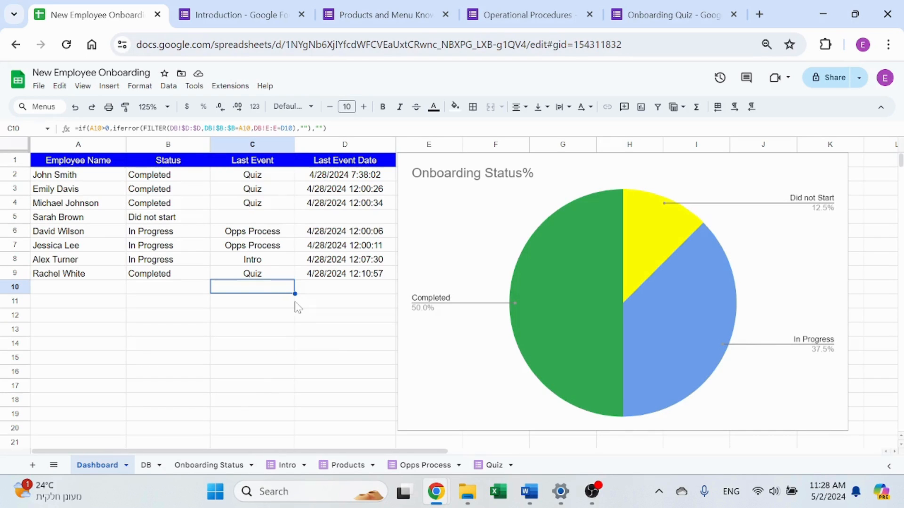
mouse_move(312, 250)
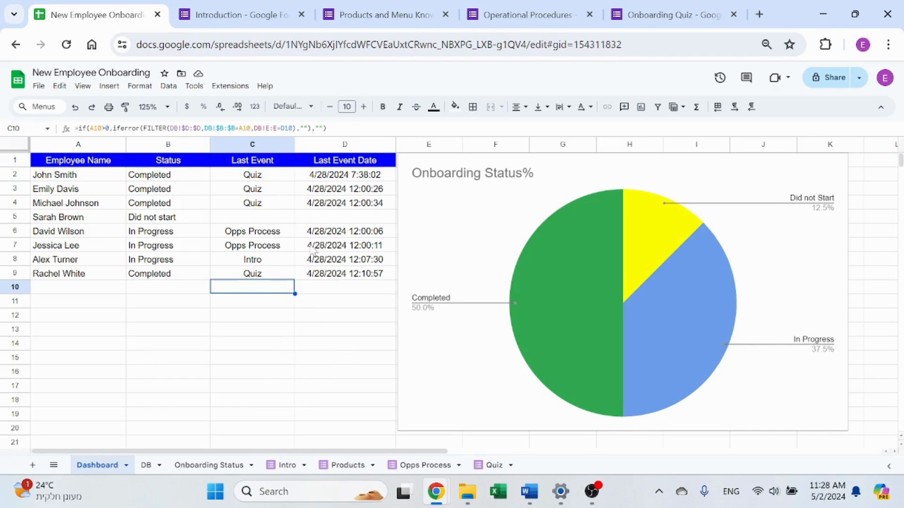
mouse_move(282, 410)
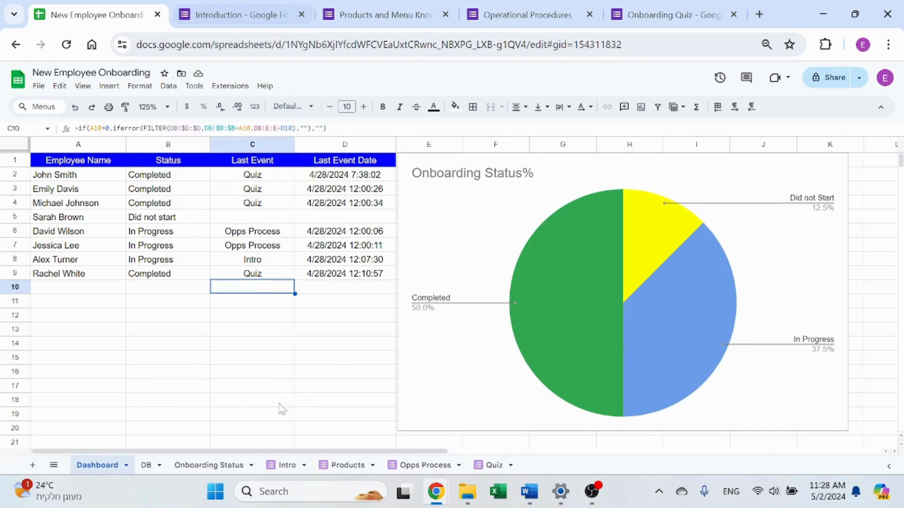
Switch to the Introduction form and scroll through its welcome and department sections
left_click(237, 14)
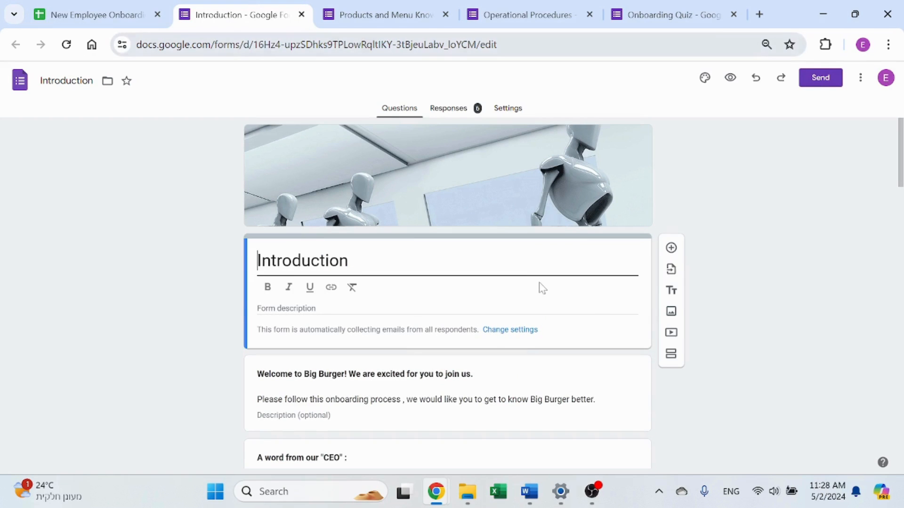
mouse_move(217, 186)
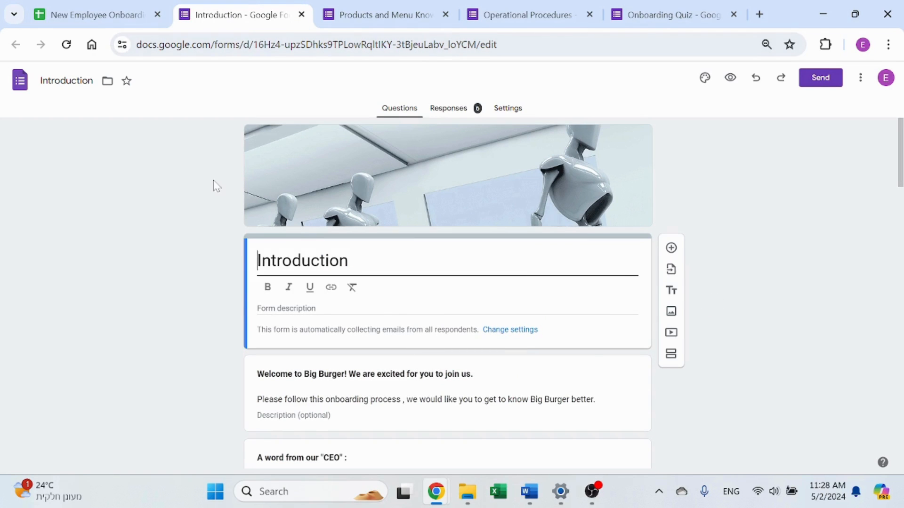
mouse_move(197, 320)
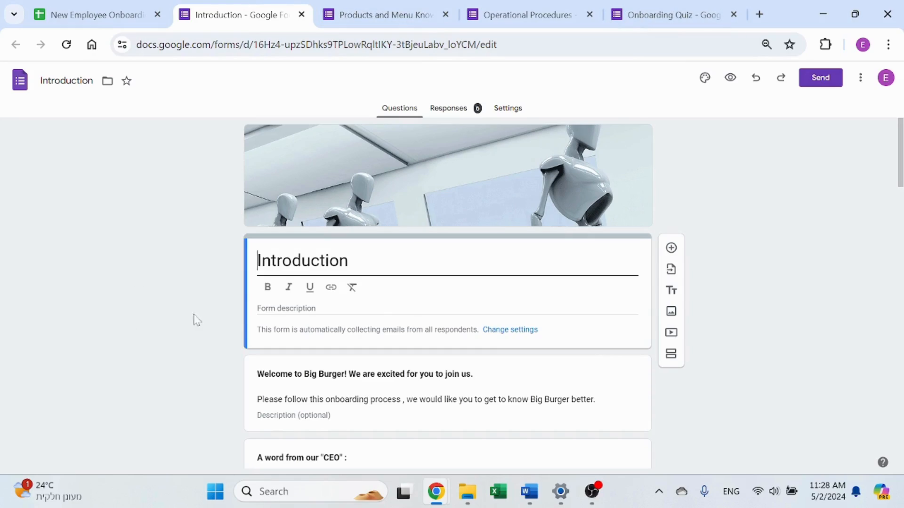
scroll("down", 3)
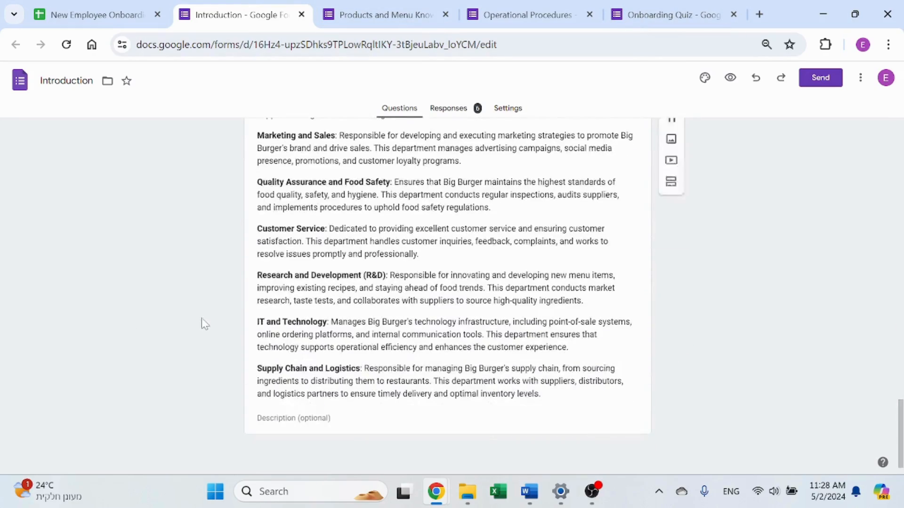
scroll("up", 3)
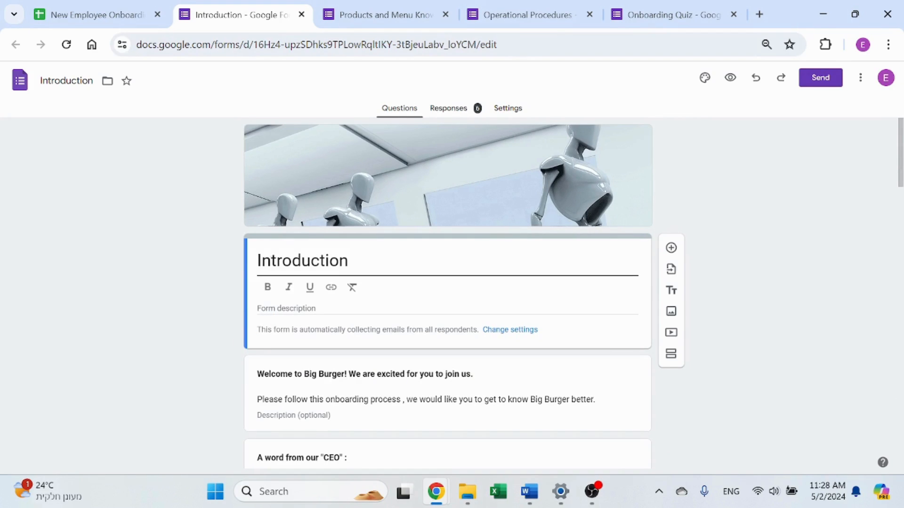
mouse_move(163, 284)
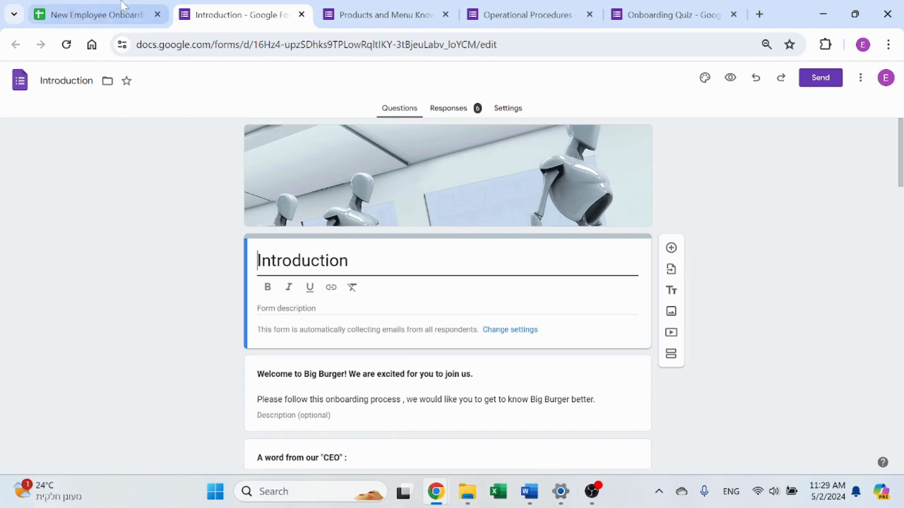
Return to the spreadsheet and review the Intro, Onboarding Status and DB sheets in turn
left_click(92, 14)
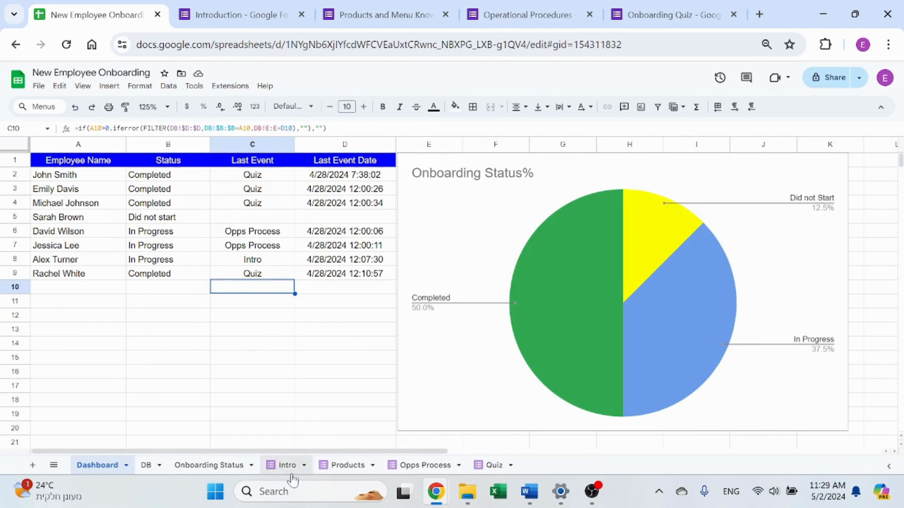
left_click(287, 465)
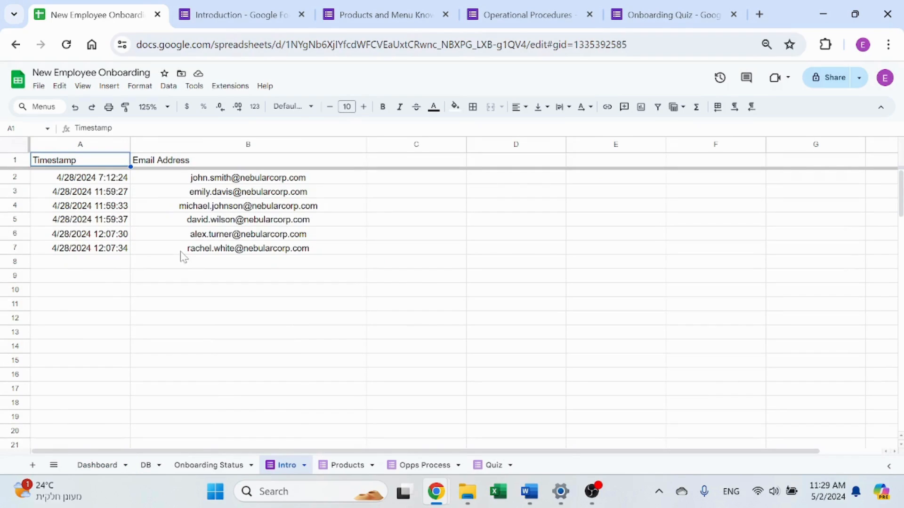
mouse_move(258, 251)
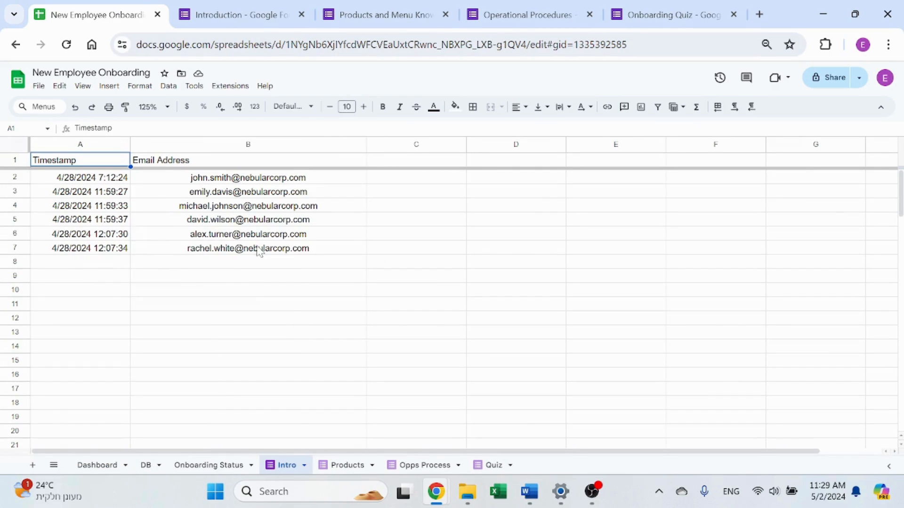
mouse_move(296, 450)
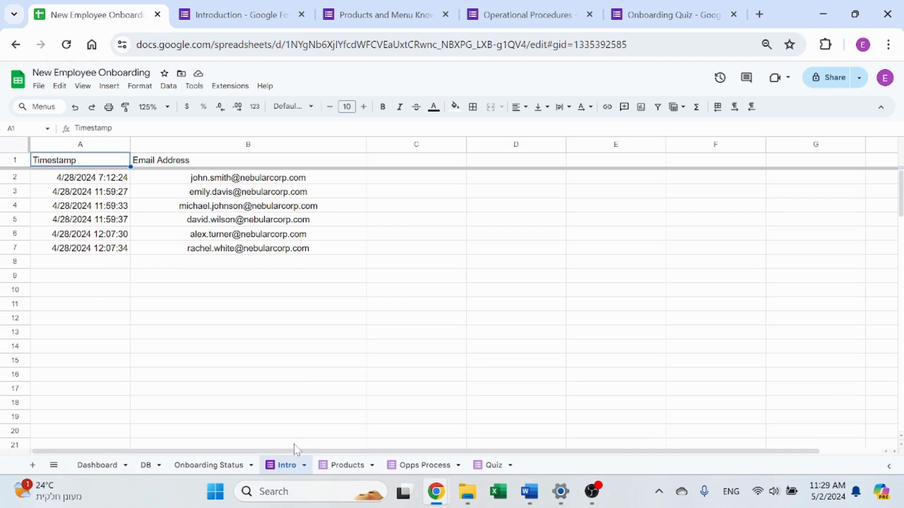
left_click(209, 465)
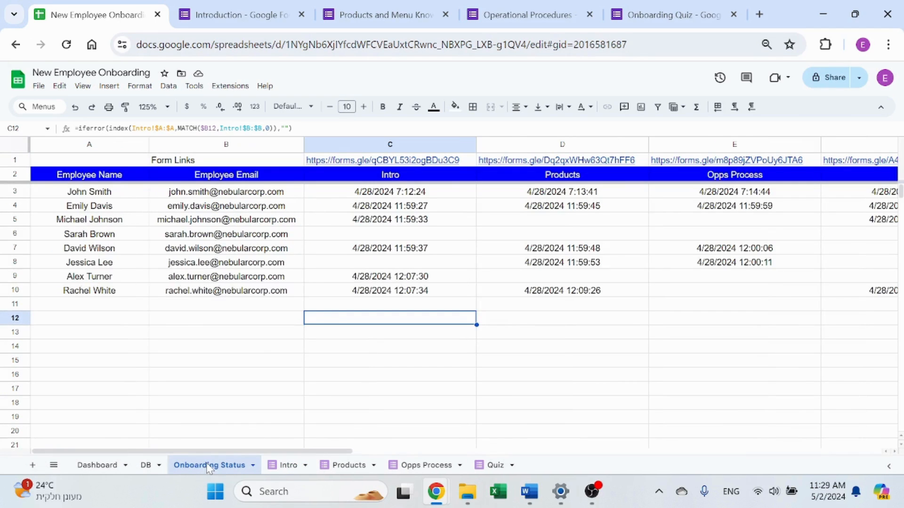
left_click(144, 465)
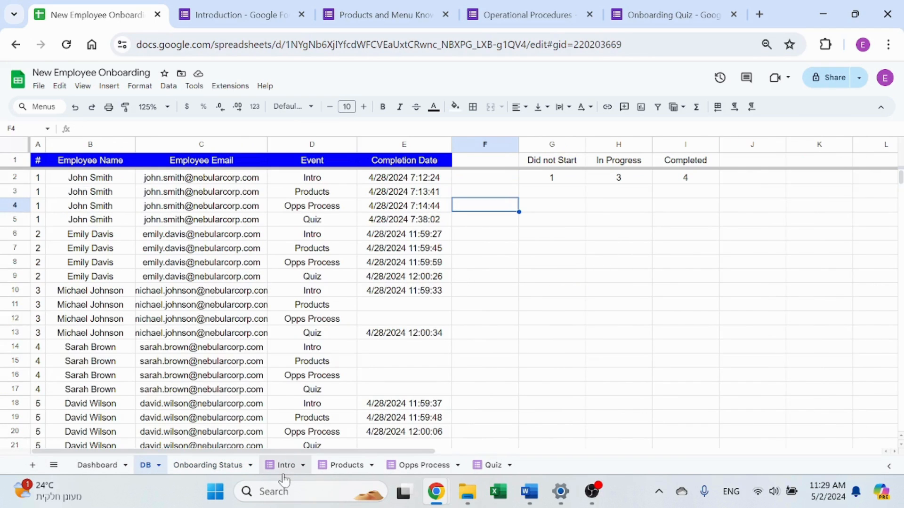
View the Introduction form's six responses and follow the link to the responses spreadsheet
left_click(236, 14)
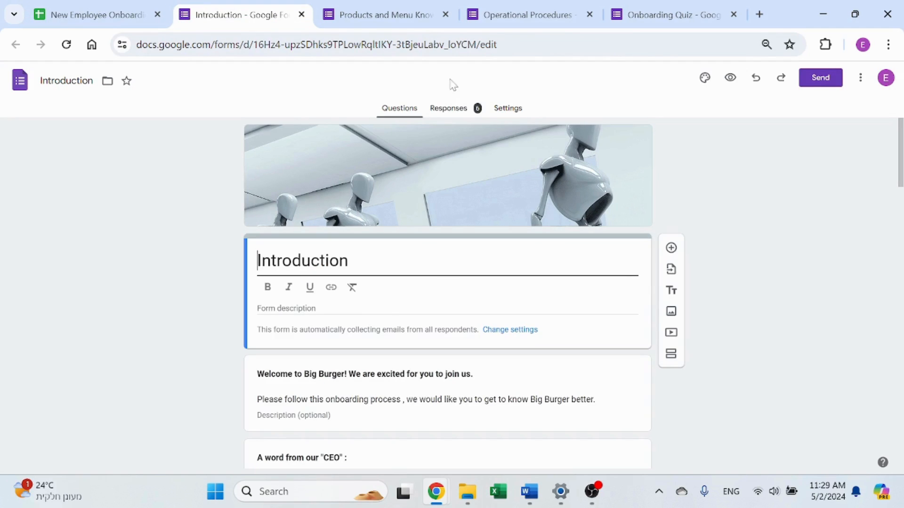
left_click(448, 107)
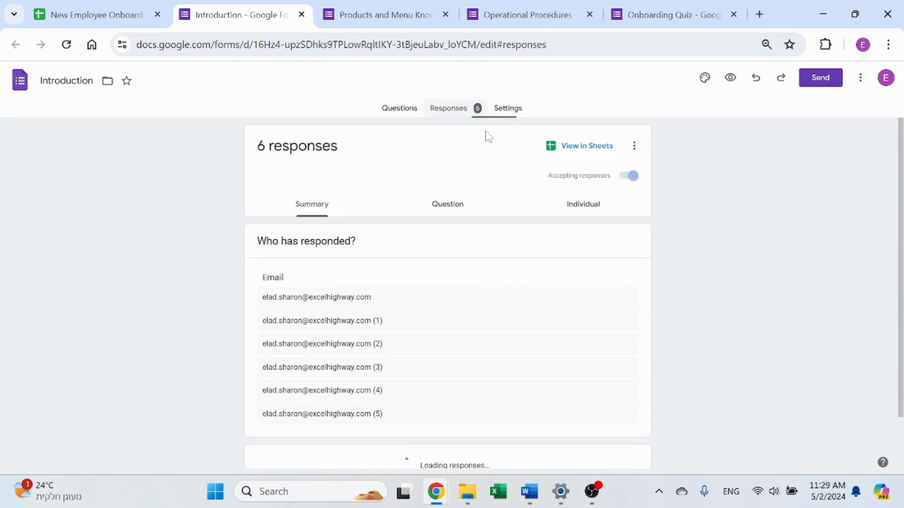
left_click(634, 145)
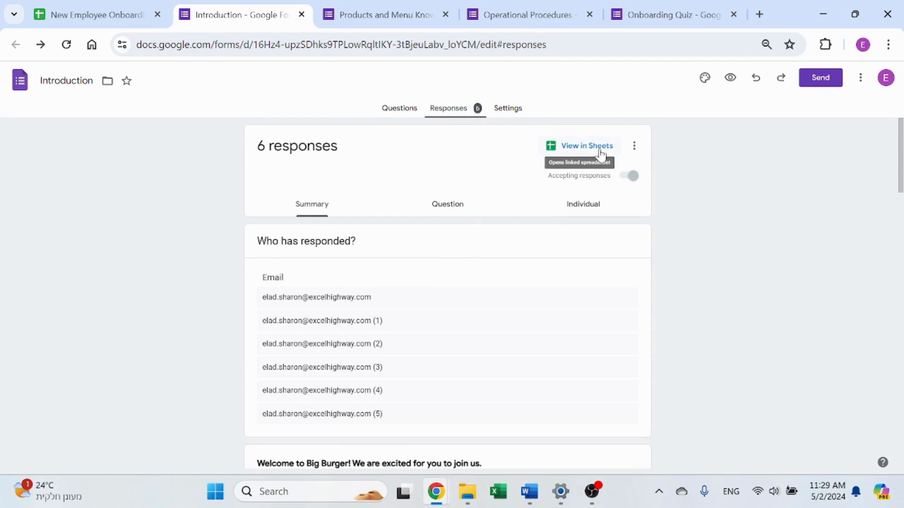
mouse_move(63, 5)
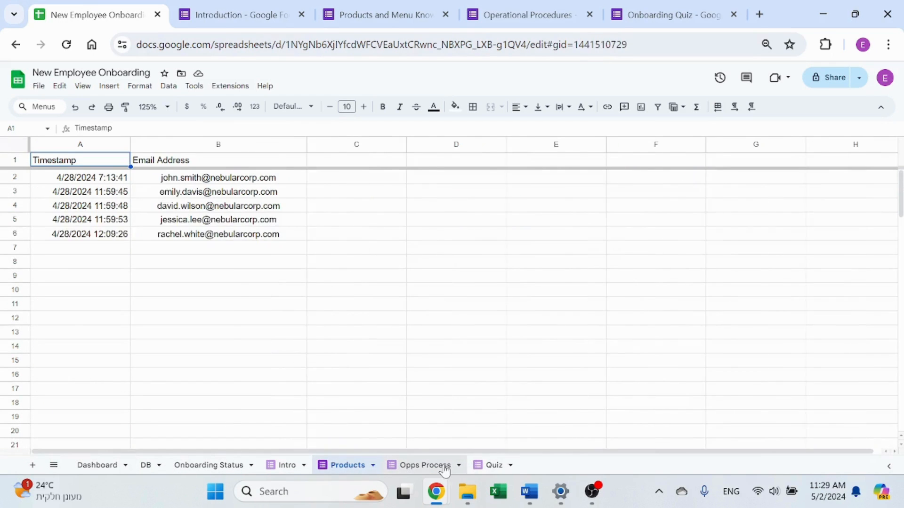
Review the Quiz and Intro response sheets, then move to the Onboarding Quiz form
left_click(493, 465)
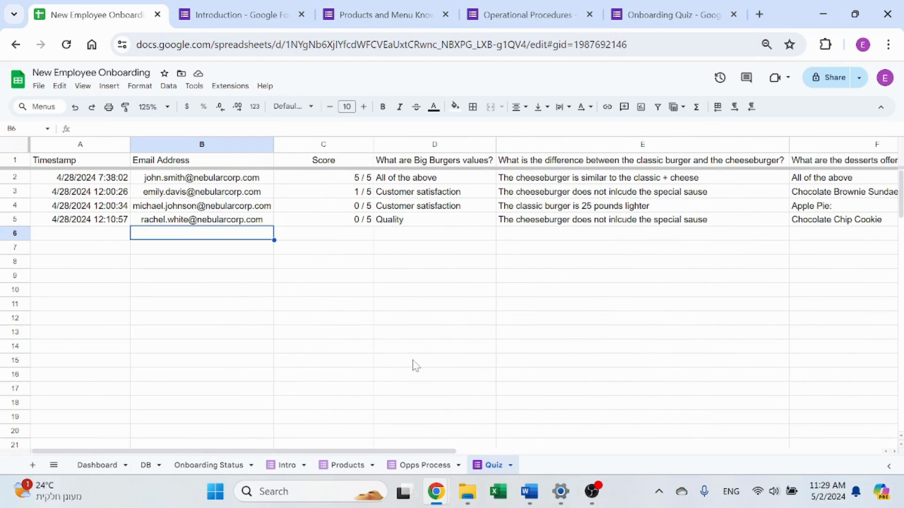
left_click(286, 465)
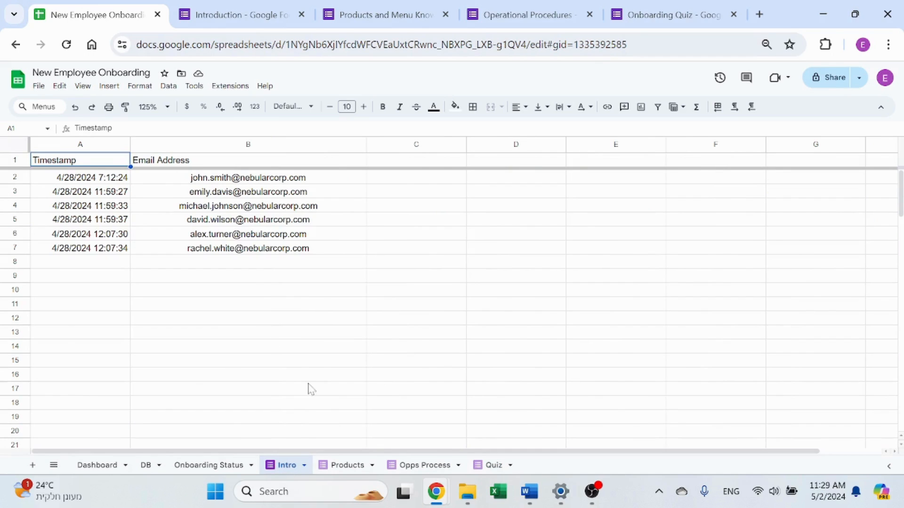
mouse_move(424, 466)
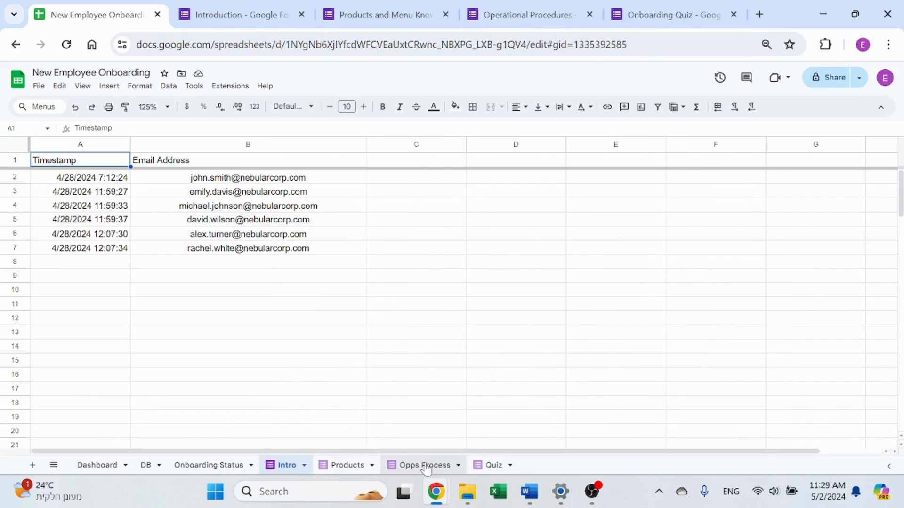
left_click(669, 14)
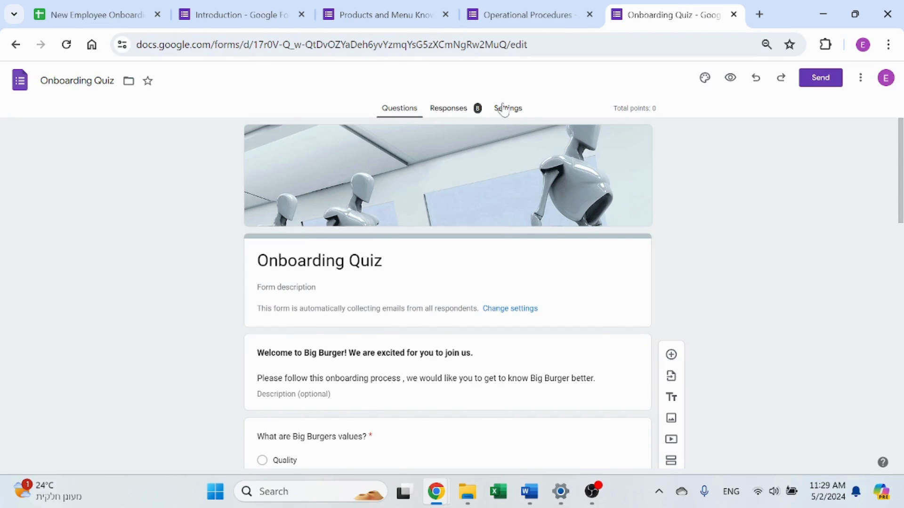
Confirm Make this a quiz is on in the Onboarding Quiz settings and return to the spreadsheet
left_click(507, 109)
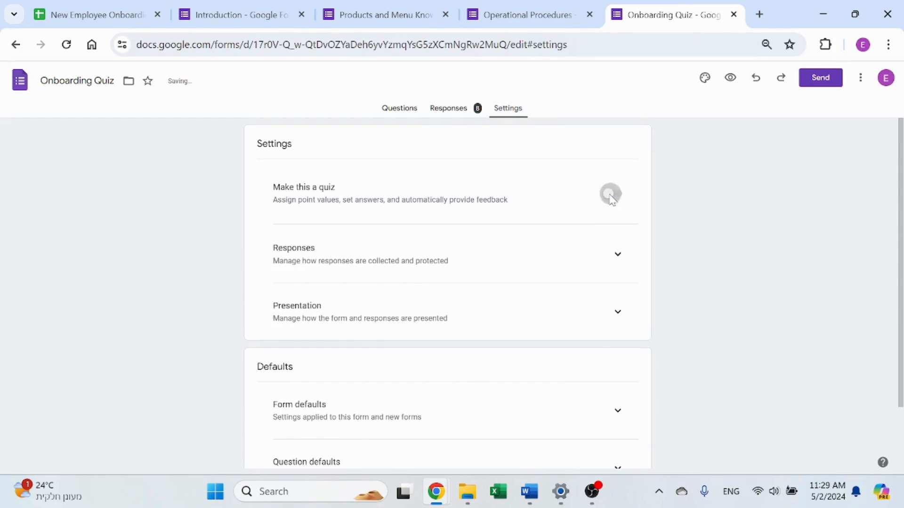
left_click(610, 193)
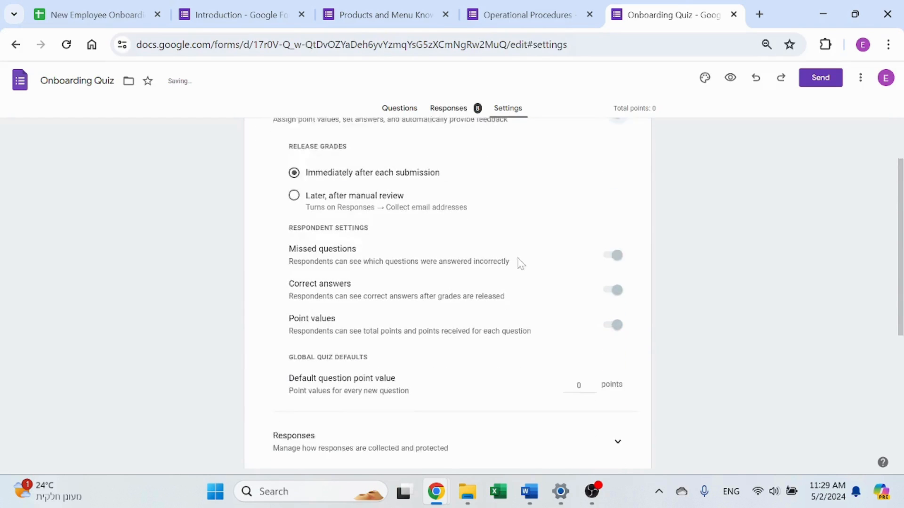
scroll("up", 3)
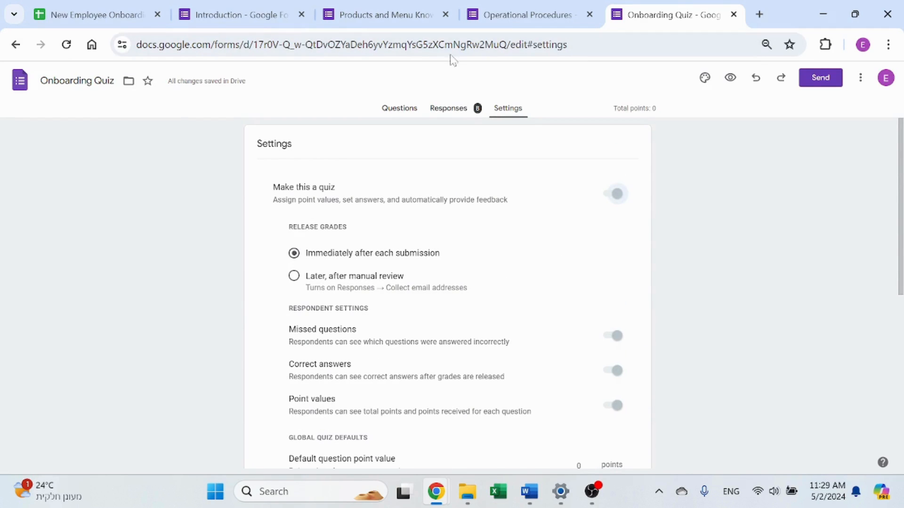
left_click(236, 14)
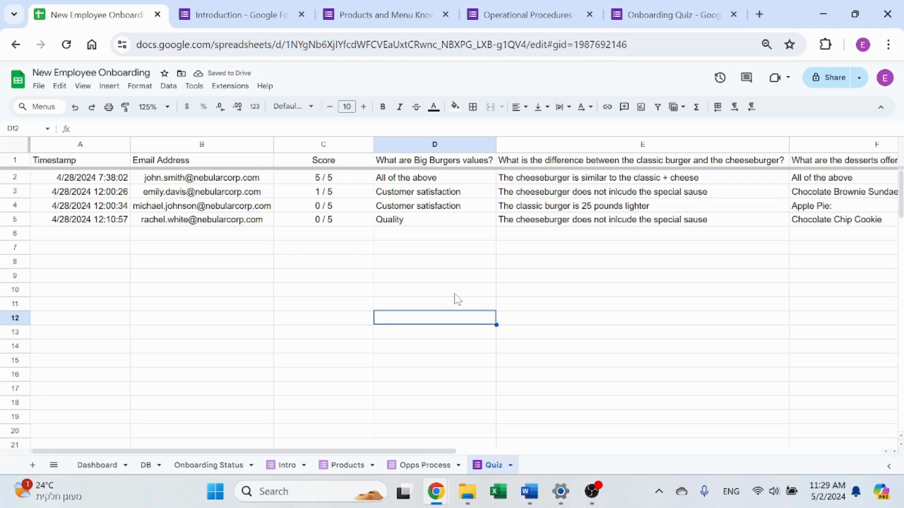
mouse_move(440, 289)
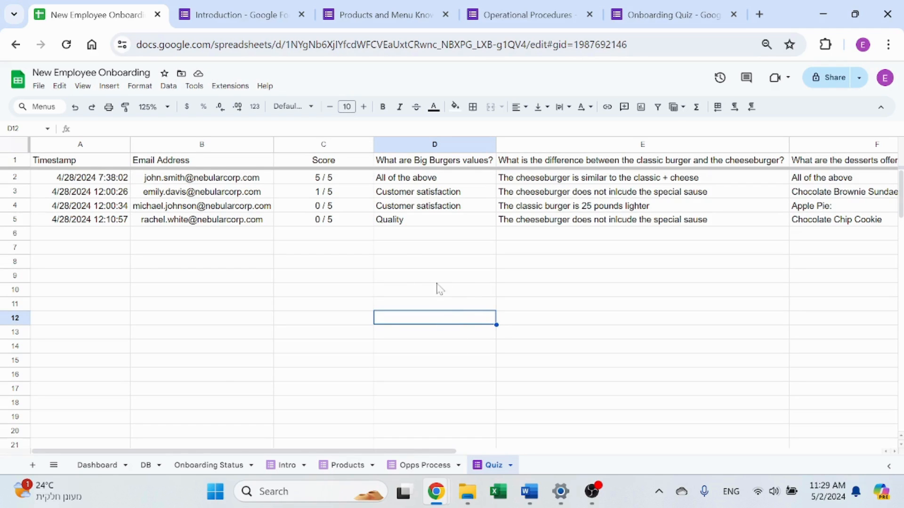
Review the Opps Process responses sheet, then the Intro responses sheet
left_click(287, 465)
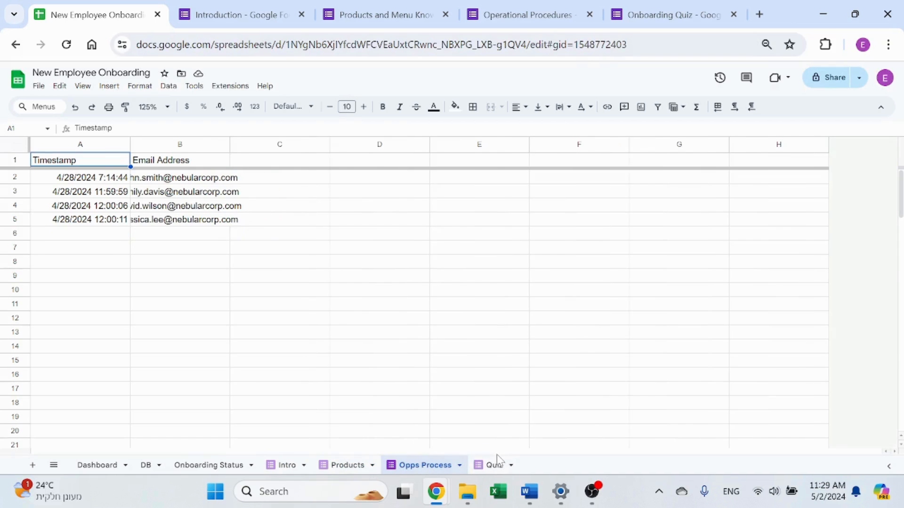
left_click(286, 465)
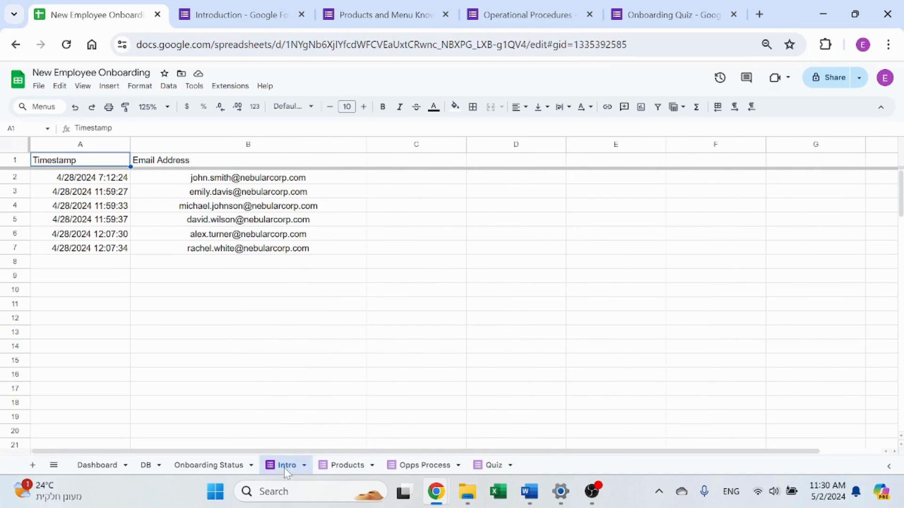
mouse_move(222, 453)
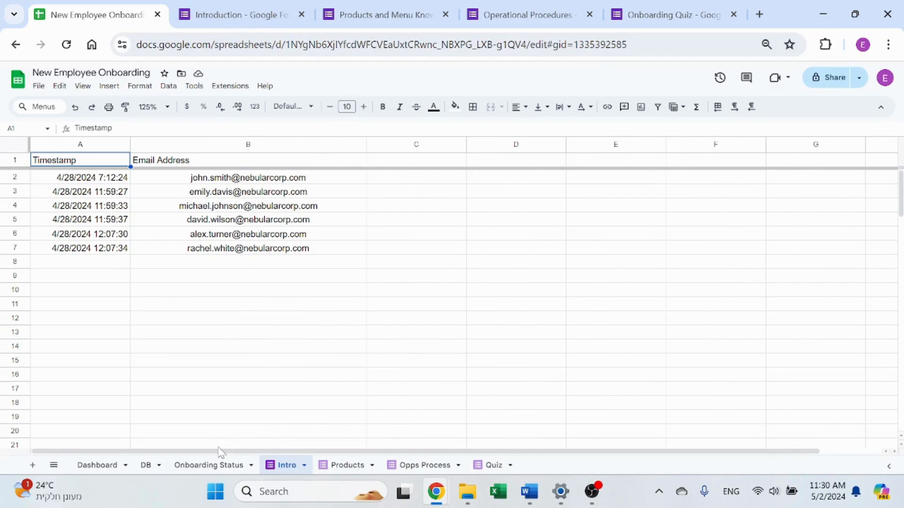
On Onboarding Status, select the employee names and reveal John Smith's Intro date IFERROR/INDEX/MATCH formula
left_click(209, 465)
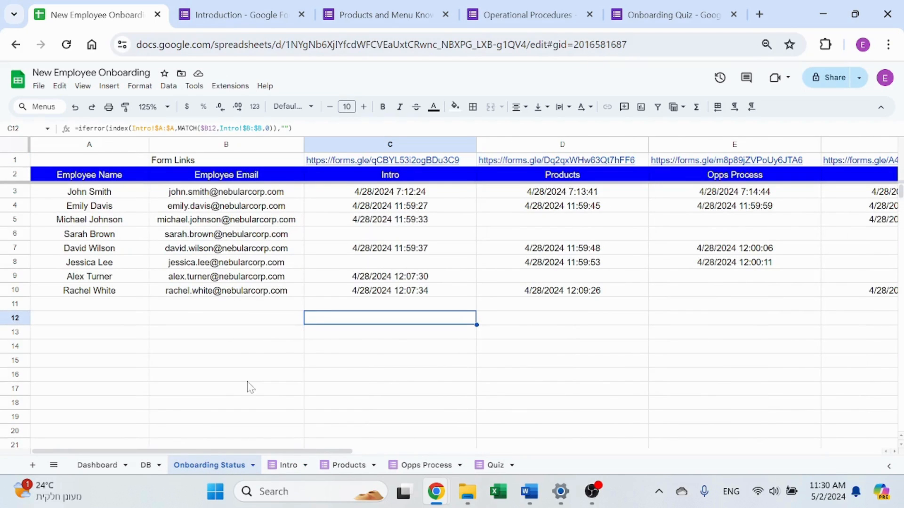
mouse_move(123, 198)
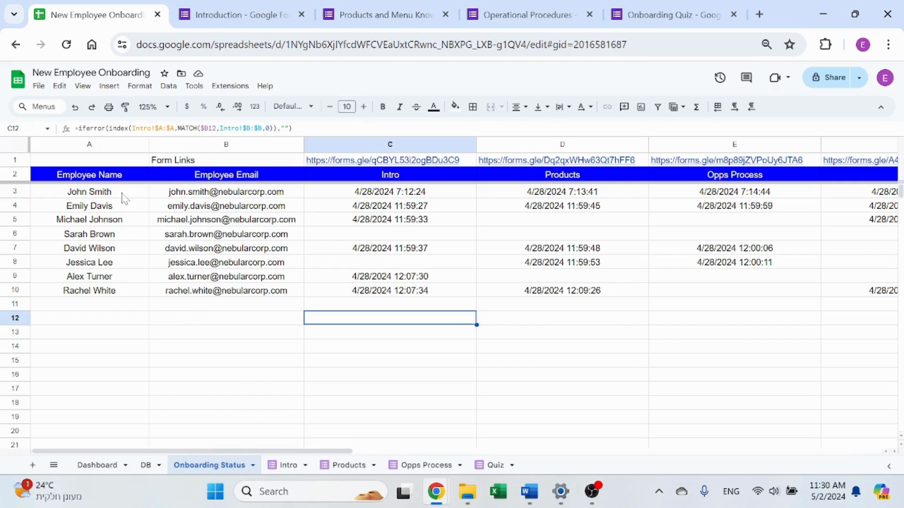
left_click(226, 291)
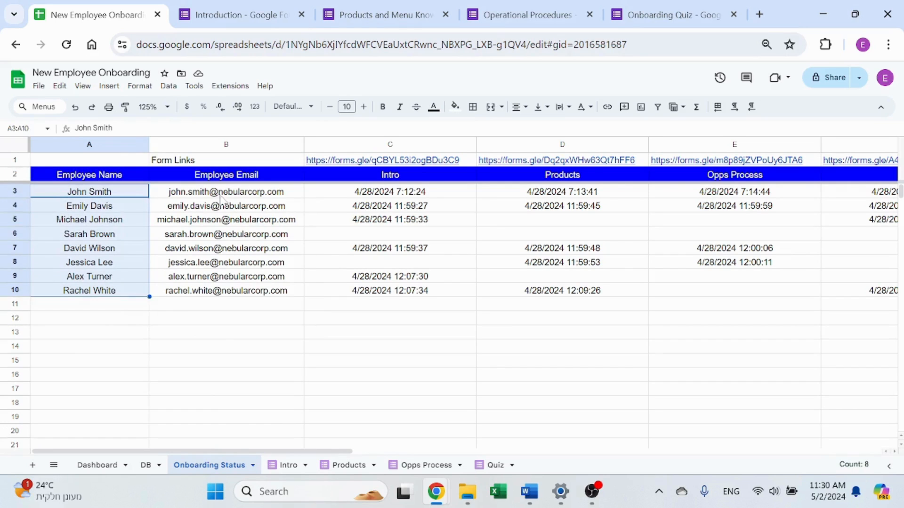
left_click(226, 304)
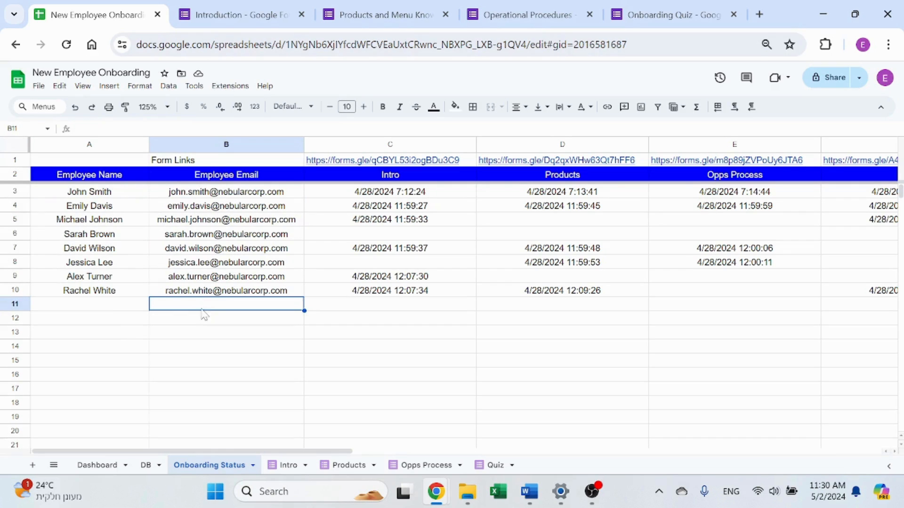
mouse_move(132, 248)
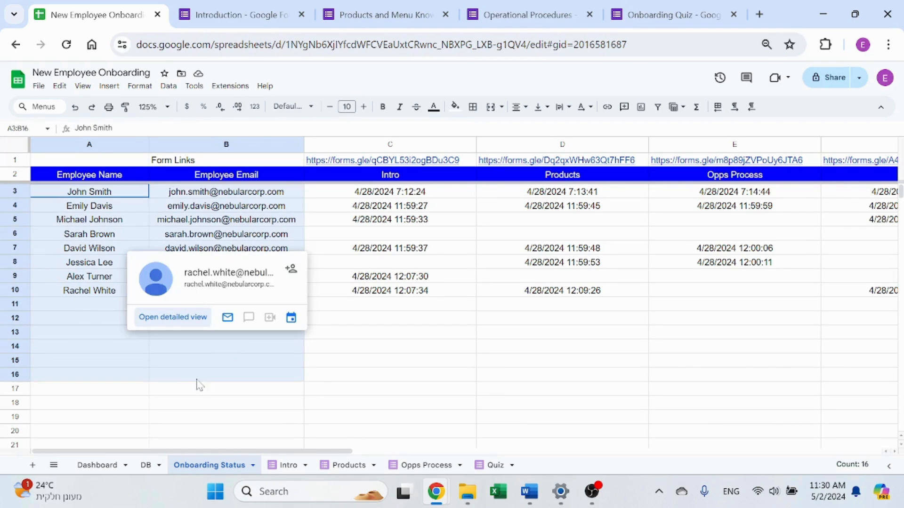
left_click(389, 191)
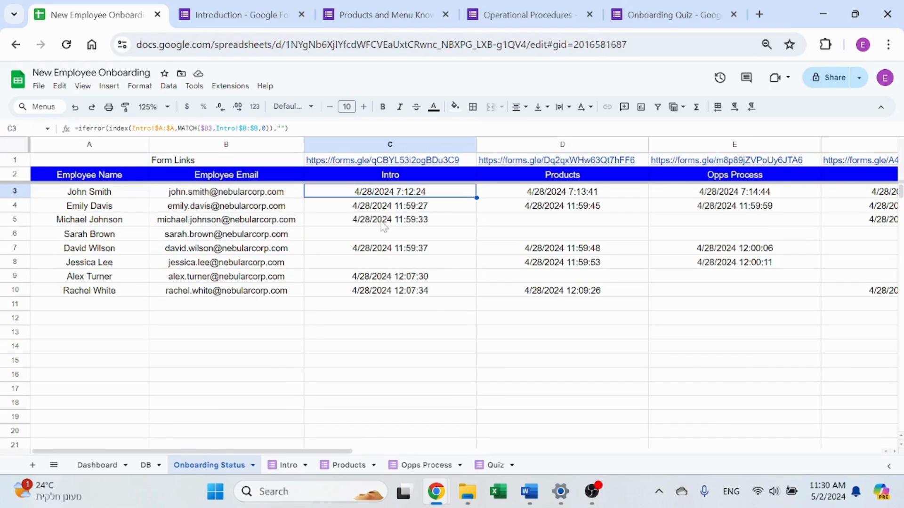
double_click(390, 191)
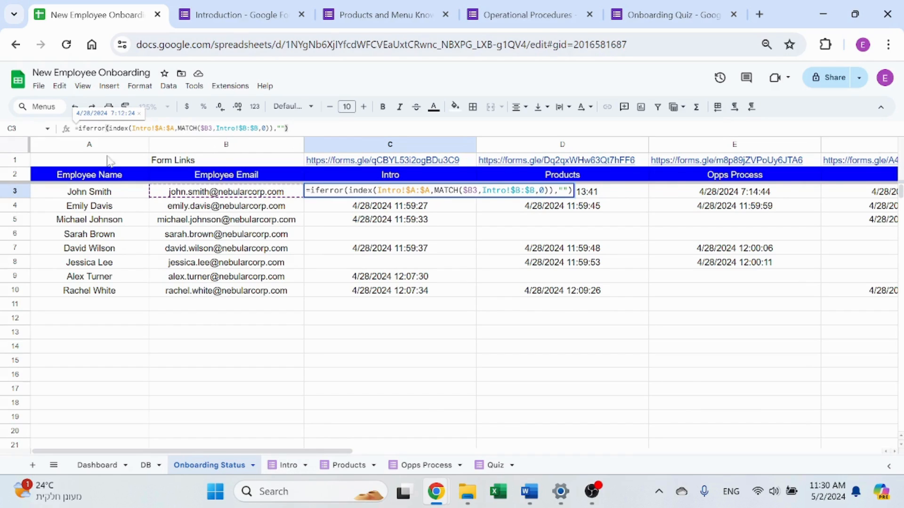
key("Return")
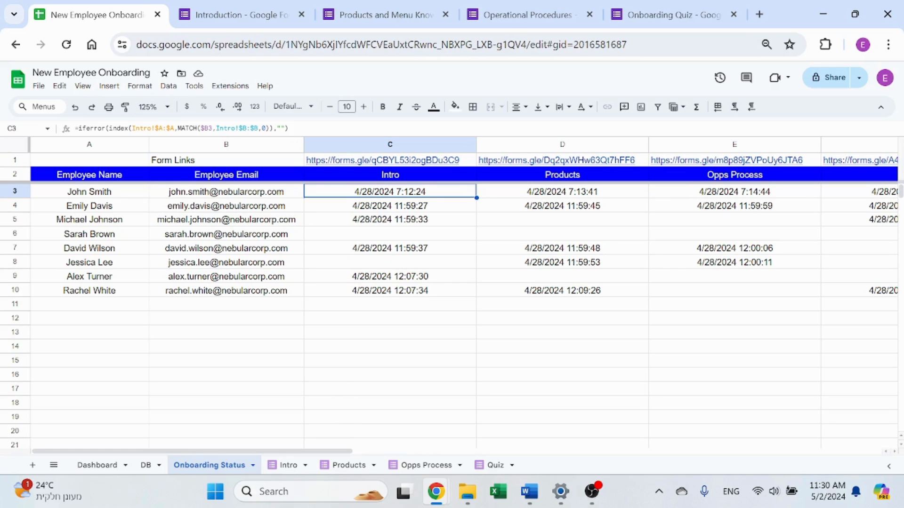
mouse_move(239, 125)
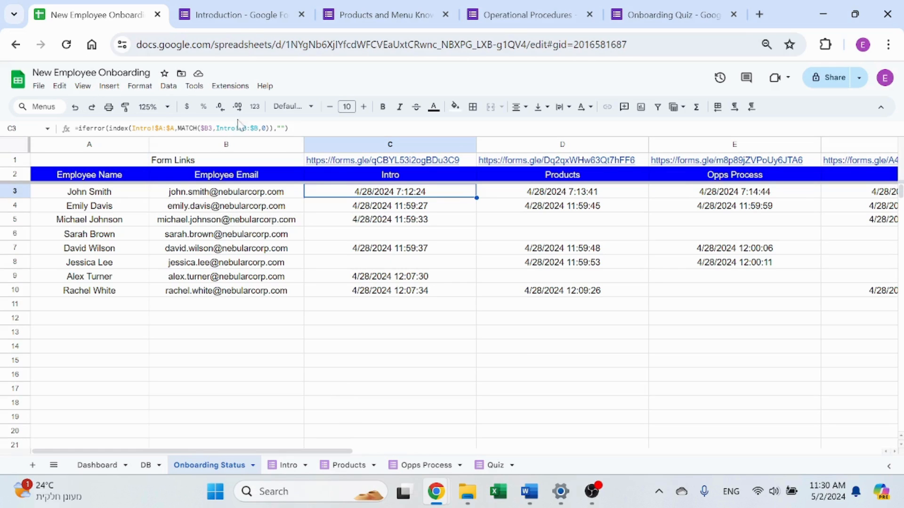
Compare John Smith's Products and Passed Quiz formulas against the Intro responses sheet
left_click(561, 191)
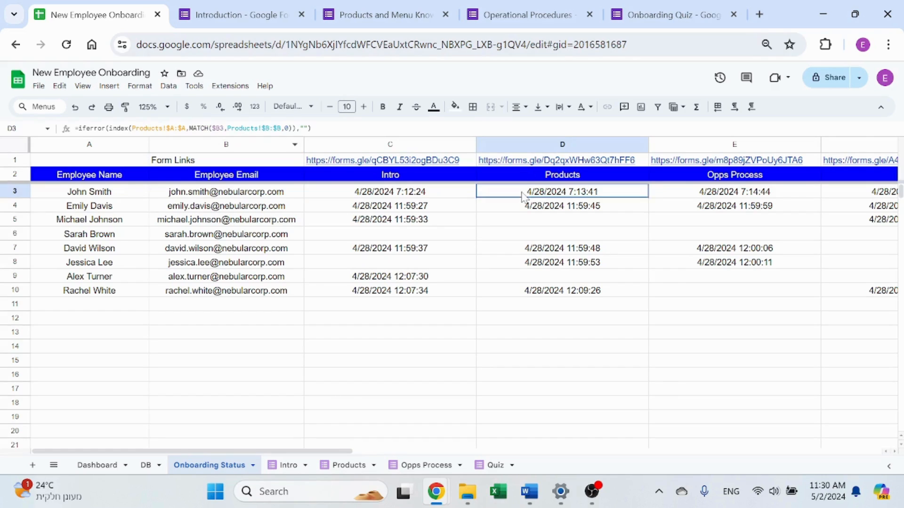
left_click(286, 465)
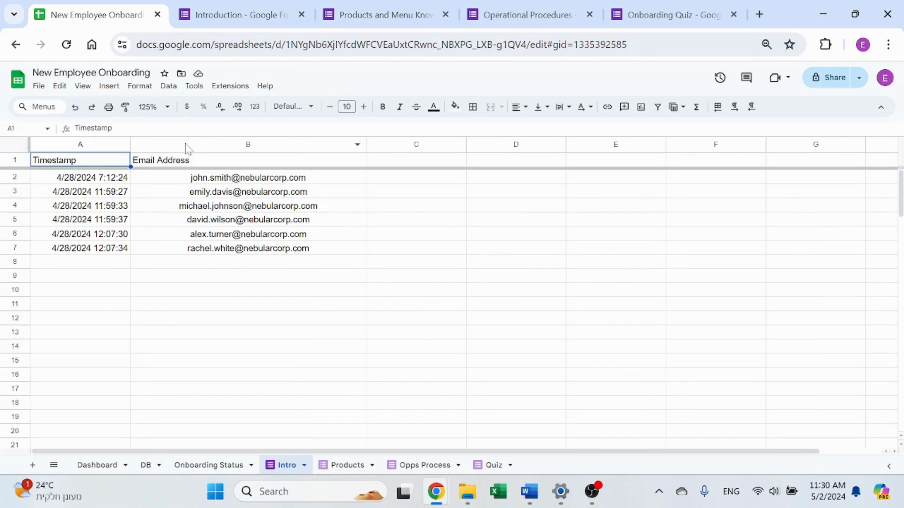
left_click(209, 465)
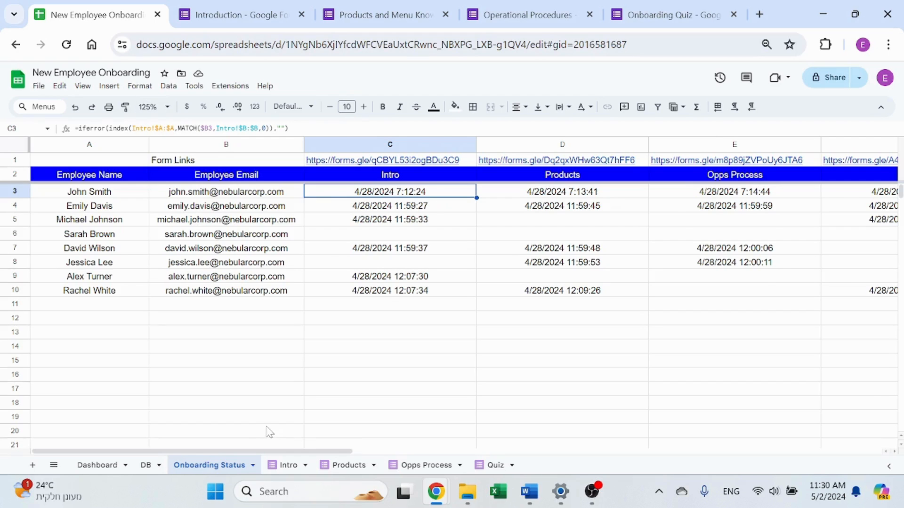
left_click(286, 465)
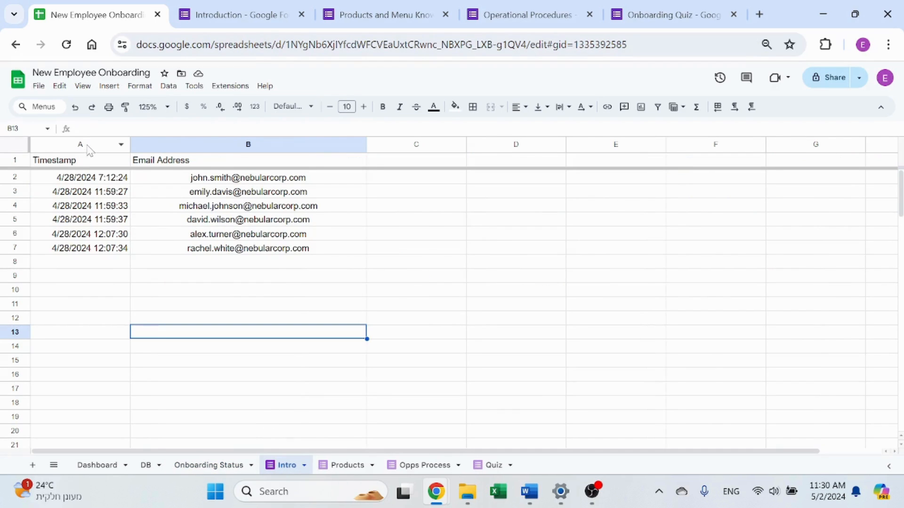
left_click(209, 465)
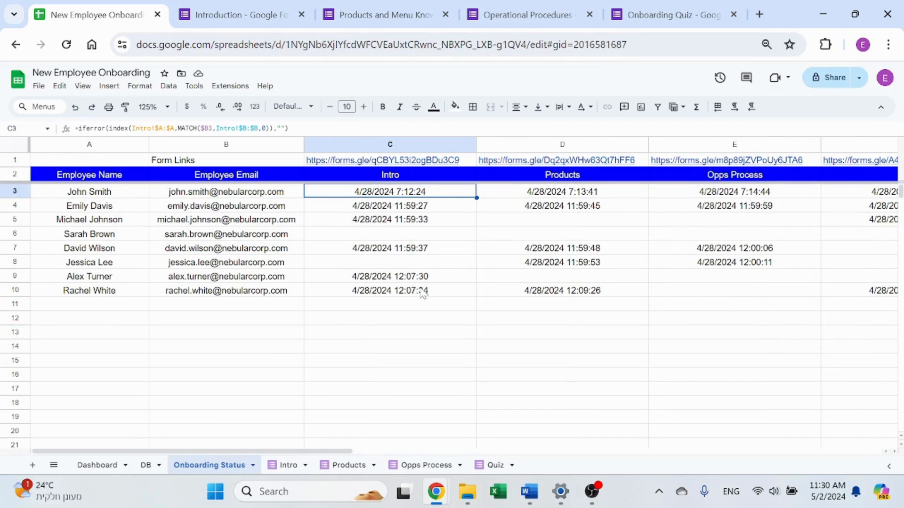
mouse_move(470, 234)
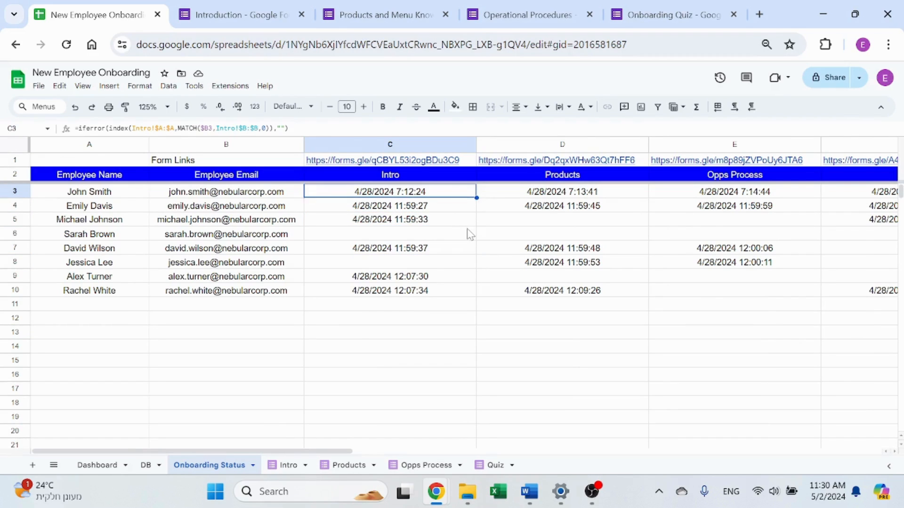
left_click(733, 191)
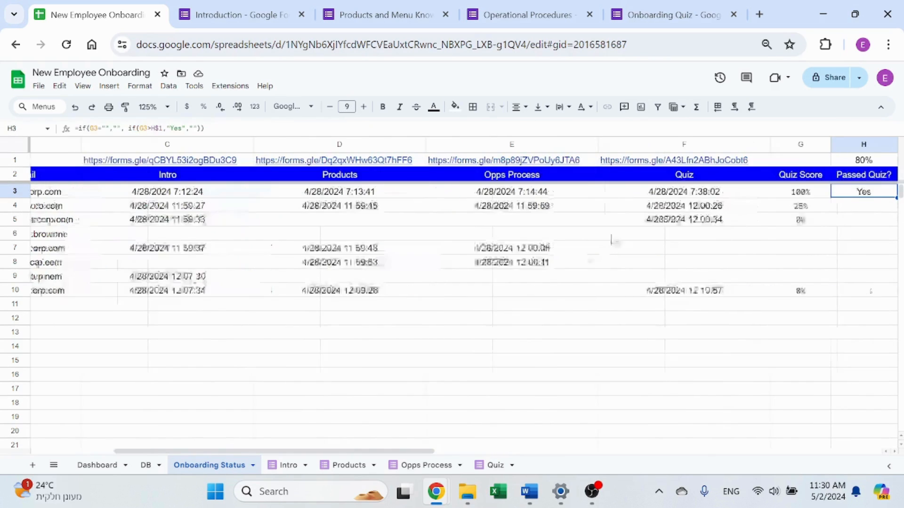
left_click(600, 191)
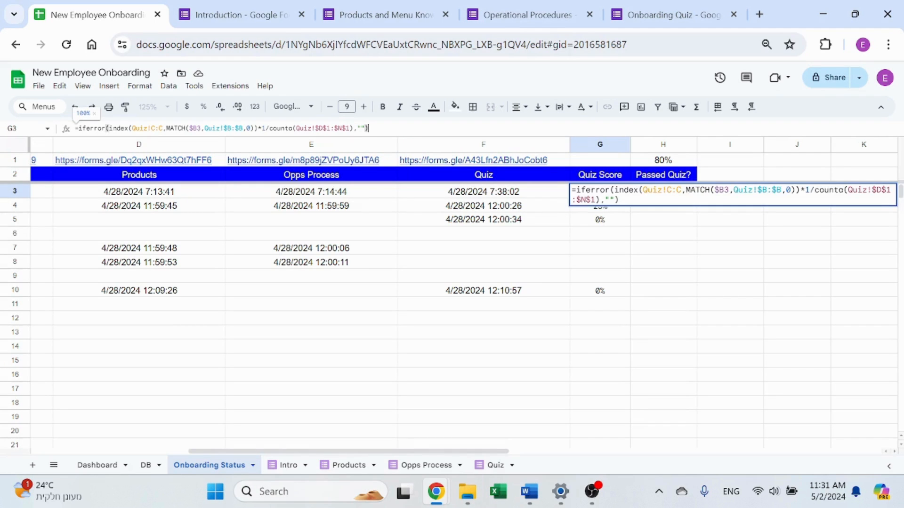
left_click(492, 465)
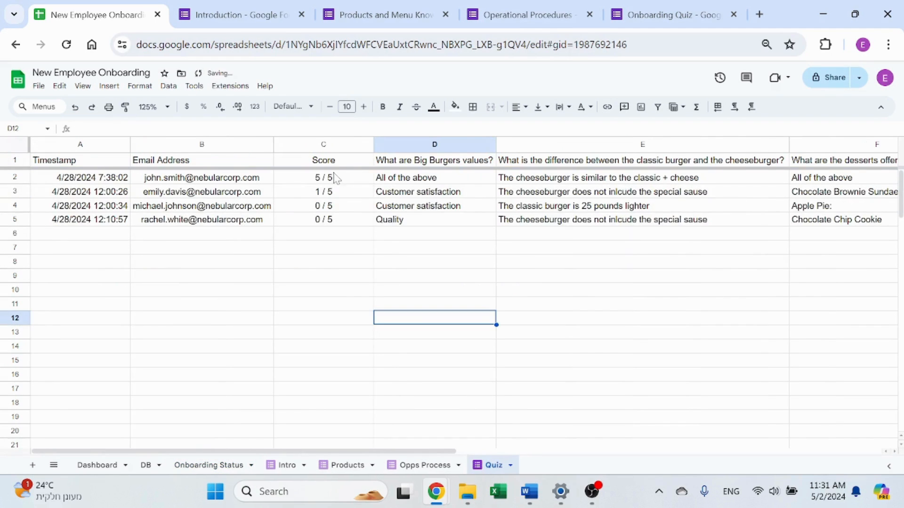
left_click(323, 178)
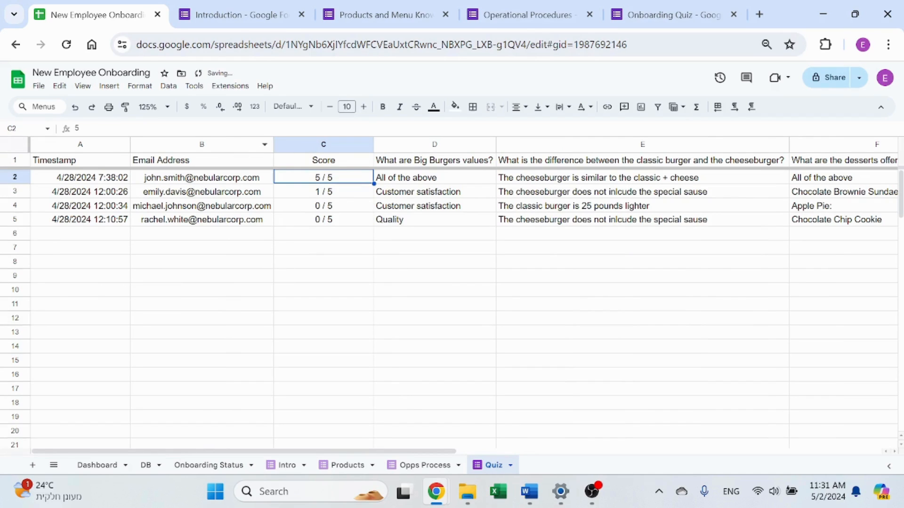
left_click(323, 206)
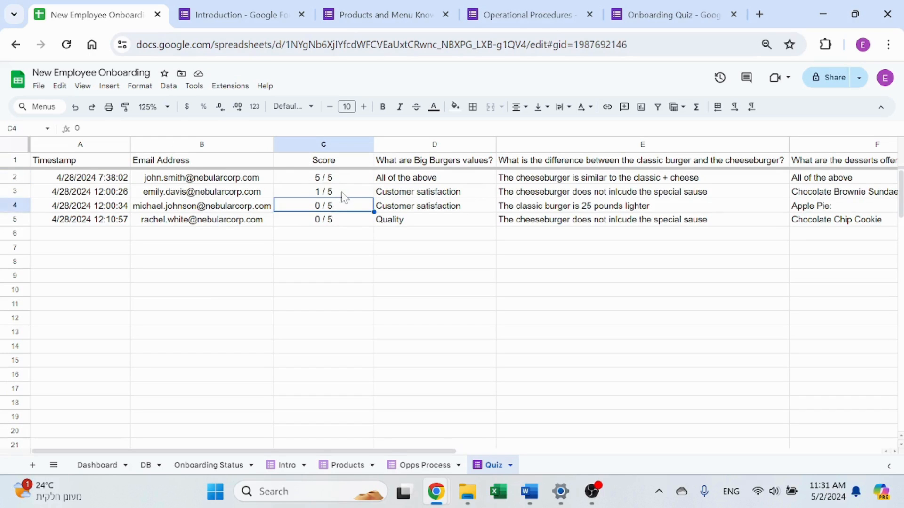
left_click(323, 178)
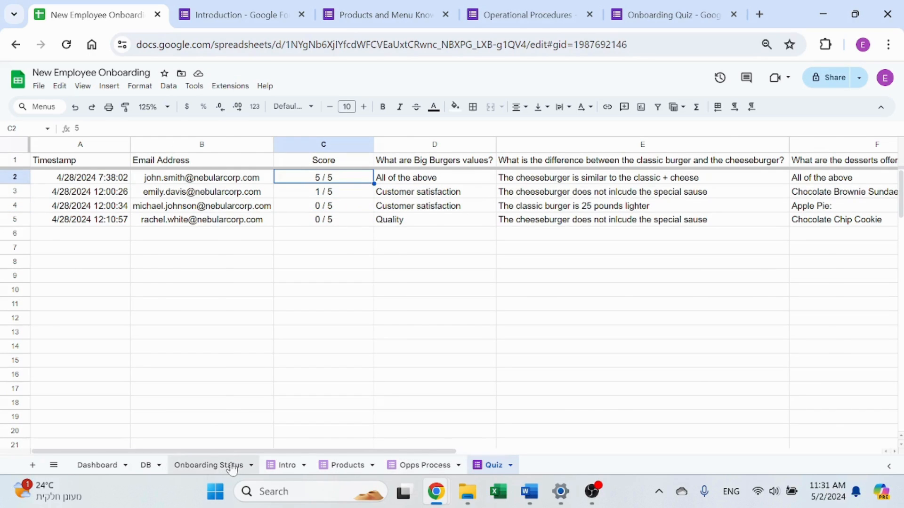
left_click(210, 465)
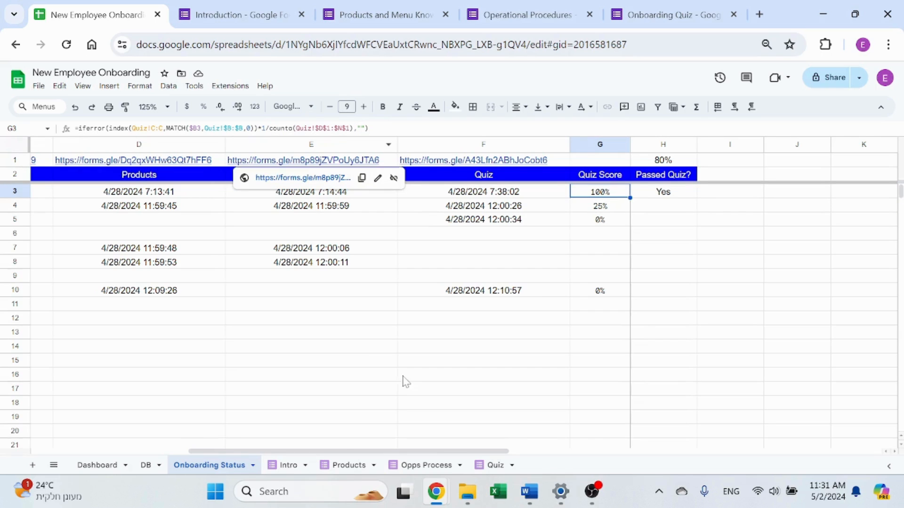
left_click(492, 465)
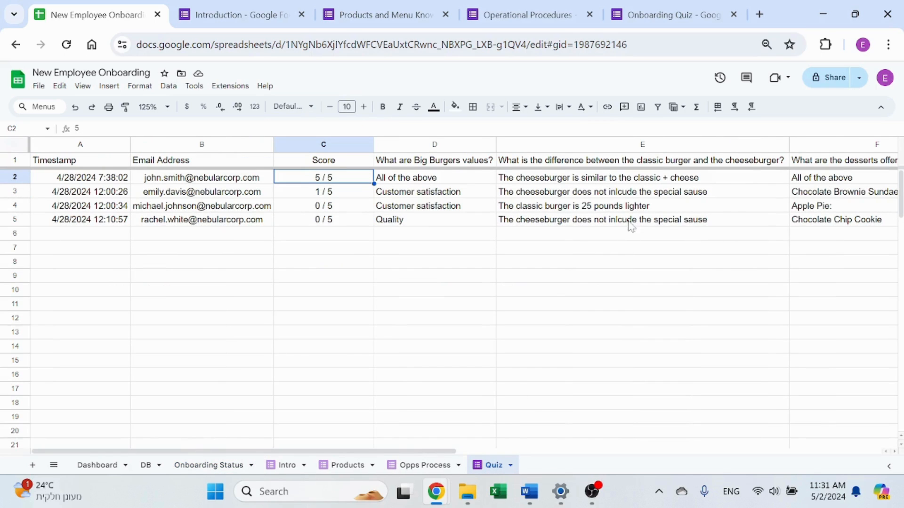
left_click(434, 160)
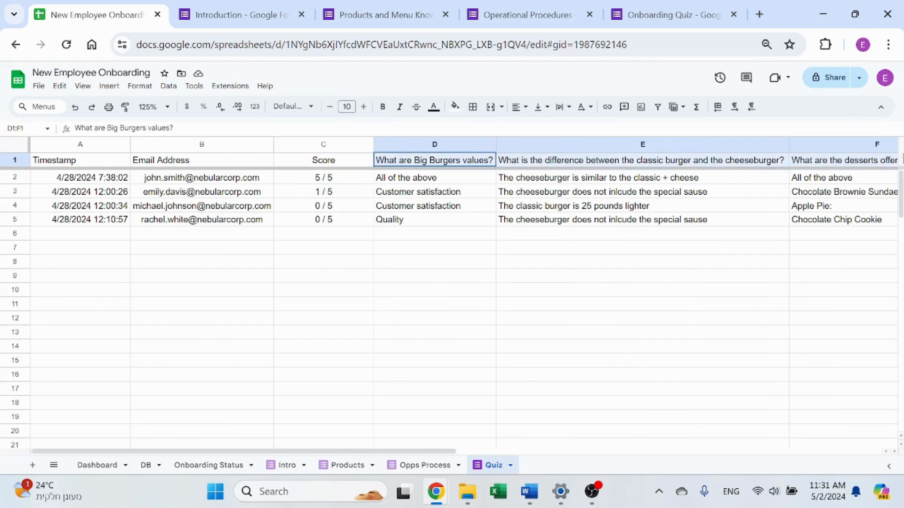
scroll("right", 3)
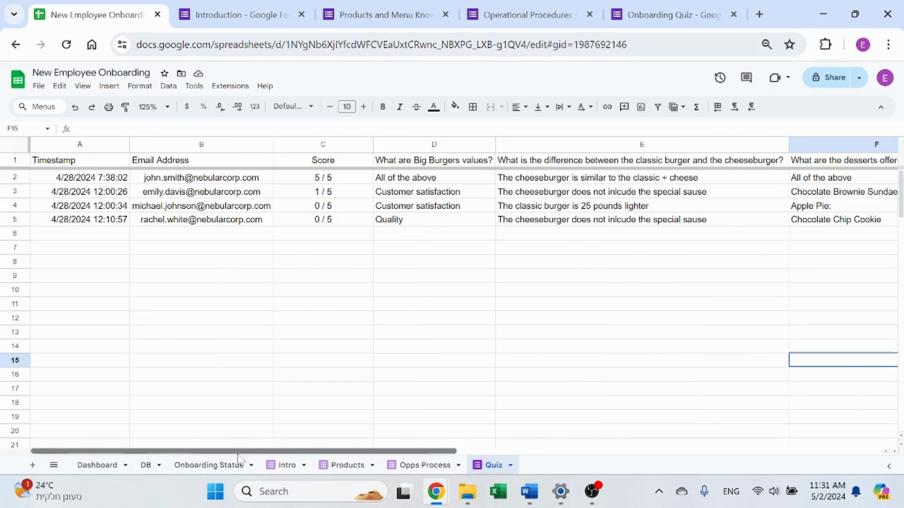
left_click(209, 465)
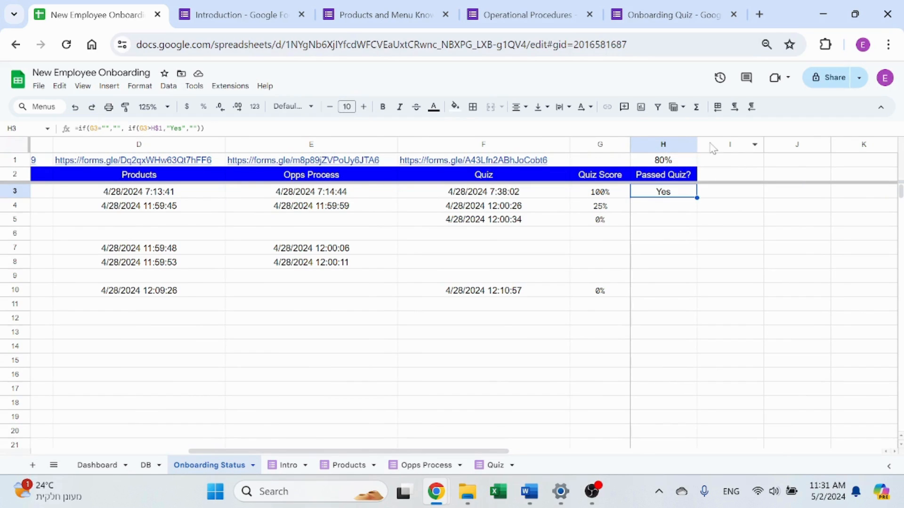
mouse_move(643, 195)
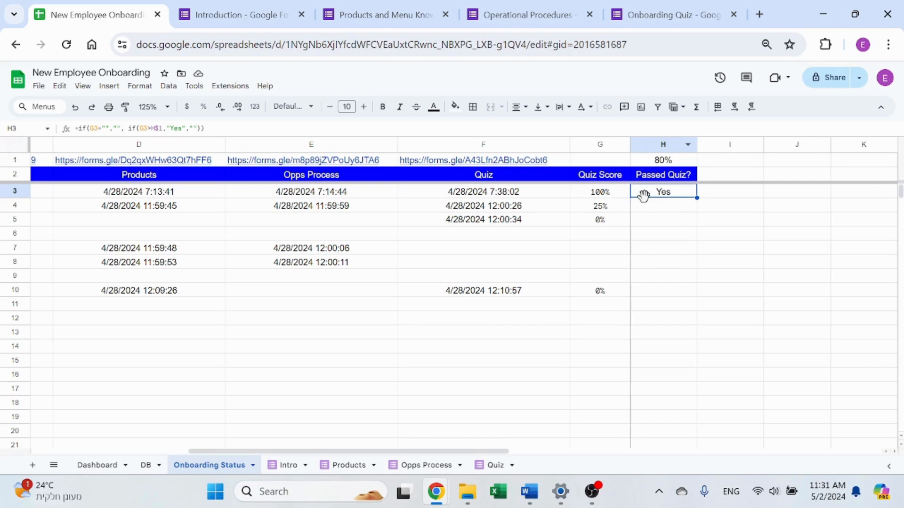
left_click(663, 318)
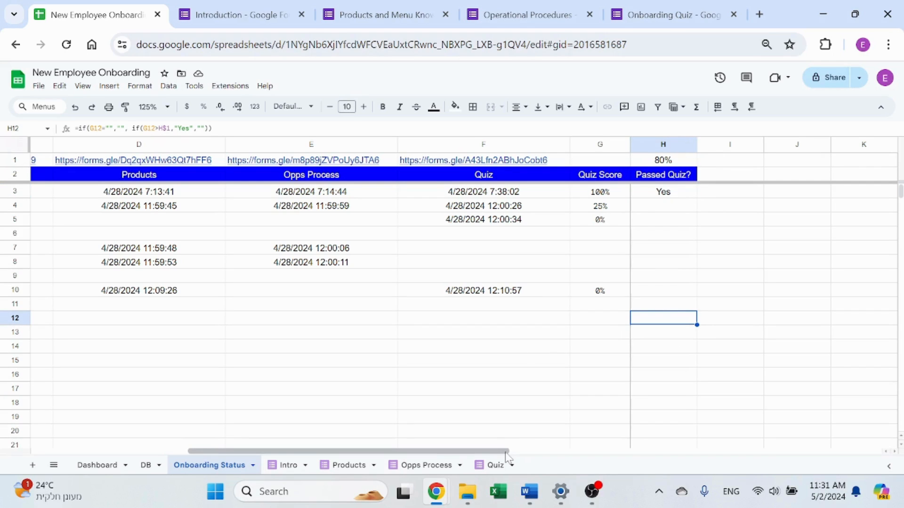
mouse_move(472, 421)
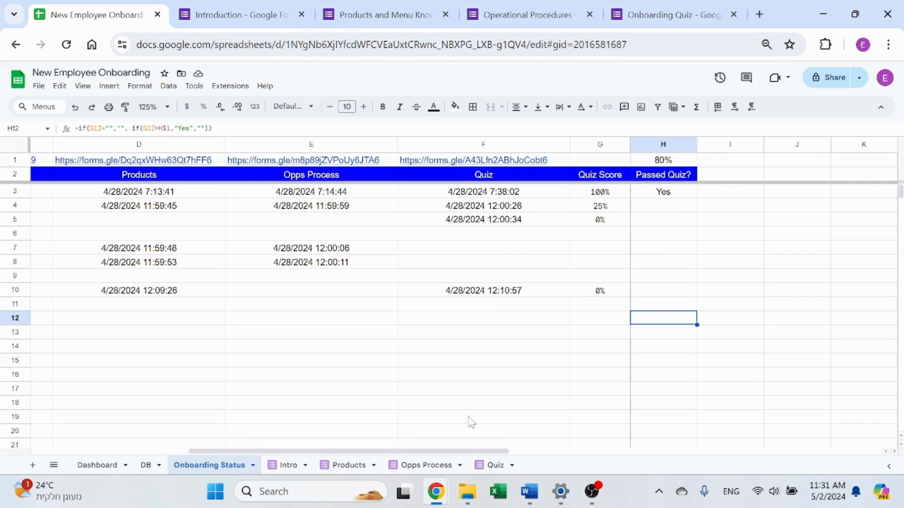
scroll("left", 3)
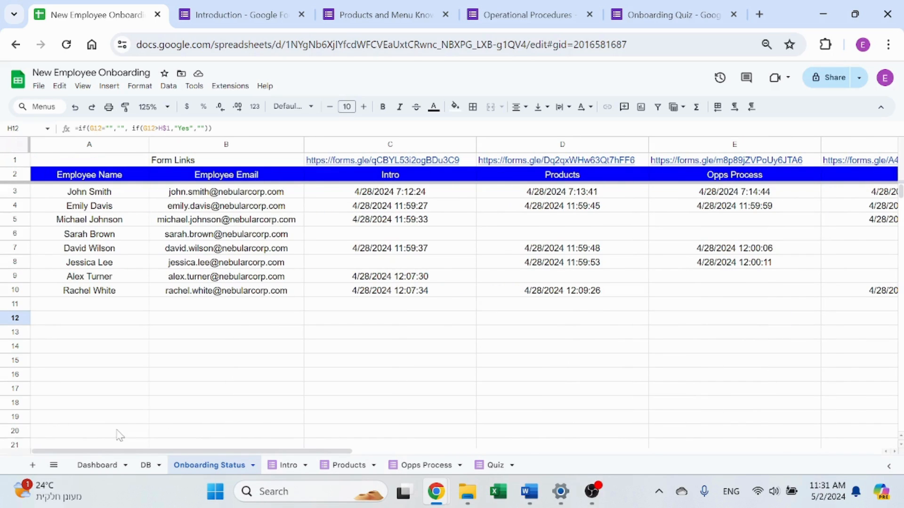
mouse_move(424, 276)
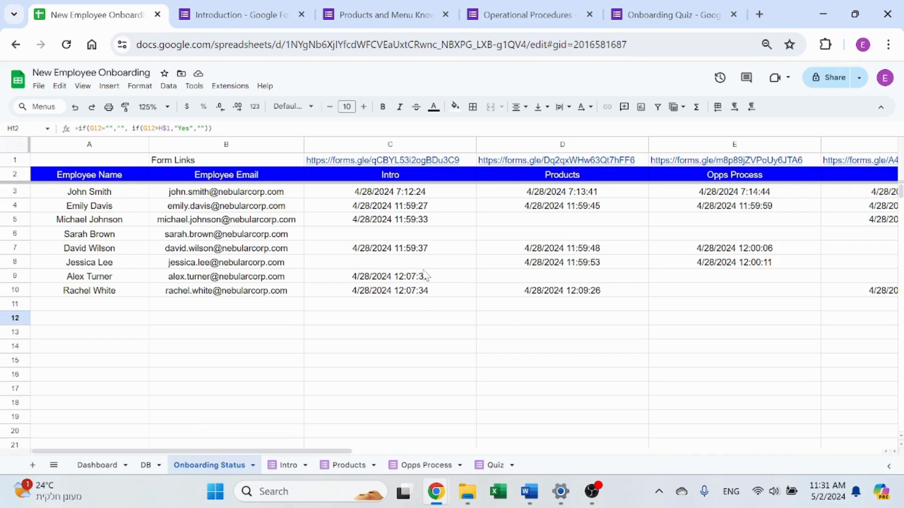
mouse_move(517, 304)
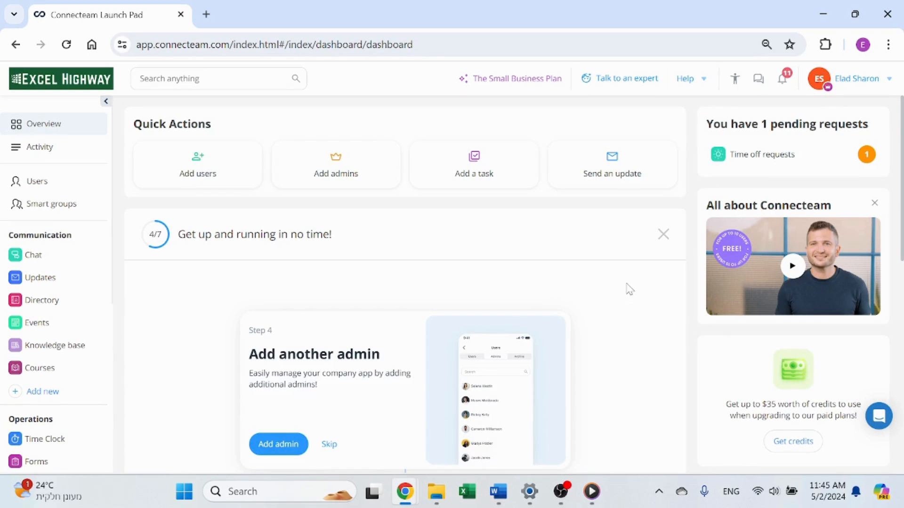
scroll("down", 3)
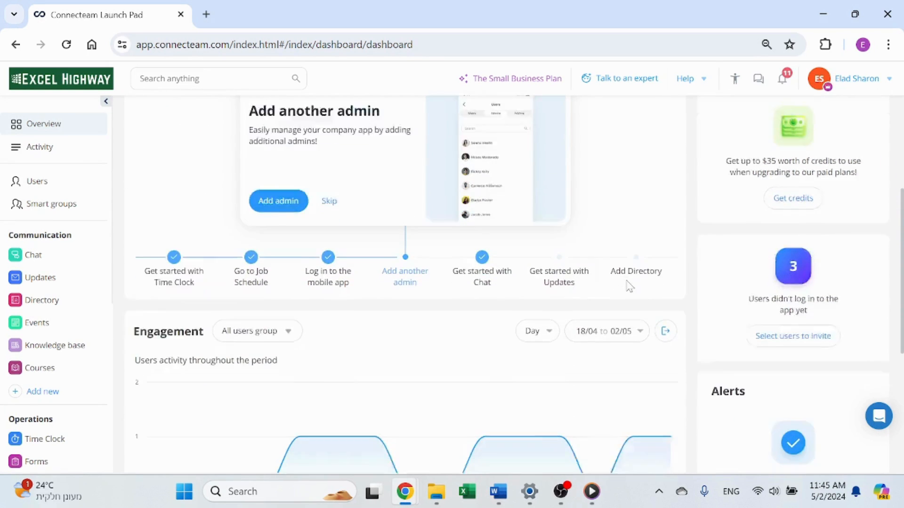
scroll("up", 3)
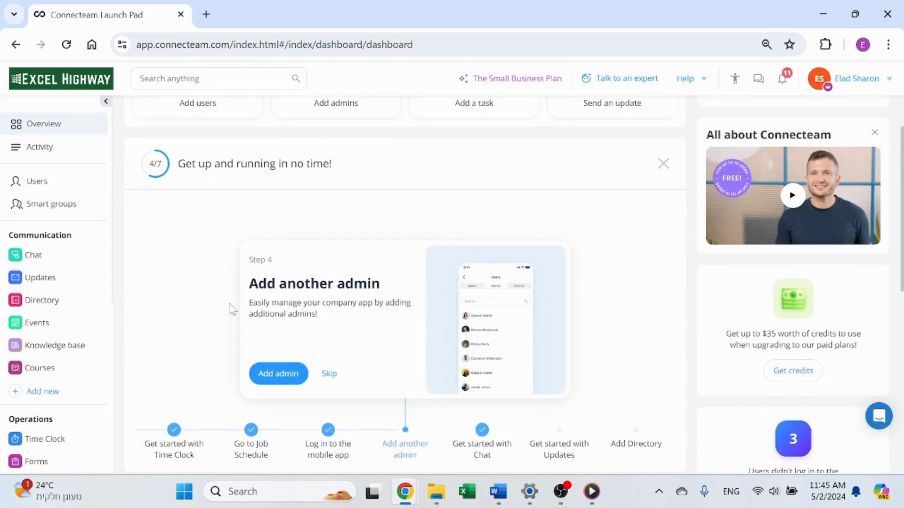
scroll("up", 3)
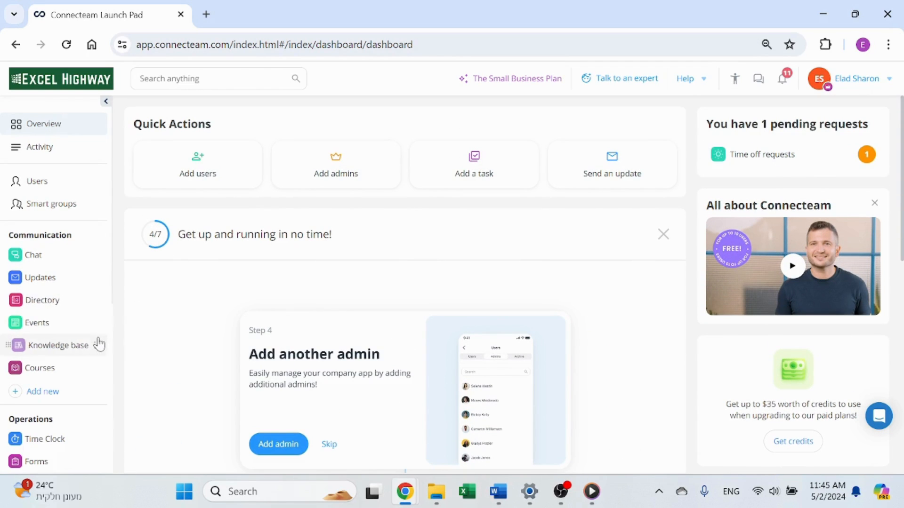
scroll("down", 3)
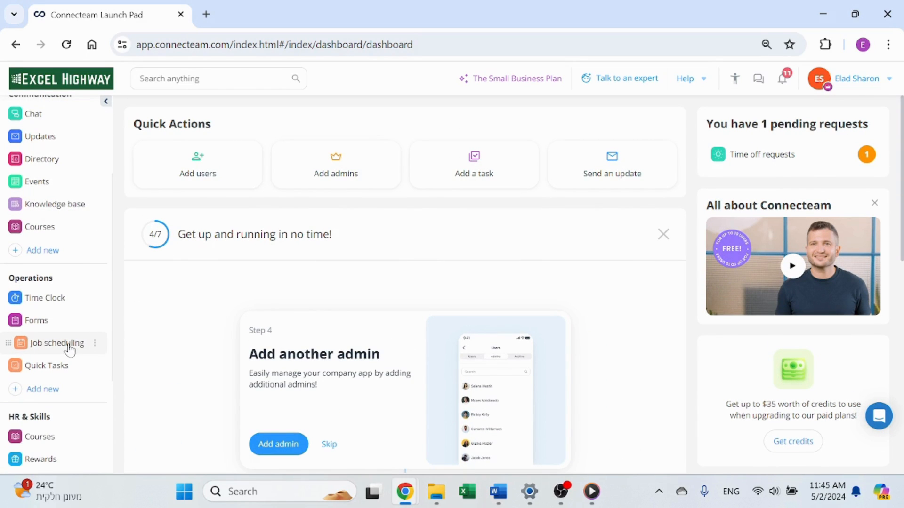
mouse_move(94, 340)
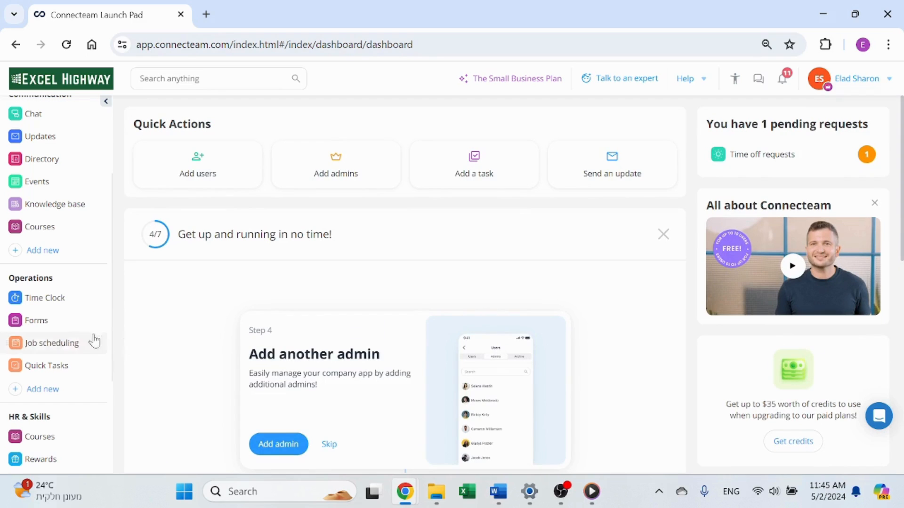
Browse Job scheduling and Forms, then land on the Time Clock lobby with one active clock
left_click(56, 343)
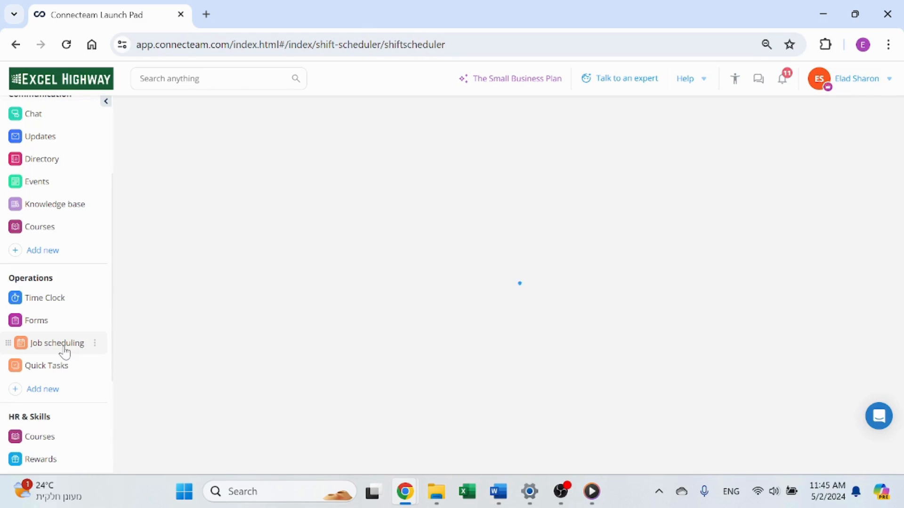
left_click(56, 343)
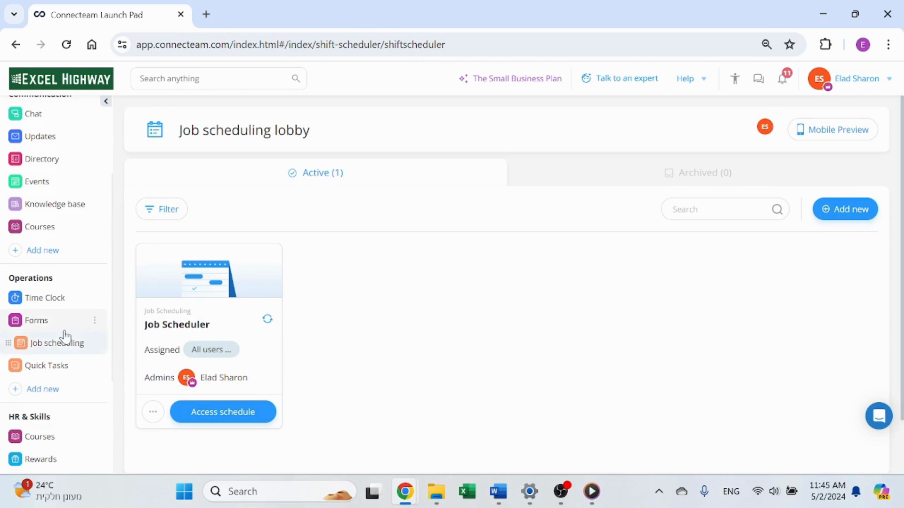
mouse_move(51, 365)
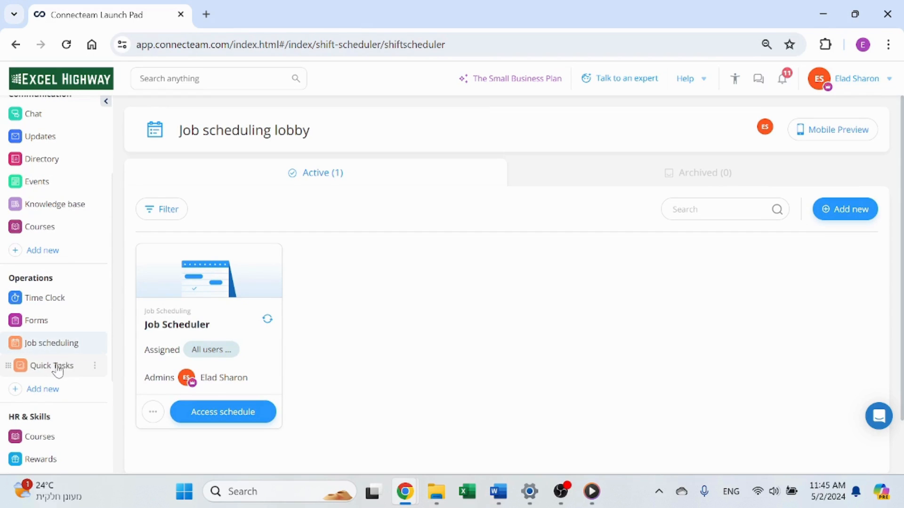
left_click(36, 320)
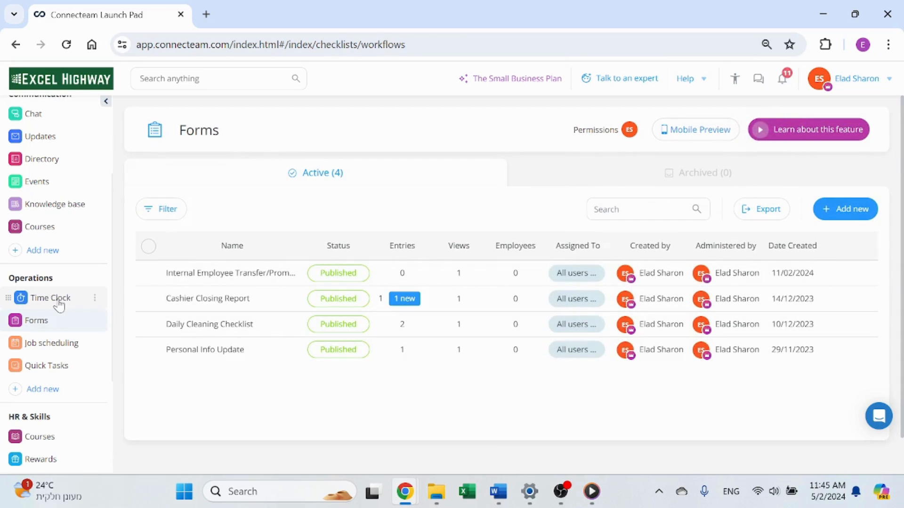
left_click(45, 298)
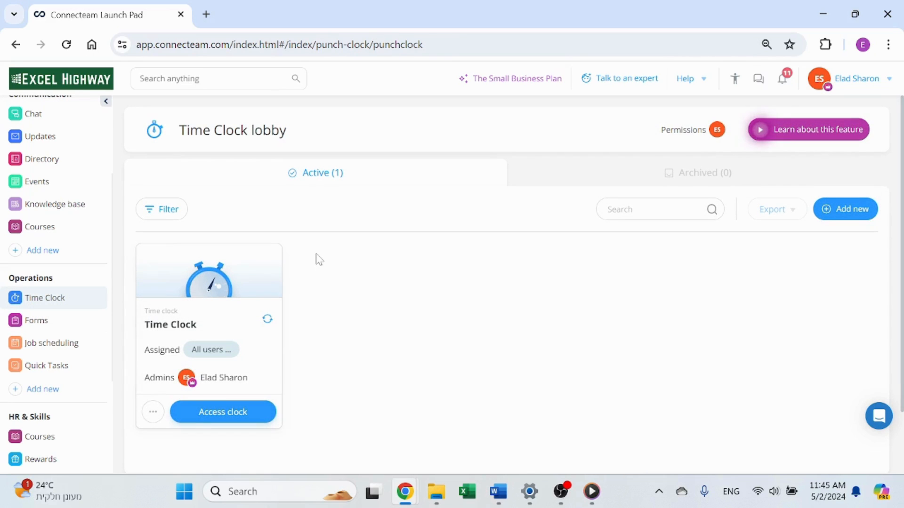
mouse_move(60, 239)
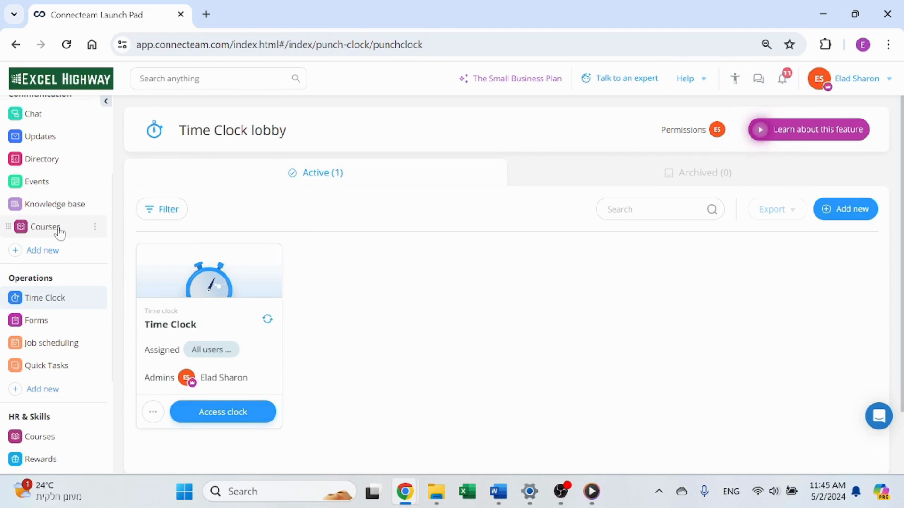
Show the Courses list with the published Onboarding Course Template
left_click(44, 227)
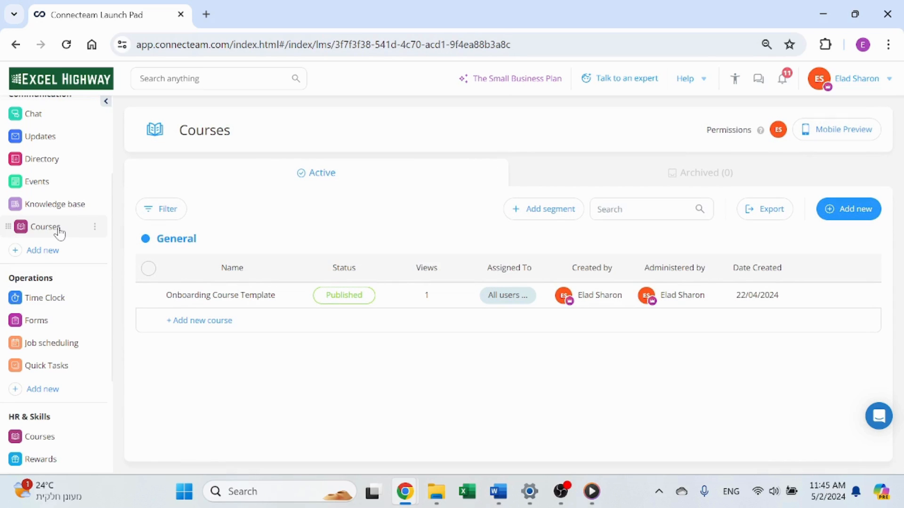
scroll("up", 3)
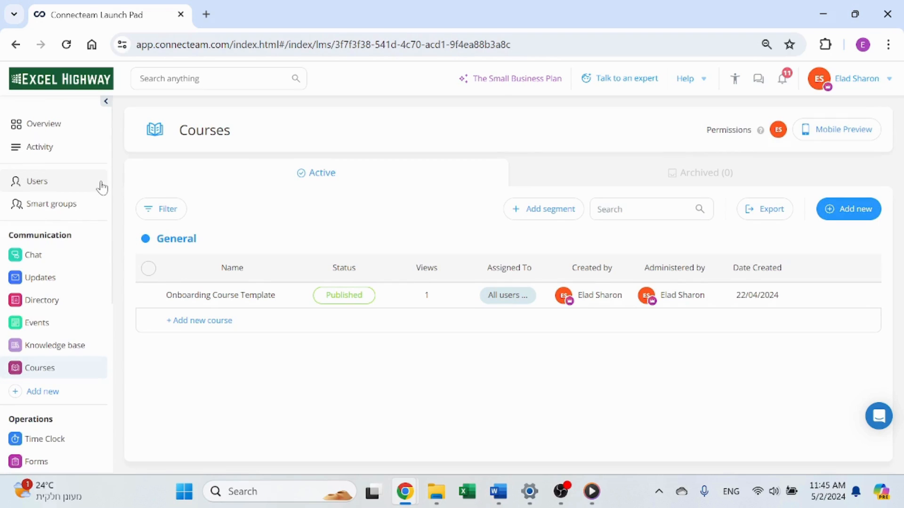
mouse_move(87, 375)
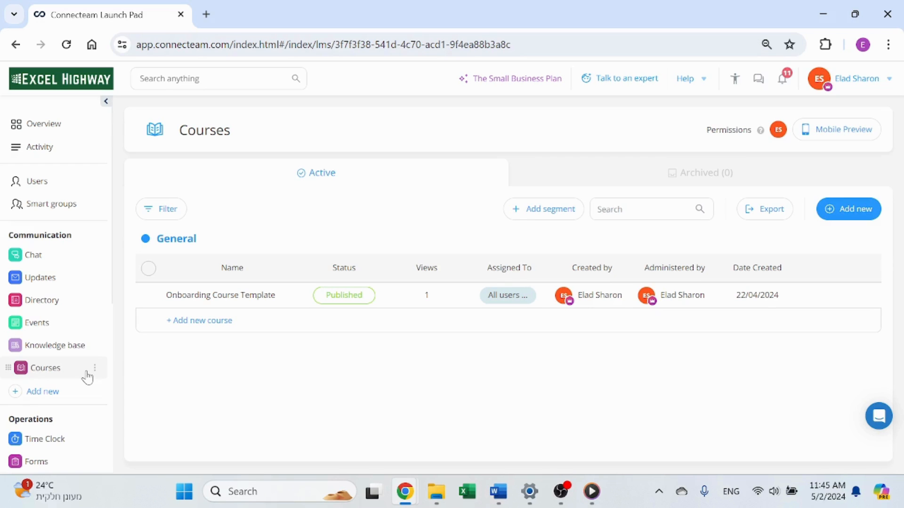
mouse_move(220, 295)
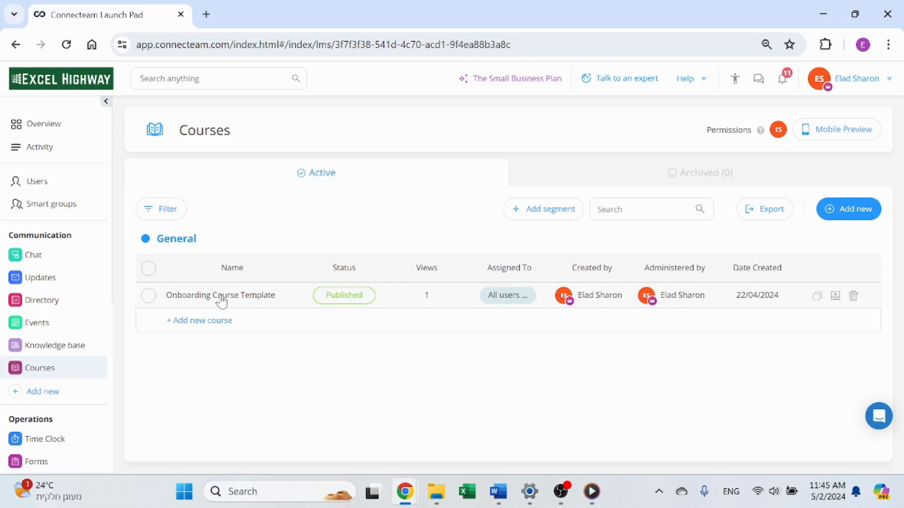
View the Onboarding Course Template completion stats, select the first learner and check the available Actions
left_click(220, 294)
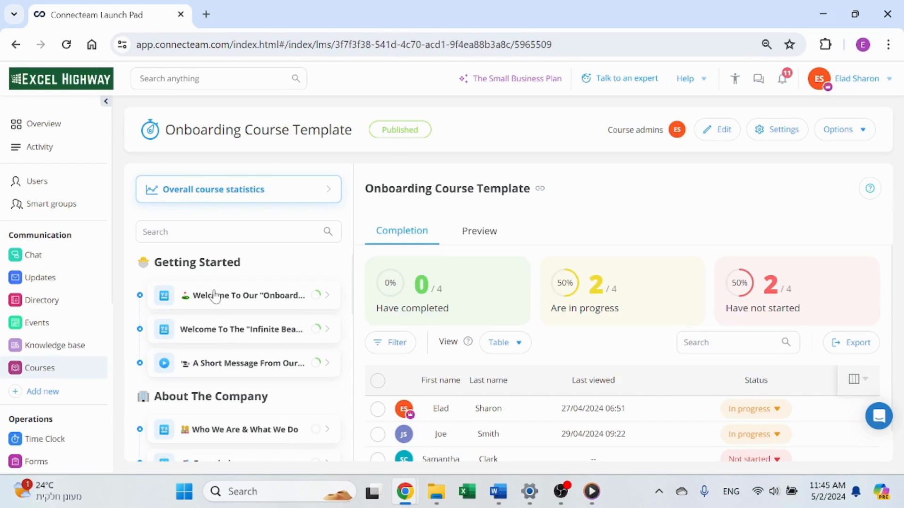
mouse_move(481, 272)
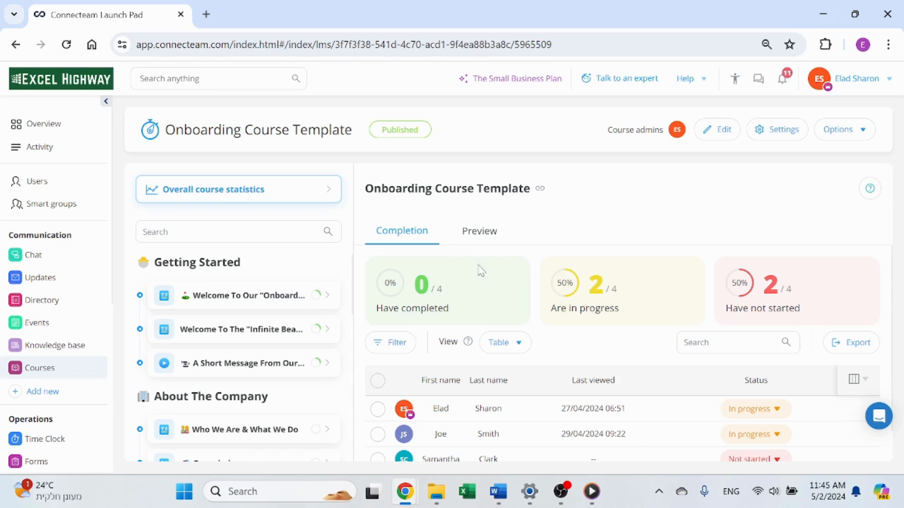
mouse_move(622, 230)
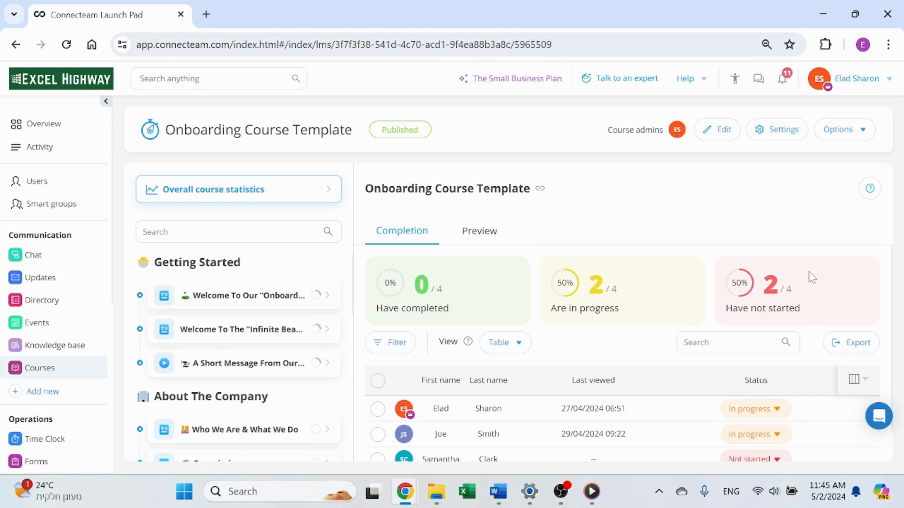
scroll("down", 3)
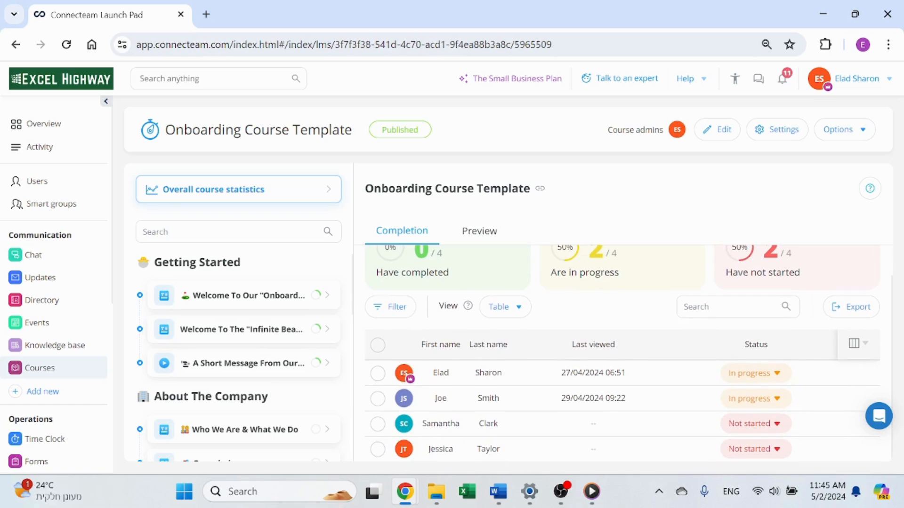
left_click(378, 374)
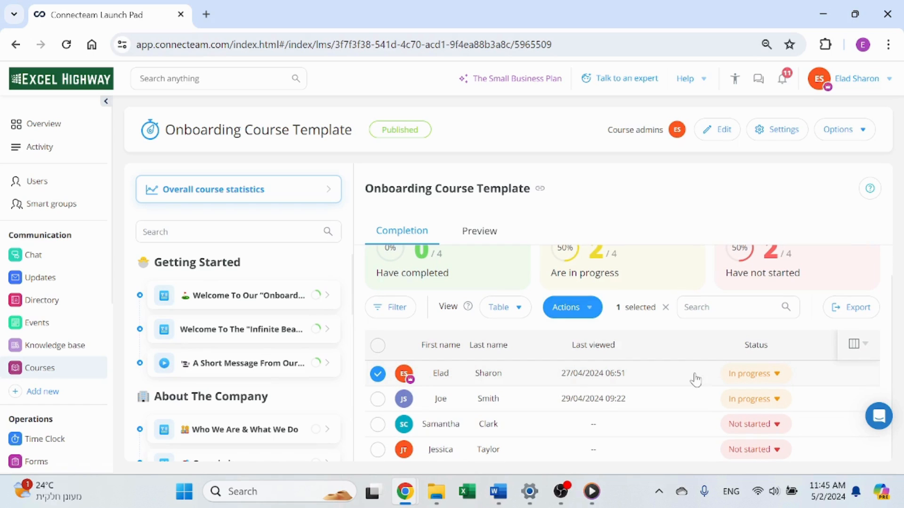
left_click(566, 307)
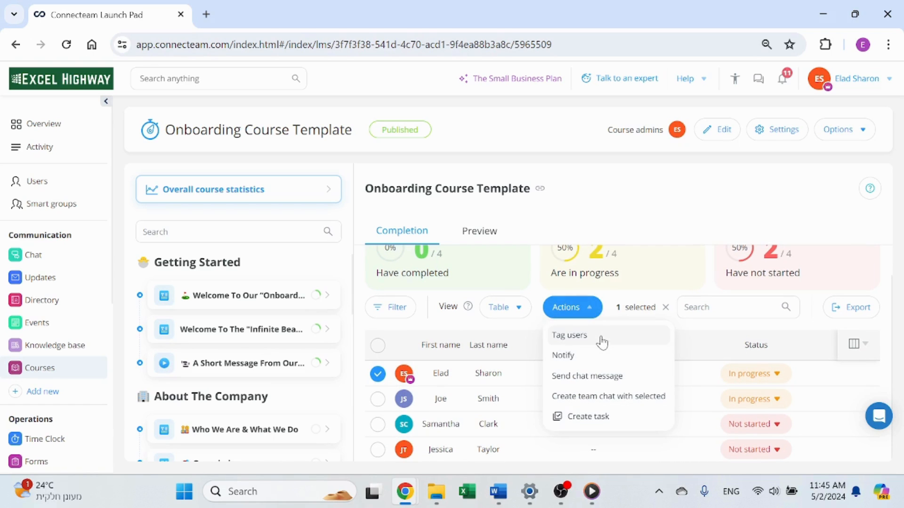
mouse_move(609, 396)
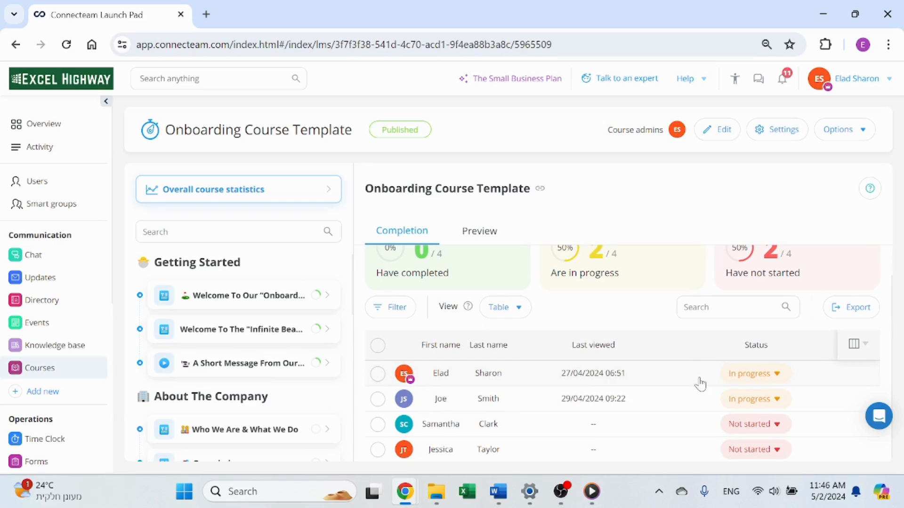
scroll("up", 3)
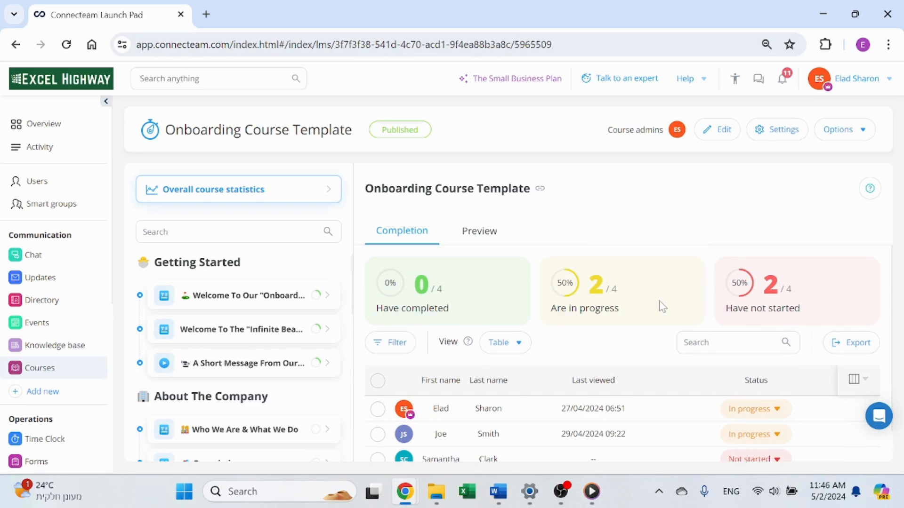
mouse_move(261, 298)
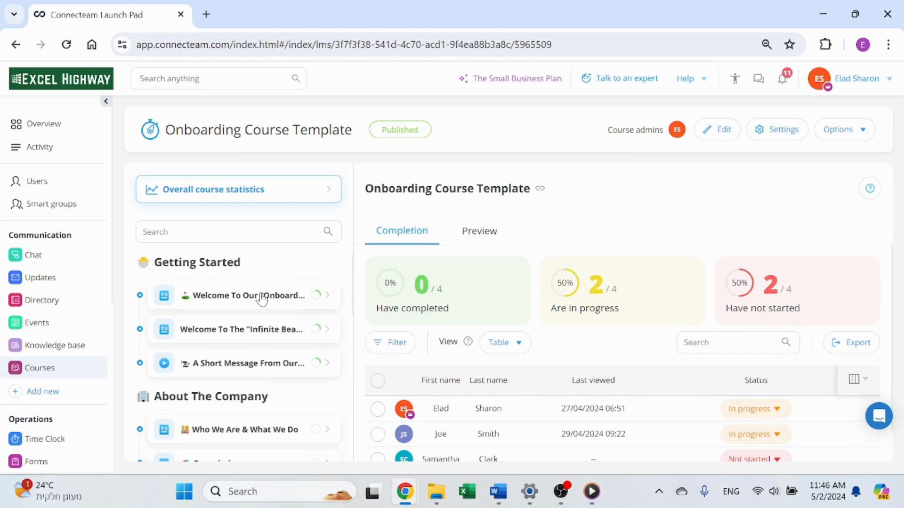
Compare completion results for the first Getting Started lesson and the Infinite Beauty welcome lesson
left_click(246, 295)
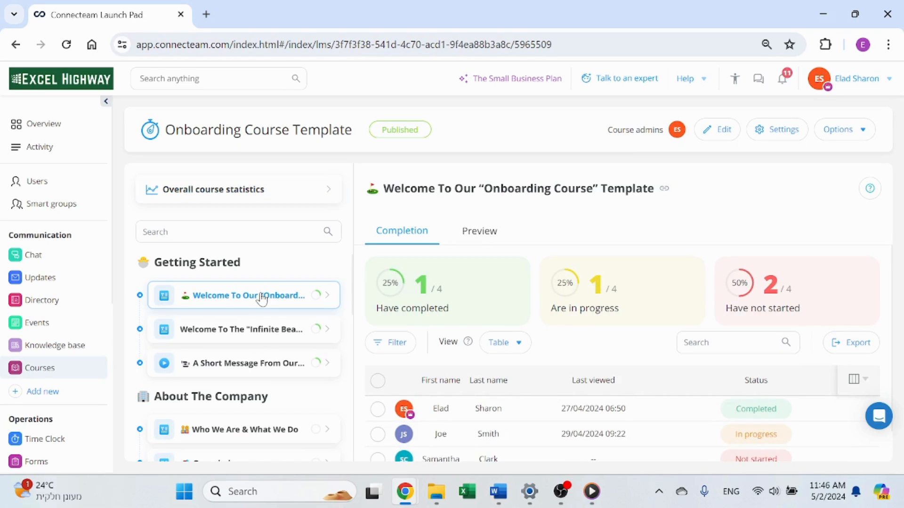
scroll("down", 3)
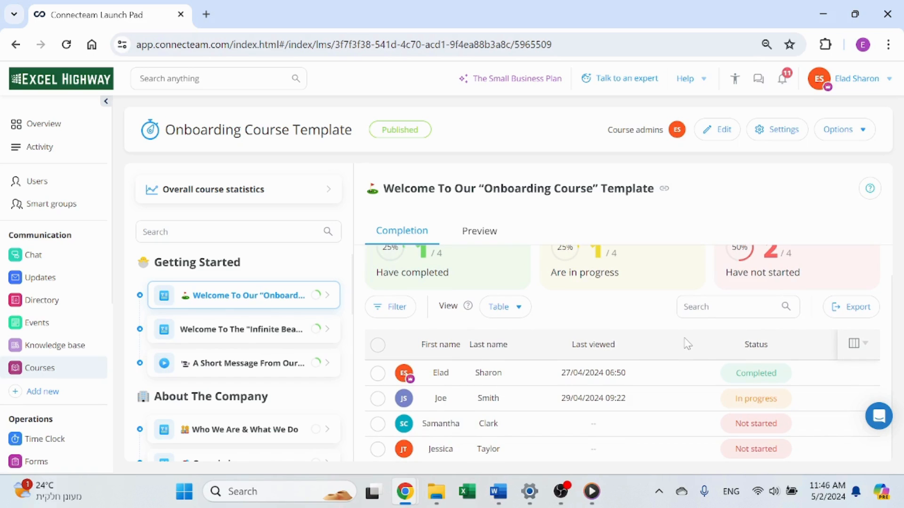
left_click(245, 330)
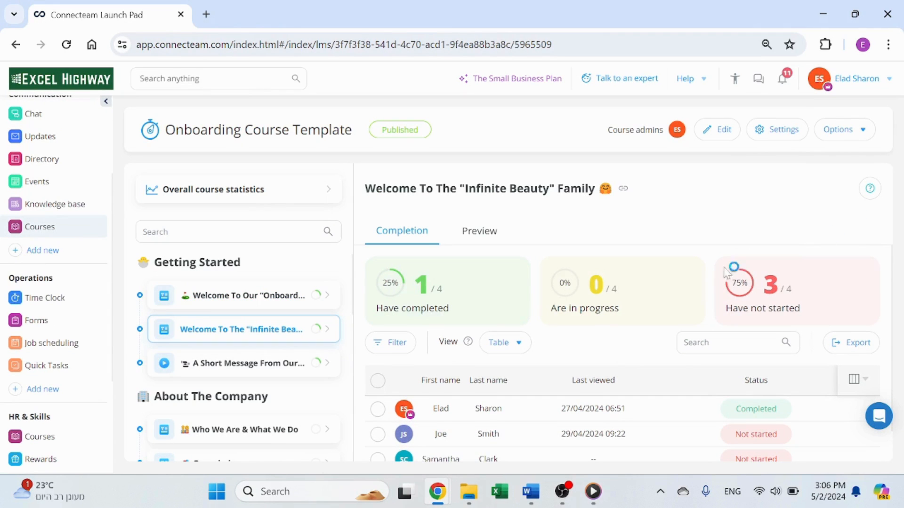
mouse_move(635, 387)
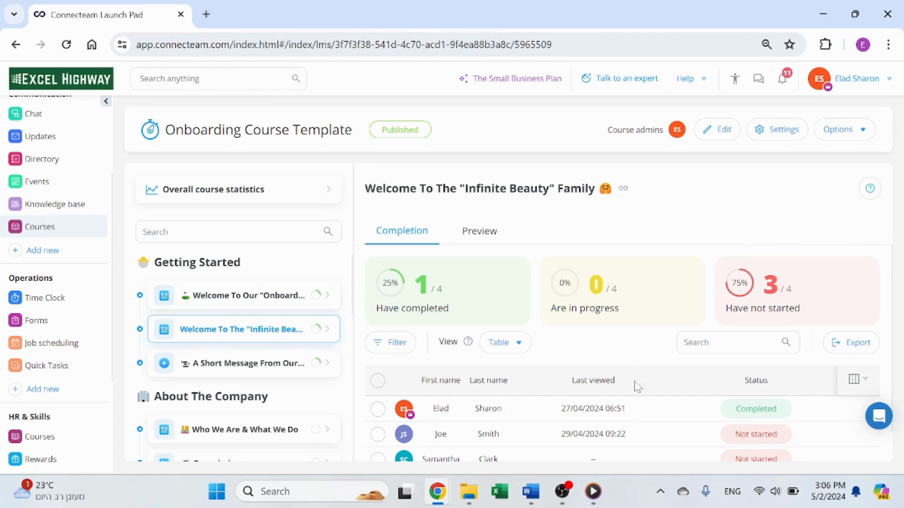
mouse_move(798, 221)
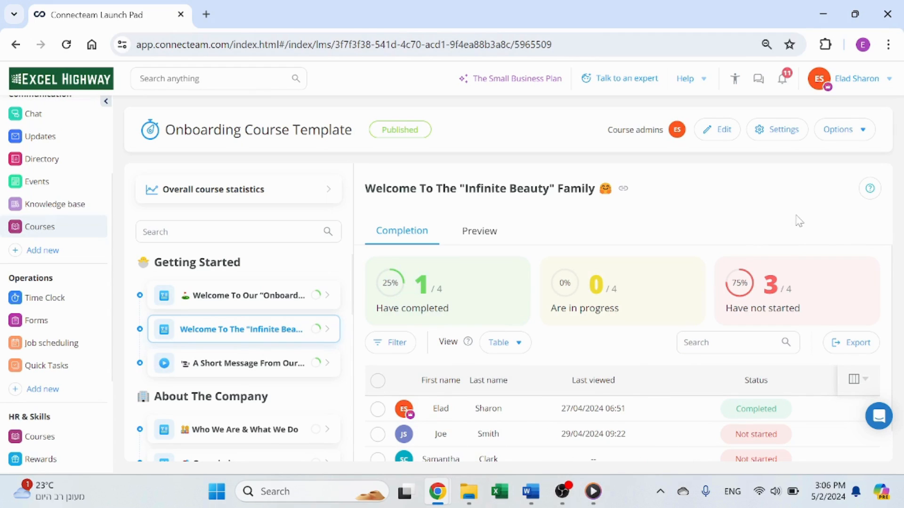
mouse_move(784, 216)
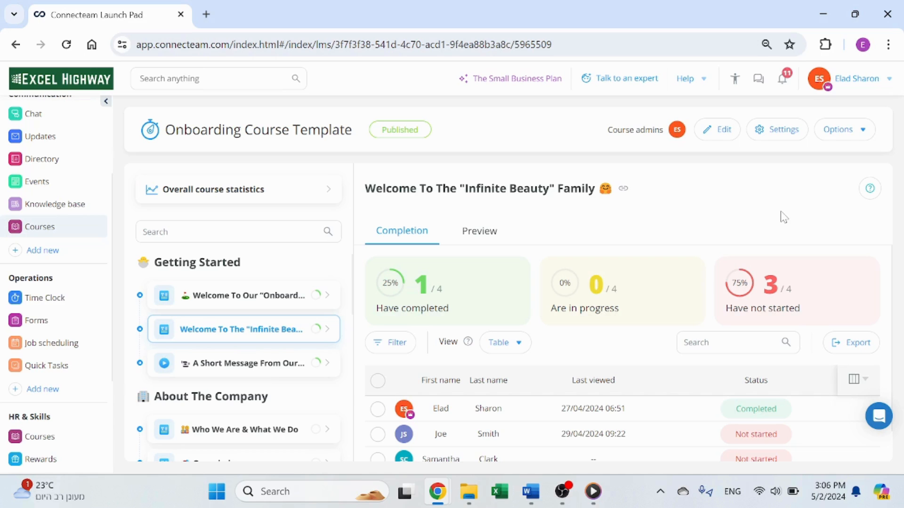
left_click(248, 295)
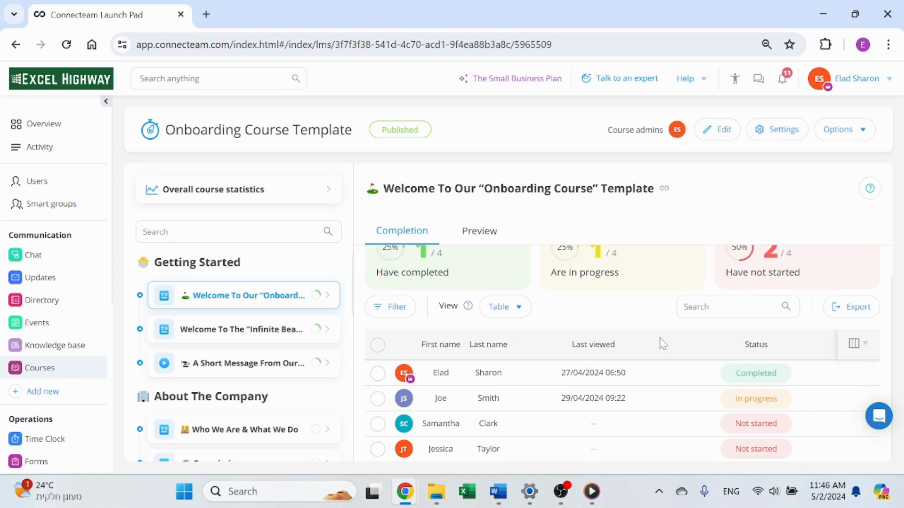
left_click(242, 329)
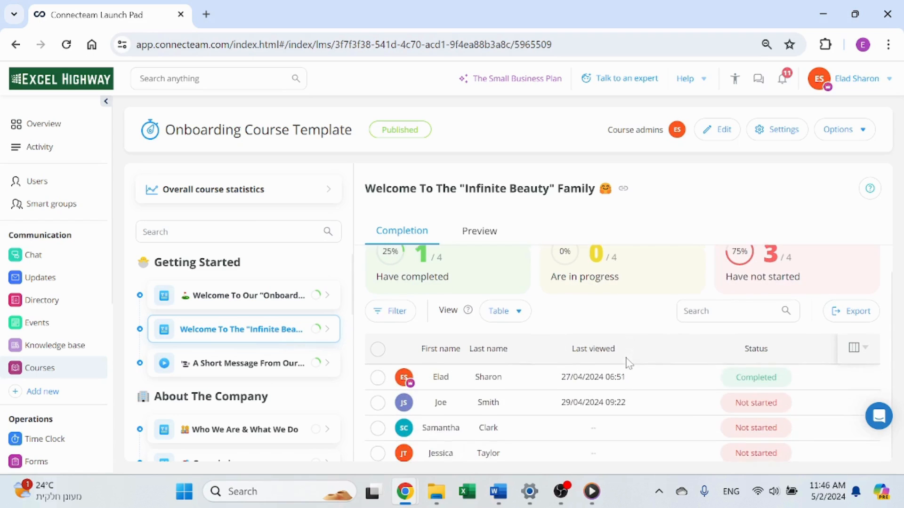
scroll("down", 3)
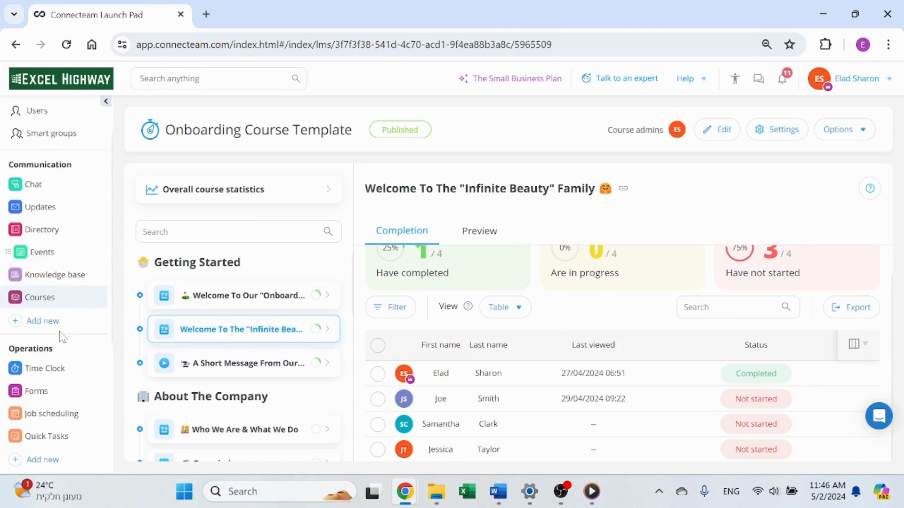
scroll("down", 3)
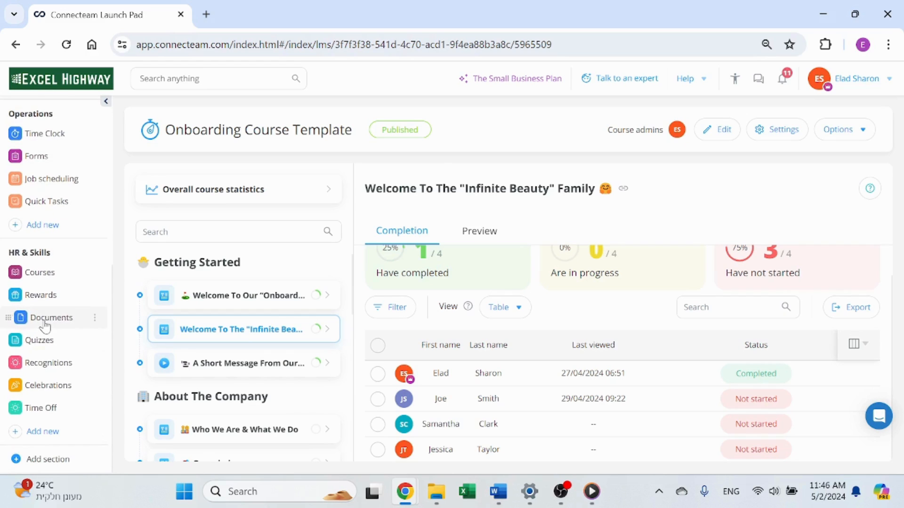
Show the Documents page with the Onboarding pack's Form W-4 and Driver's license statuses
left_click(45, 317)
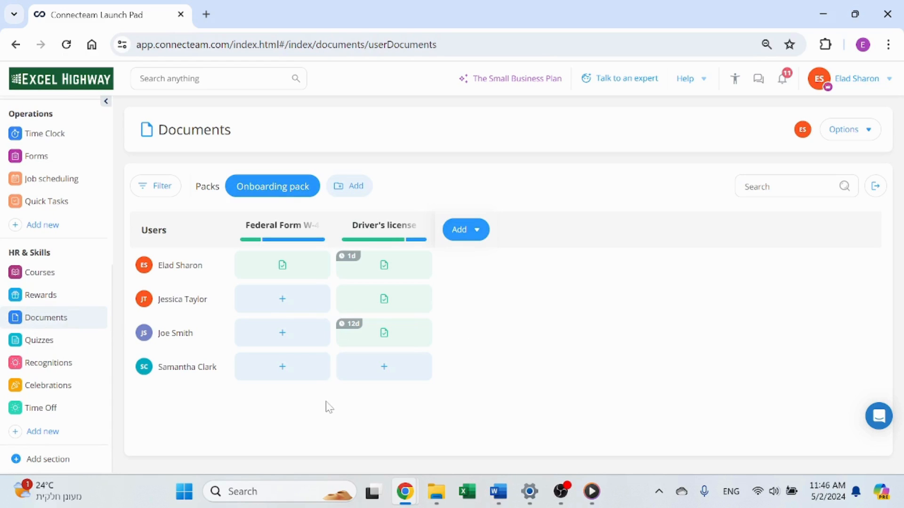
mouse_move(349, 260)
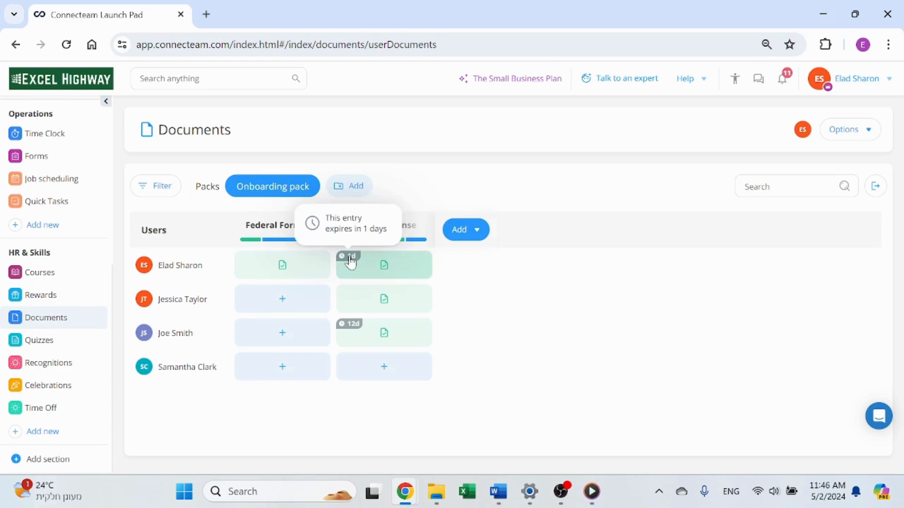
mouse_move(350, 330)
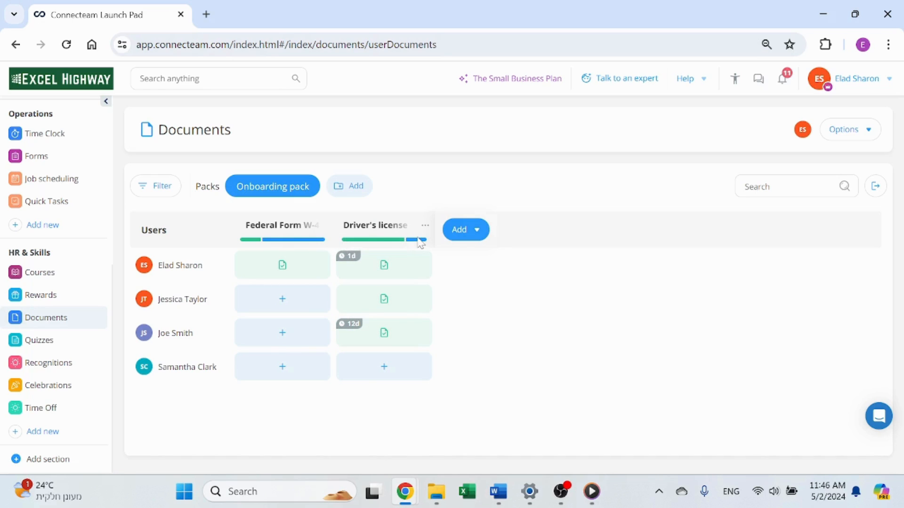
mouse_move(299, 239)
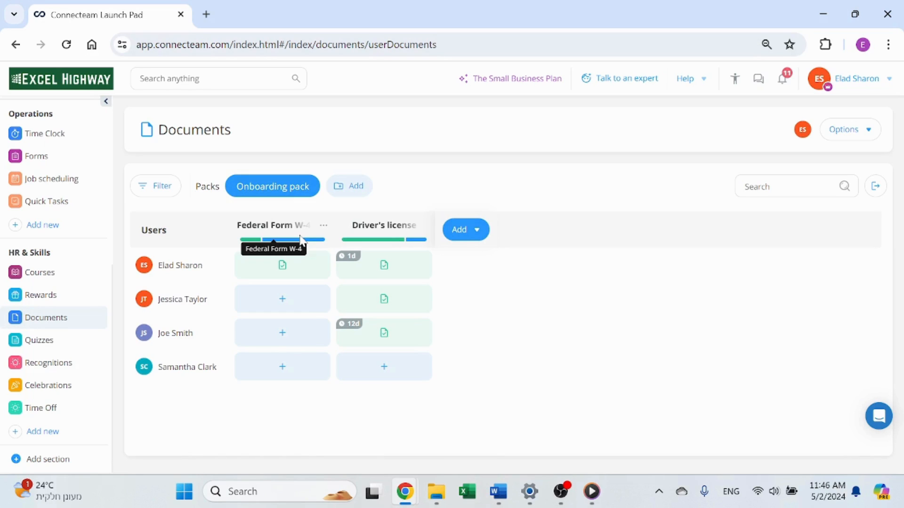
mouse_move(178, 208)
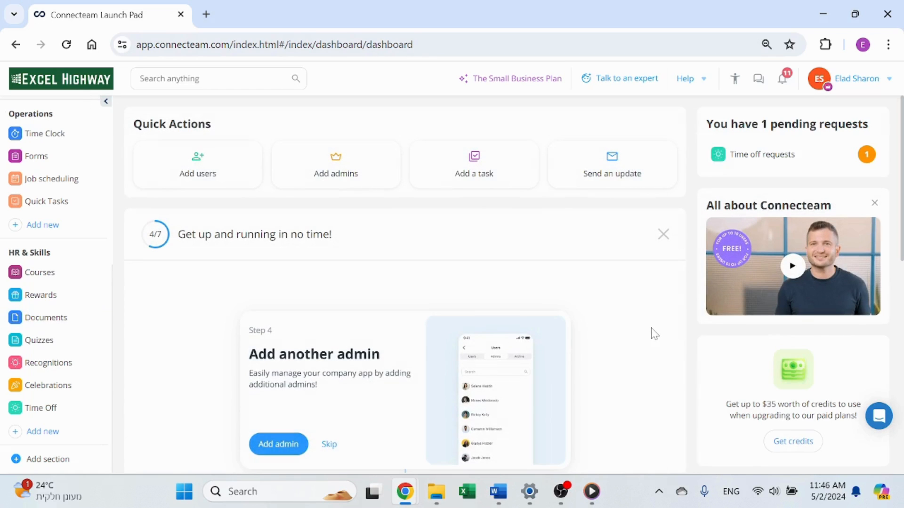
mouse_move(640, 326)
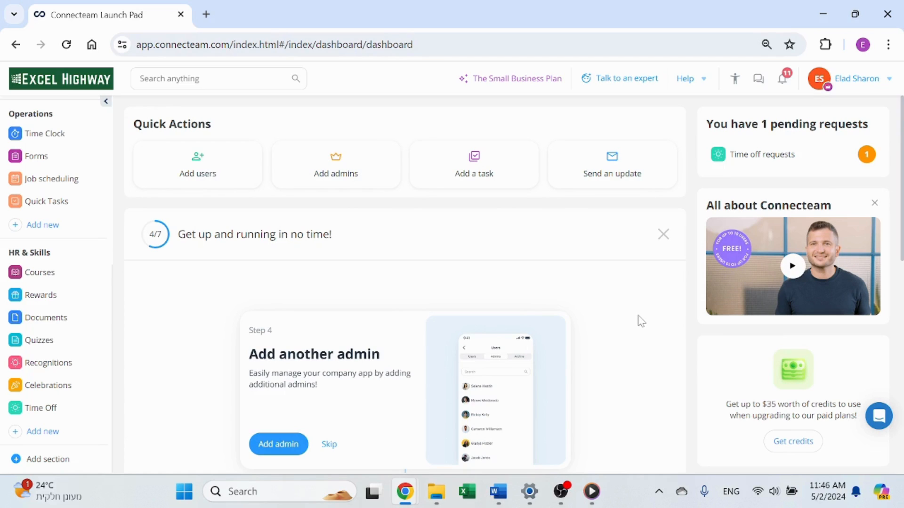
mouse_move(638, 315)
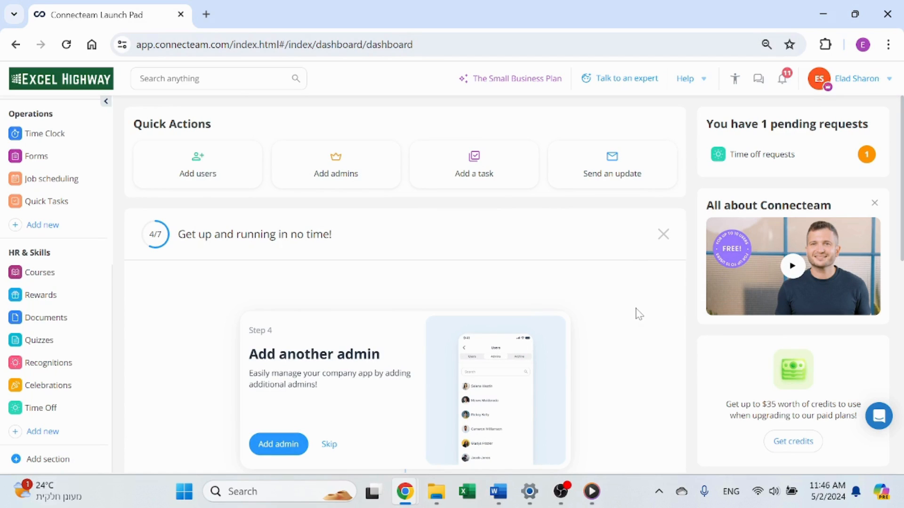
Return to the tracker spreadsheet and land on the DB sheet via Onboarding Status
left_click(98, 14)
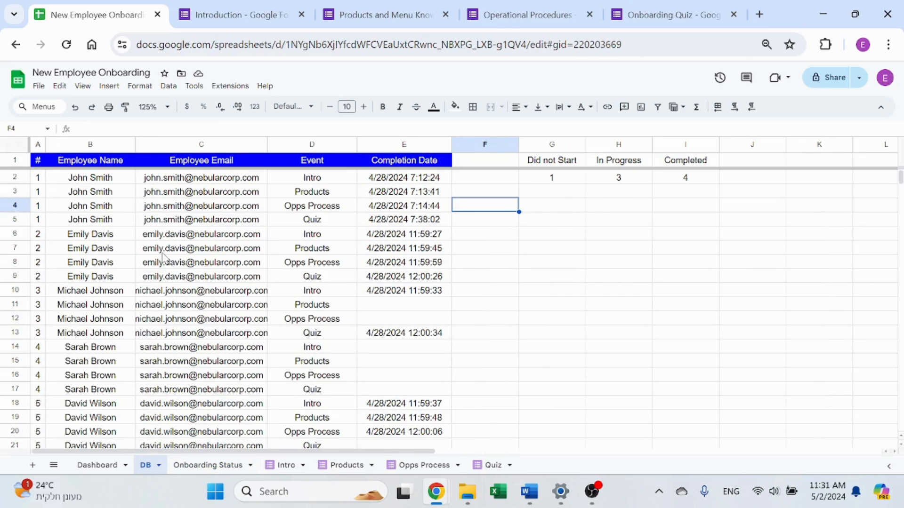
left_click(209, 465)
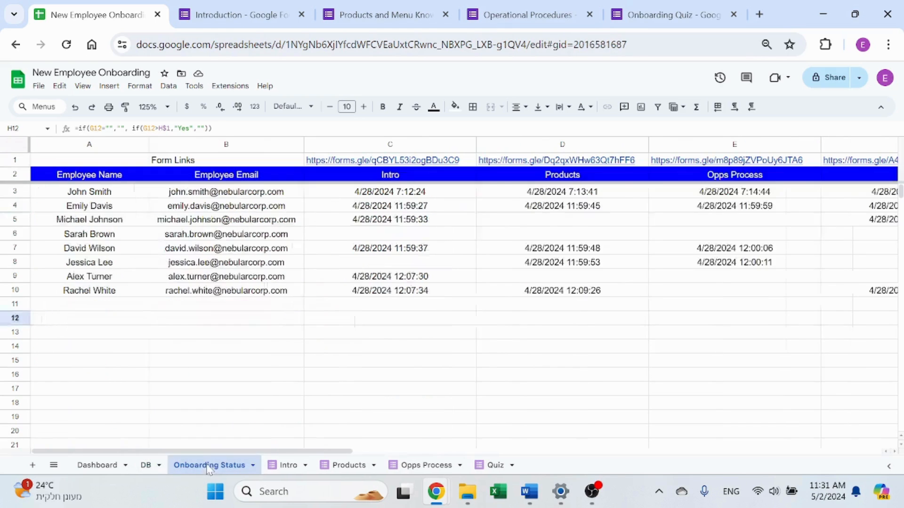
mouse_move(145, 465)
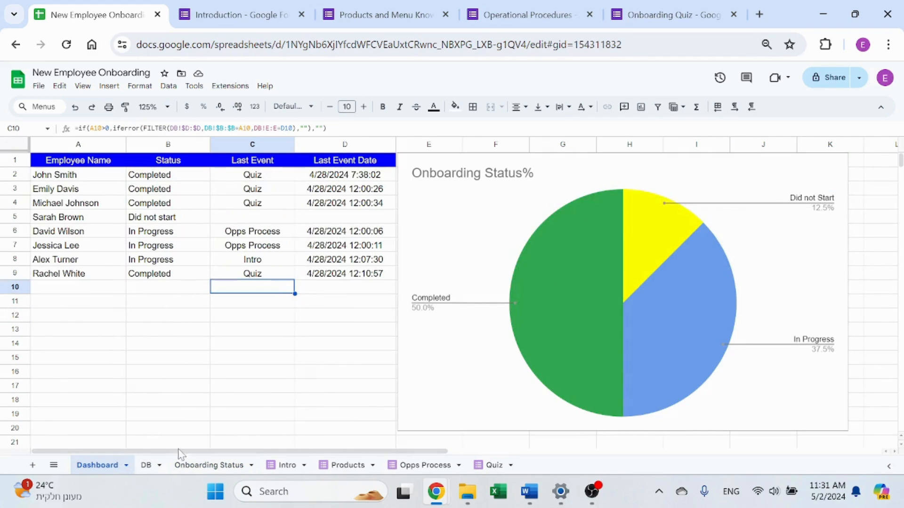
left_click(145, 465)
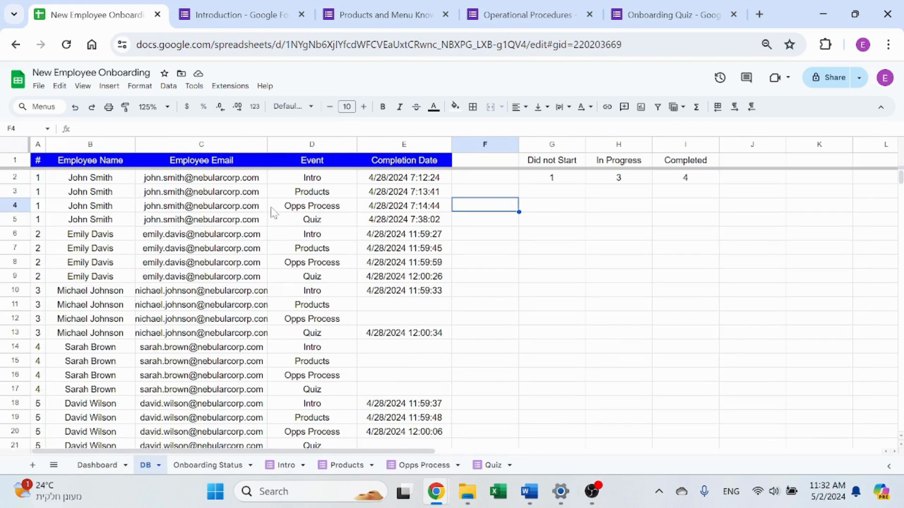
Review the COUNTIFS counter formulas in column A (A2, A4–A6, A9, A13) and the Products event in D3
left_click(38, 177)
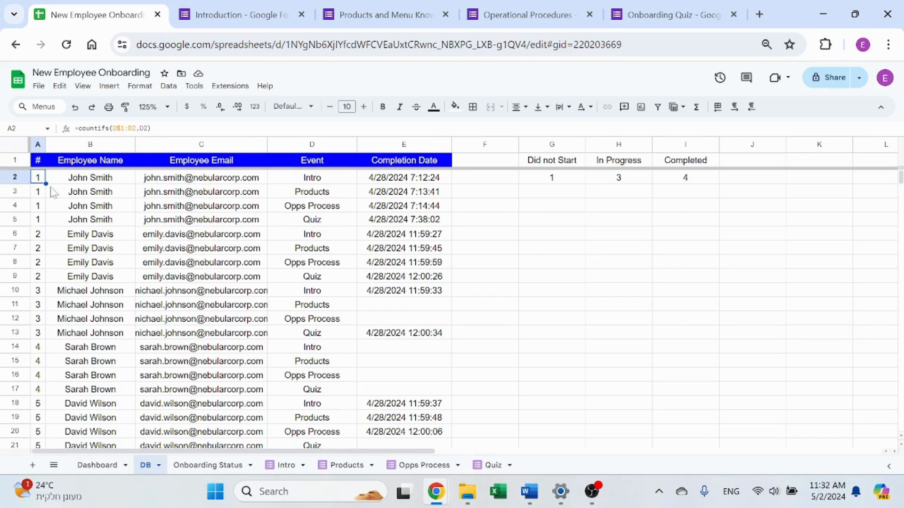
mouse_move(478, 161)
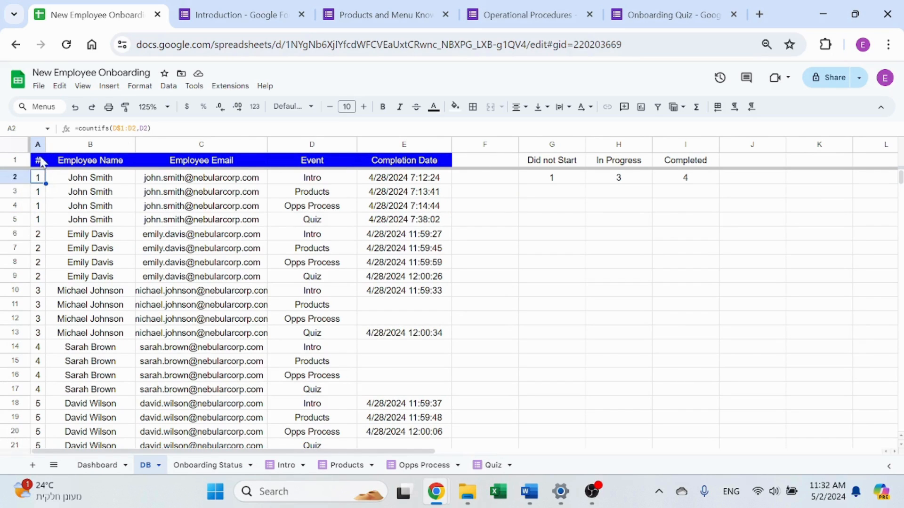
left_click(38, 234)
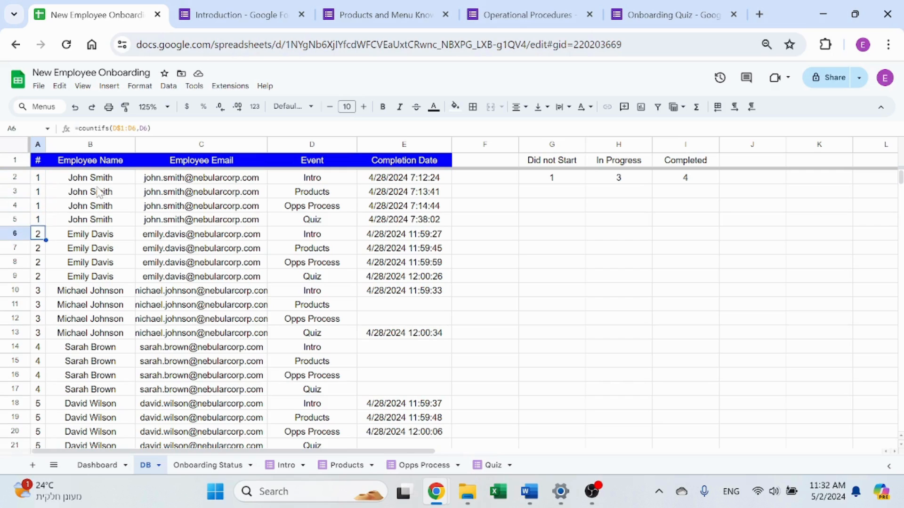
left_click(38, 207)
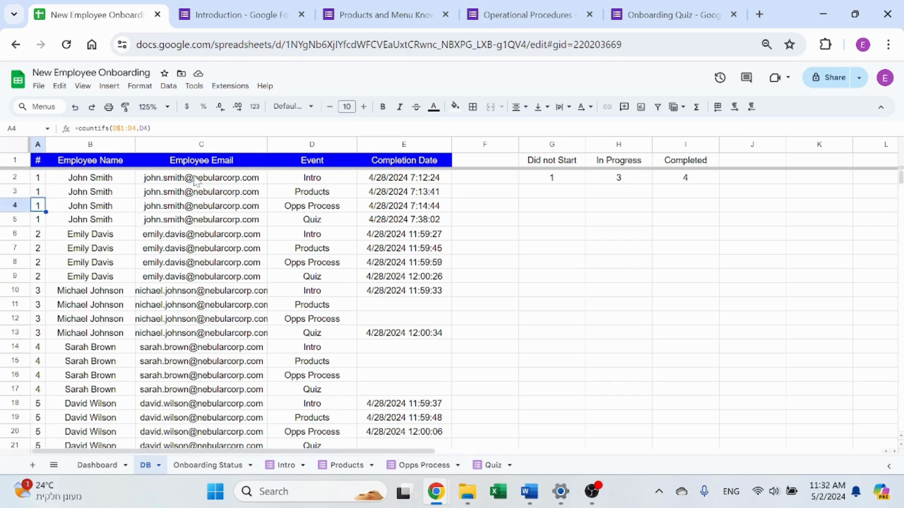
left_click(37, 219)
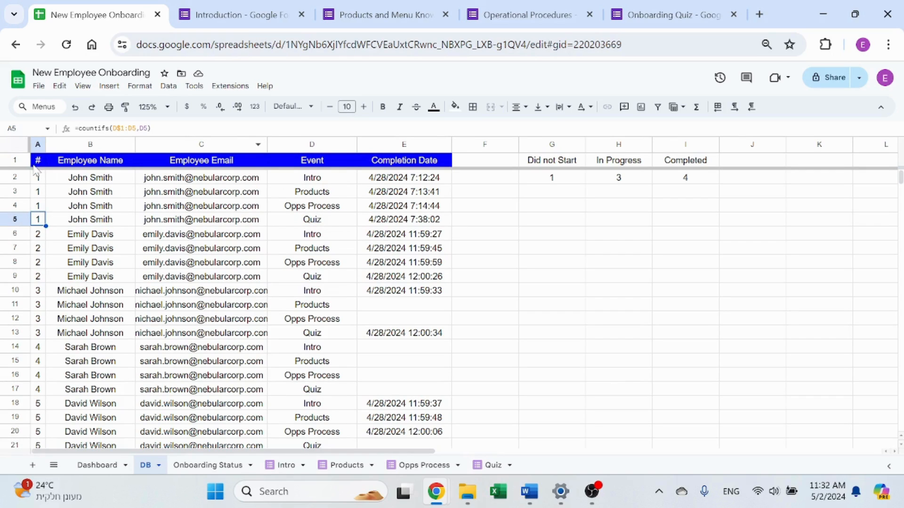
left_click(38, 177)
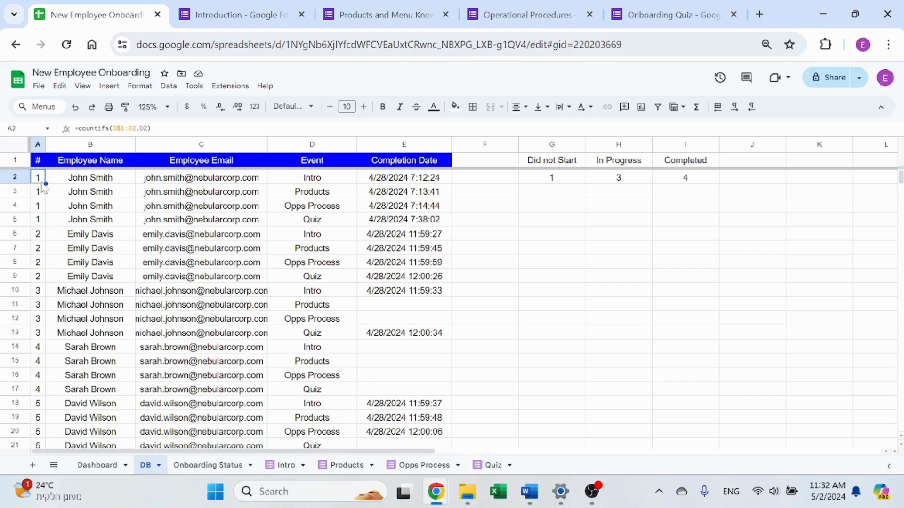
mouse_move(46, 225)
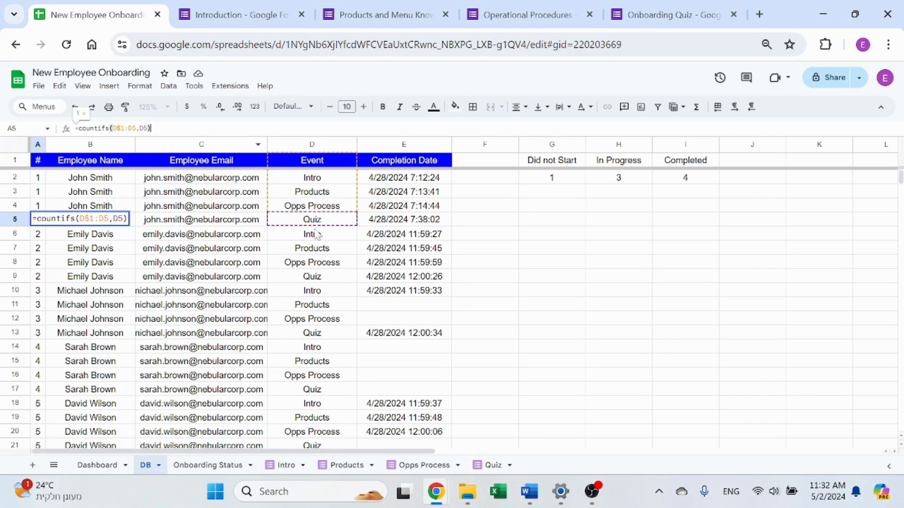
mouse_move(288, 185)
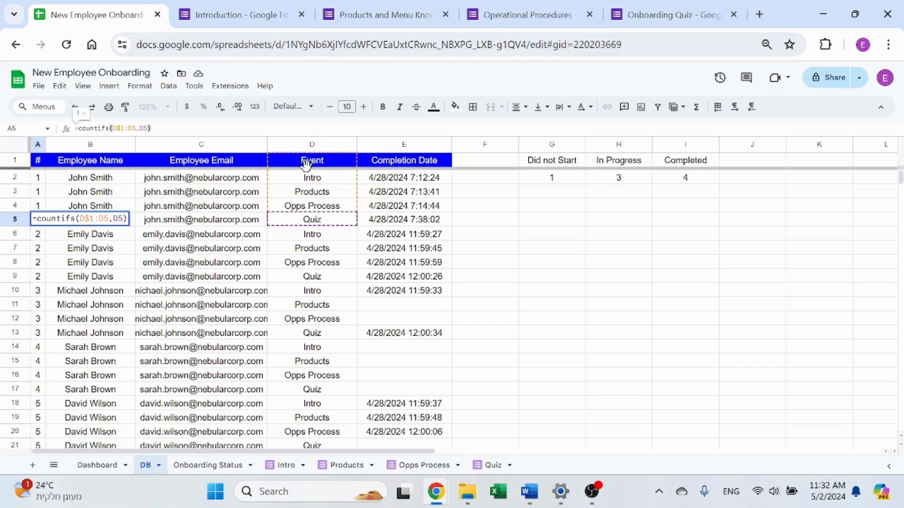
left_click(38, 276)
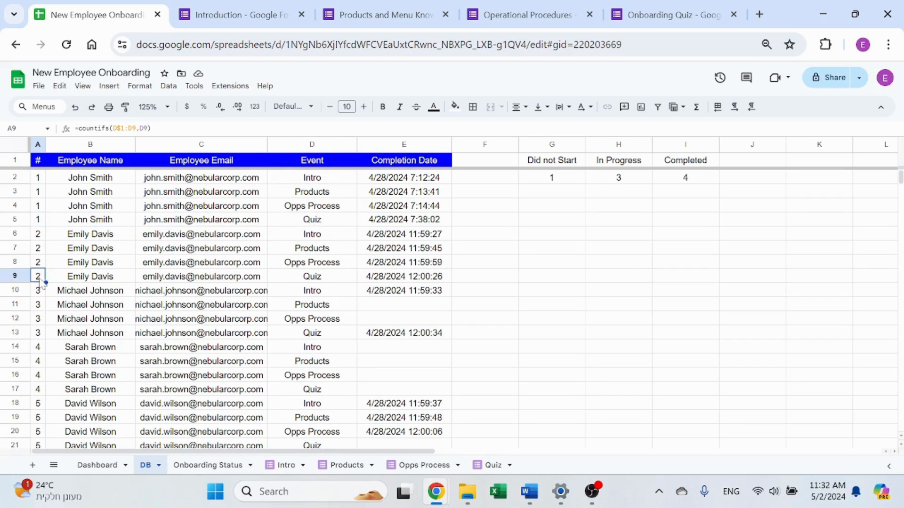
left_click(37, 333)
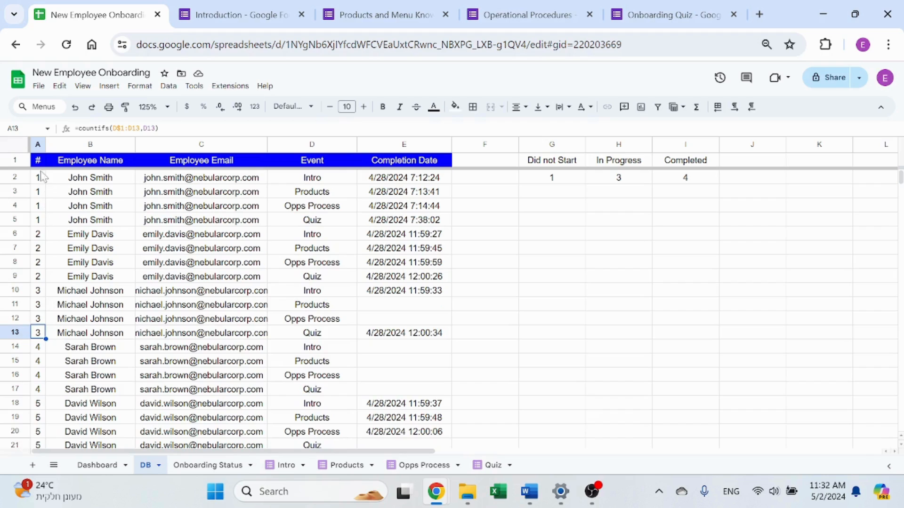
left_click(311, 191)
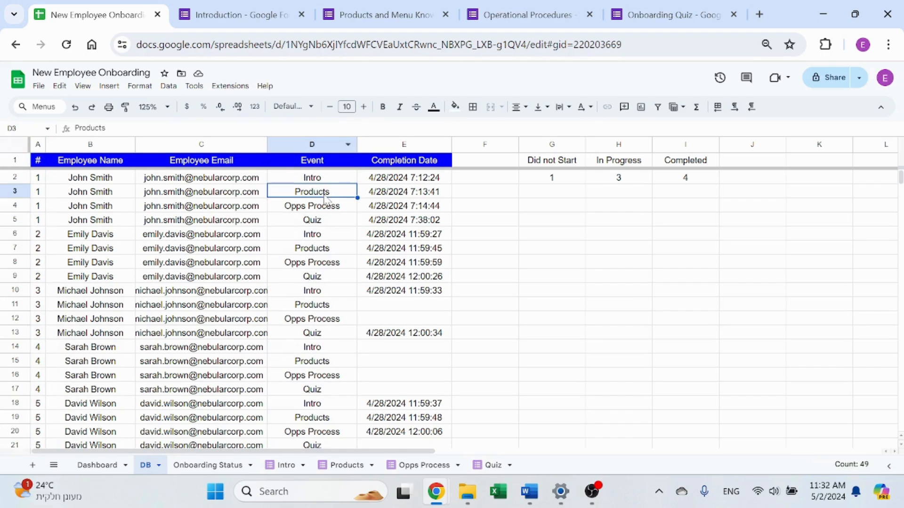
mouse_move(53, 321)
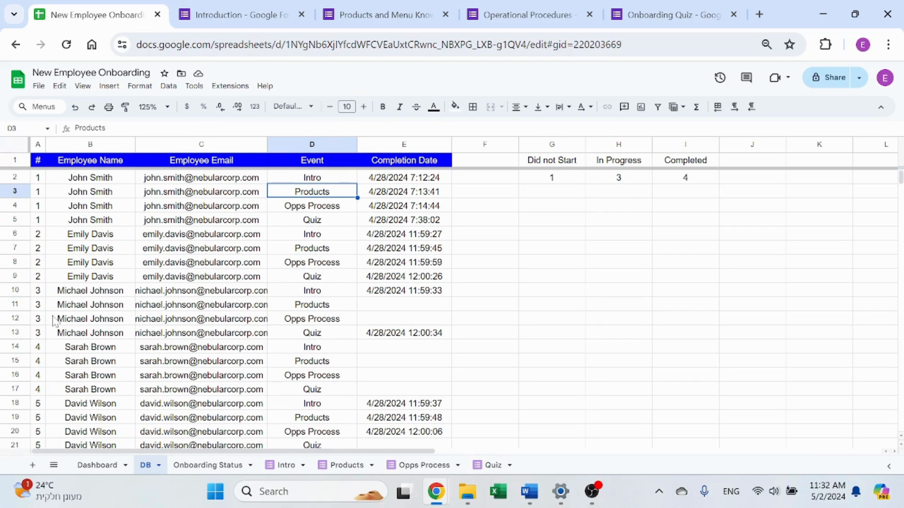
left_click(90, 178)
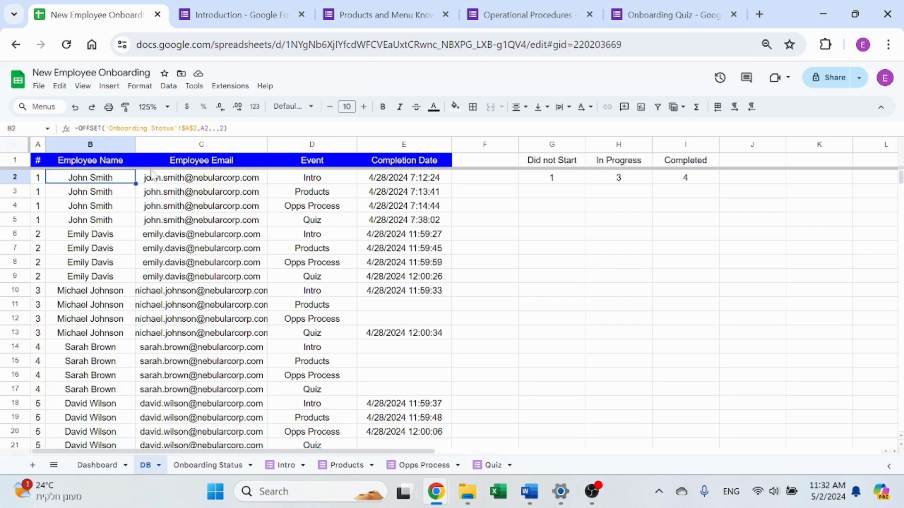
left_click(201, 177)
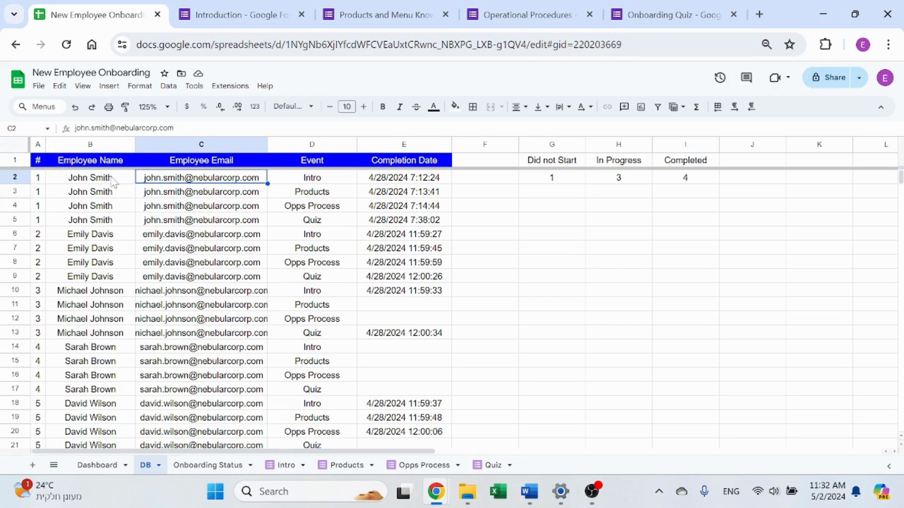
left_click(91, 178)
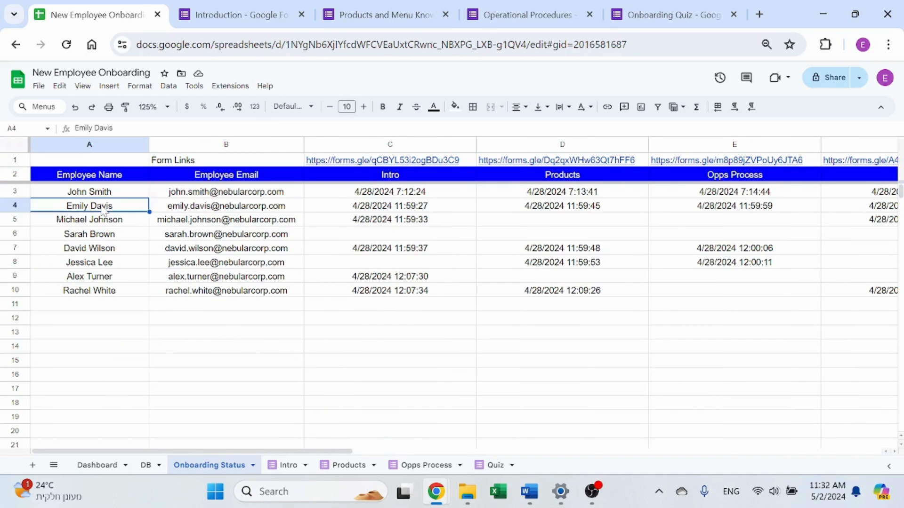
left_click(145, 465)
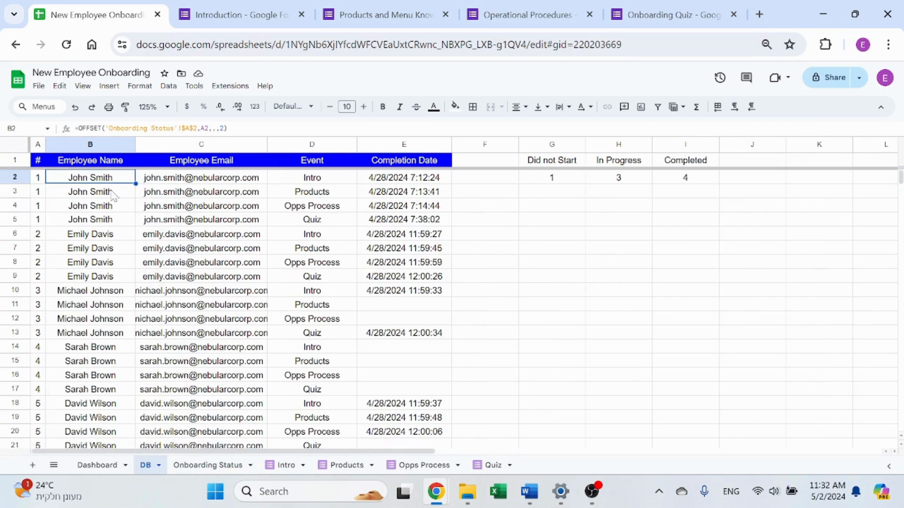
double_click(90, 177)
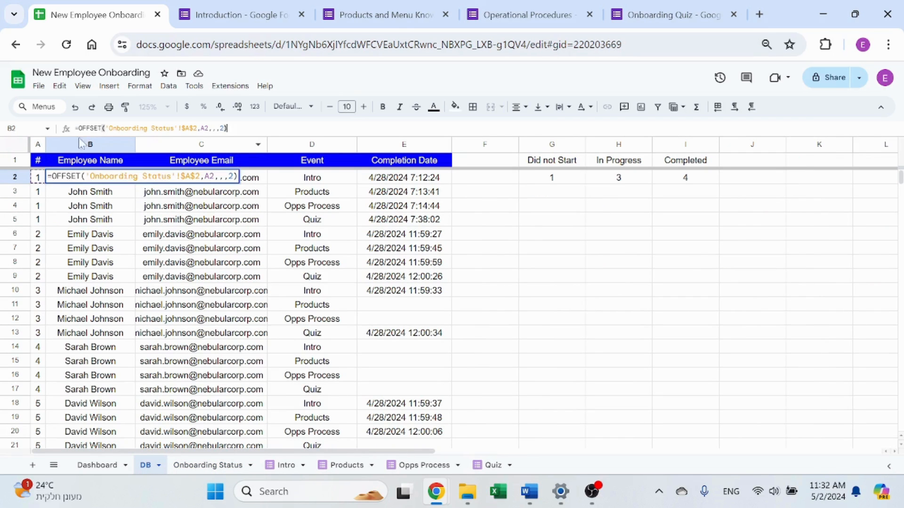
key("Enter")
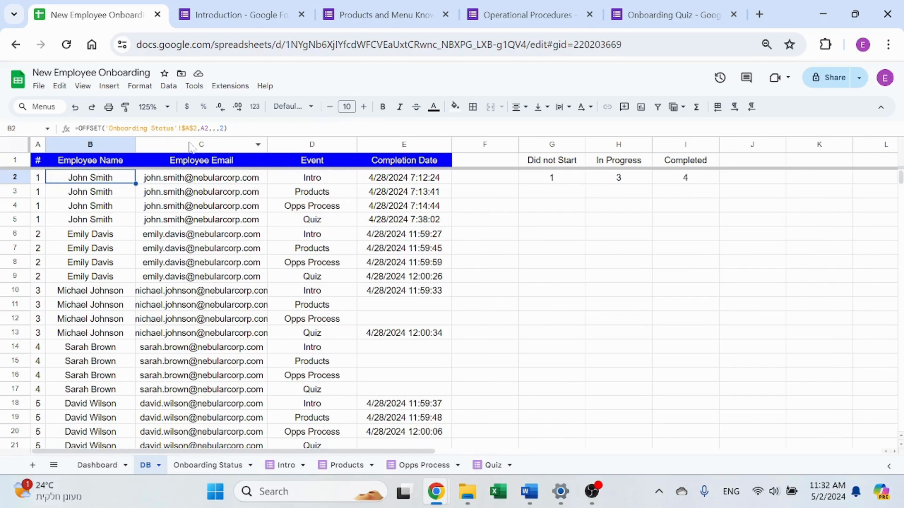
left_click(209, 465)
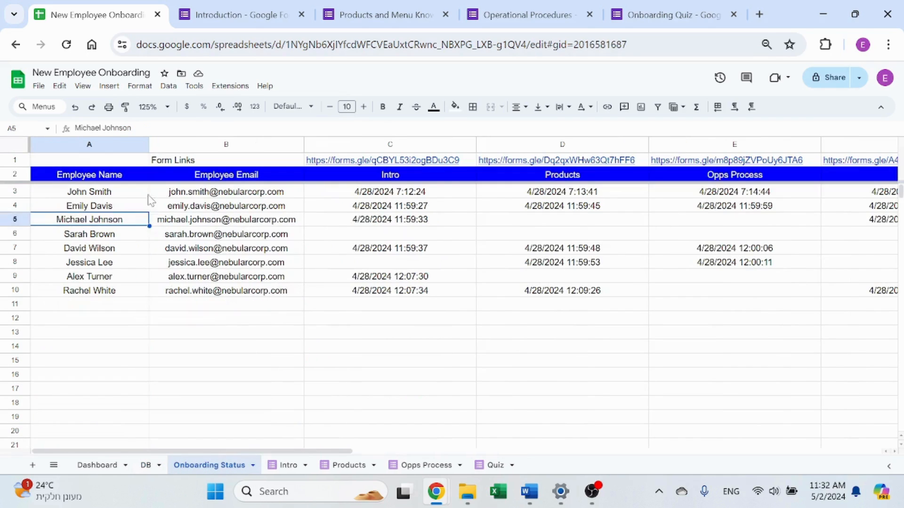
left_click(89, 191)
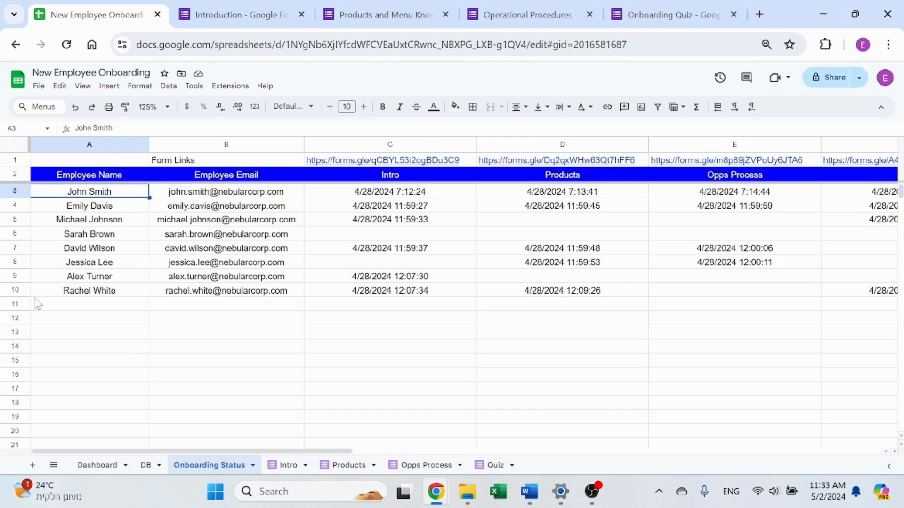
left_click(145, 466)
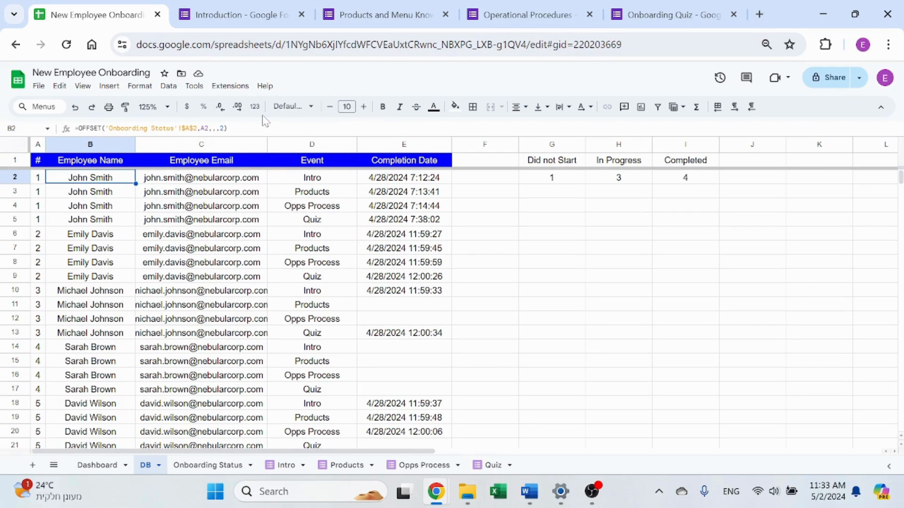
mouse_move(124, 187)
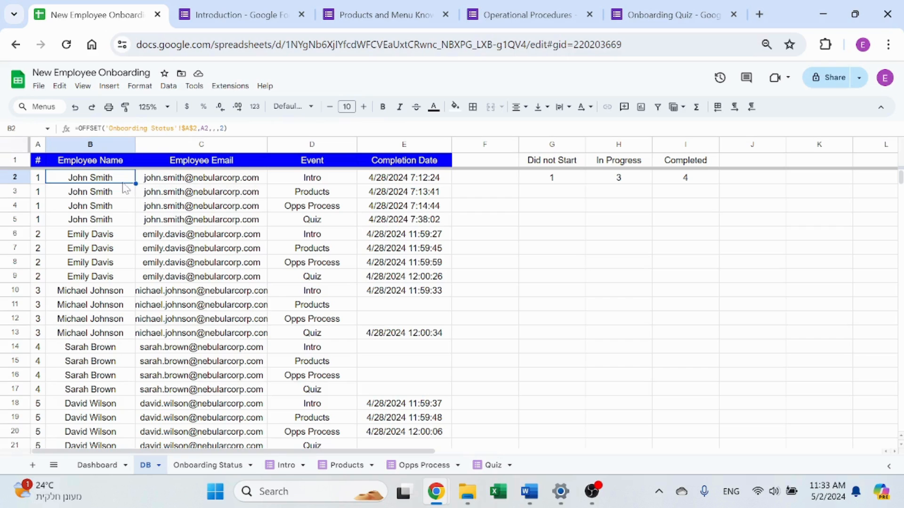
left_click(202, 177)
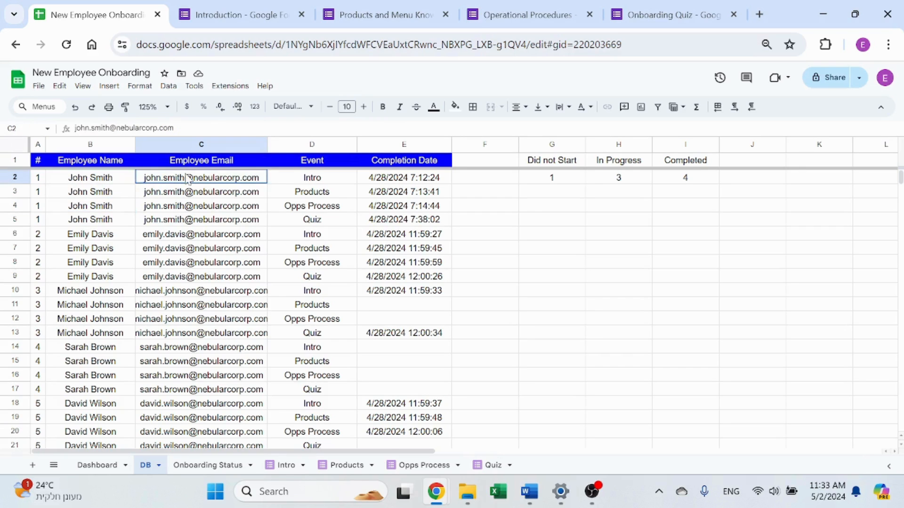
Trace the E2 completion-date INDEX/MATCH lookup back to the Products column on Onboarding Status
left_click(404, 177)
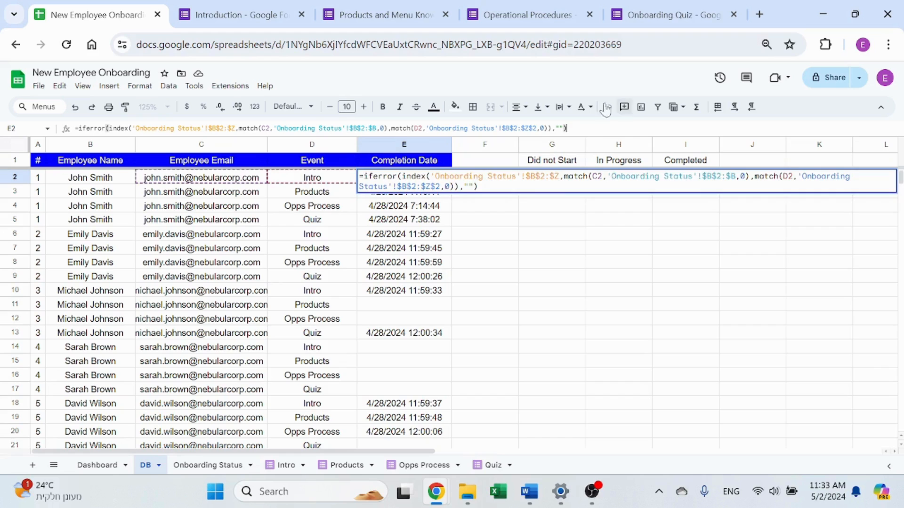
key("Return")
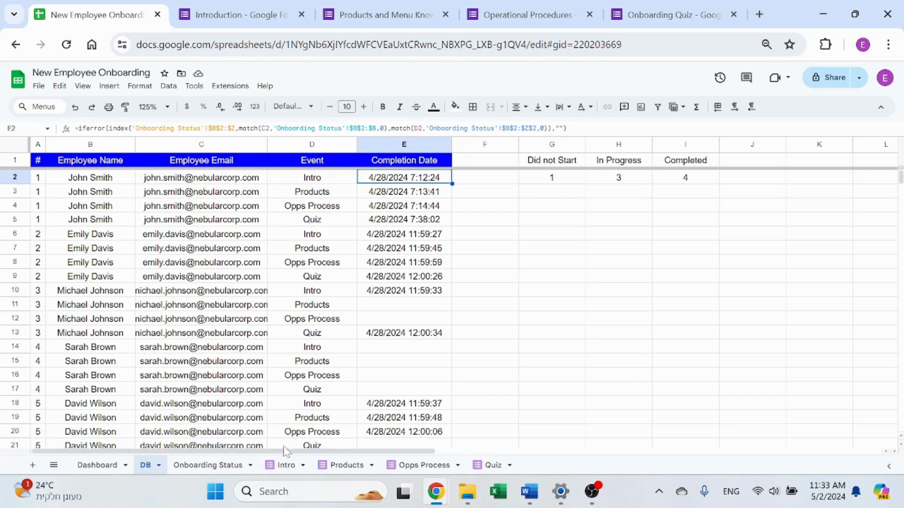
left_click(207, 465)
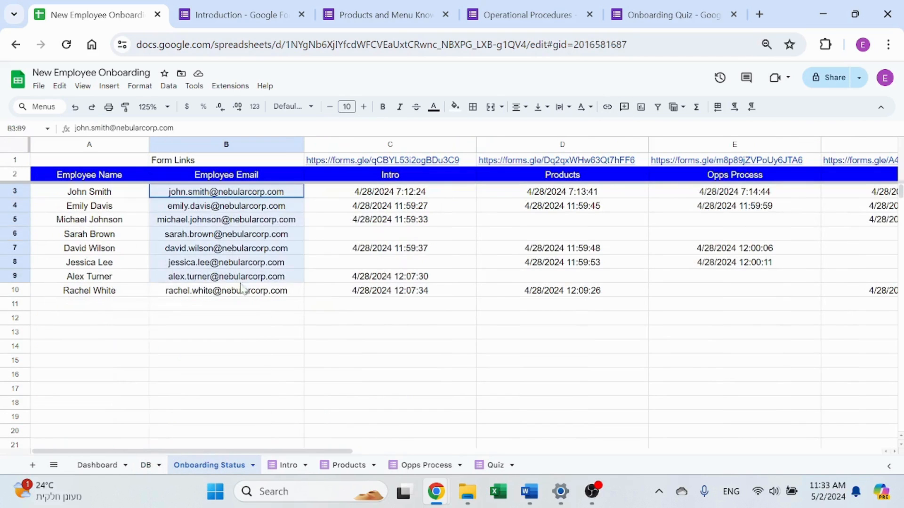
left_click(225, 345)
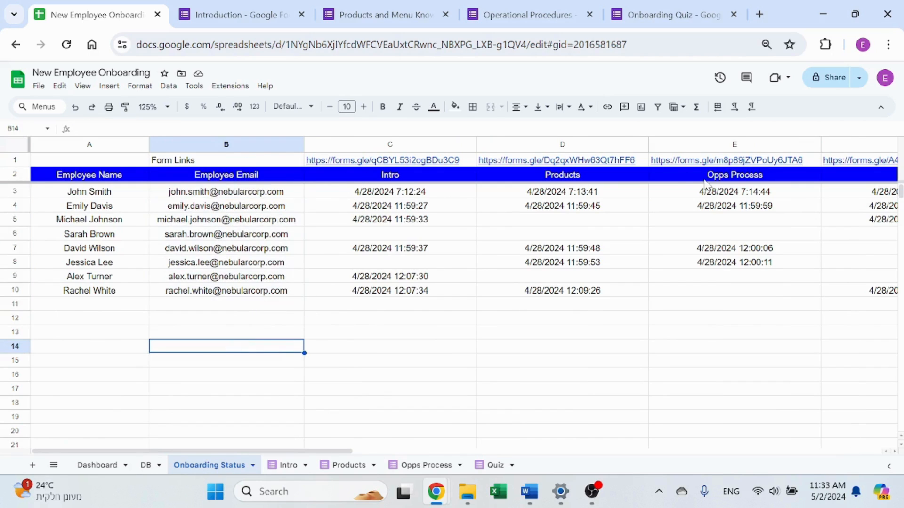
left_click(562, 175)
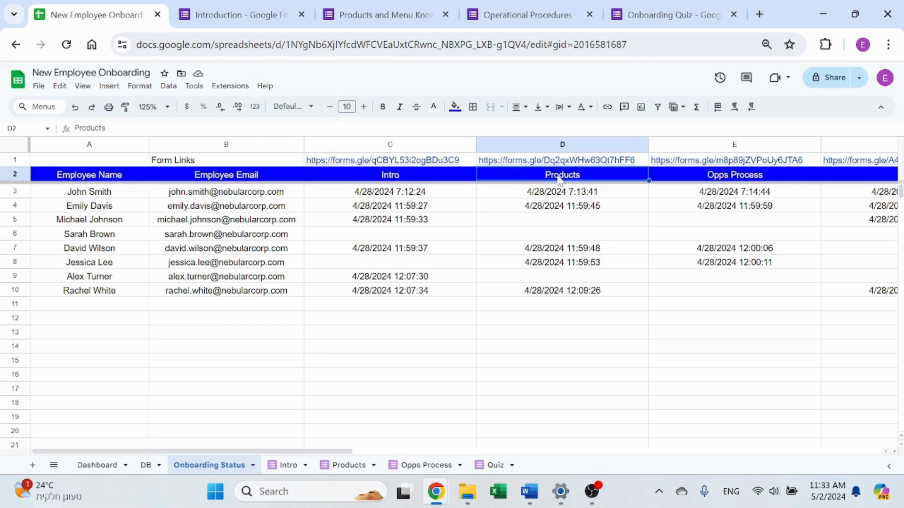
left_click(226, 235)
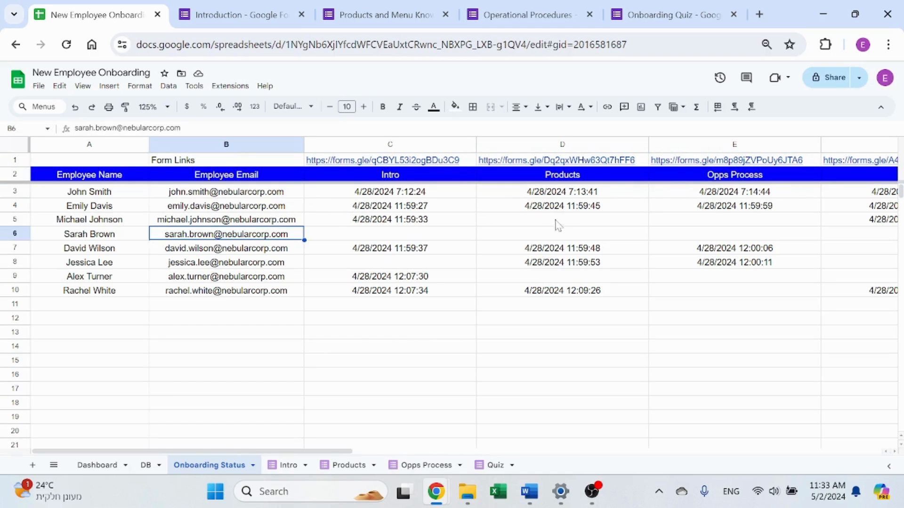
left_click(561, 206)
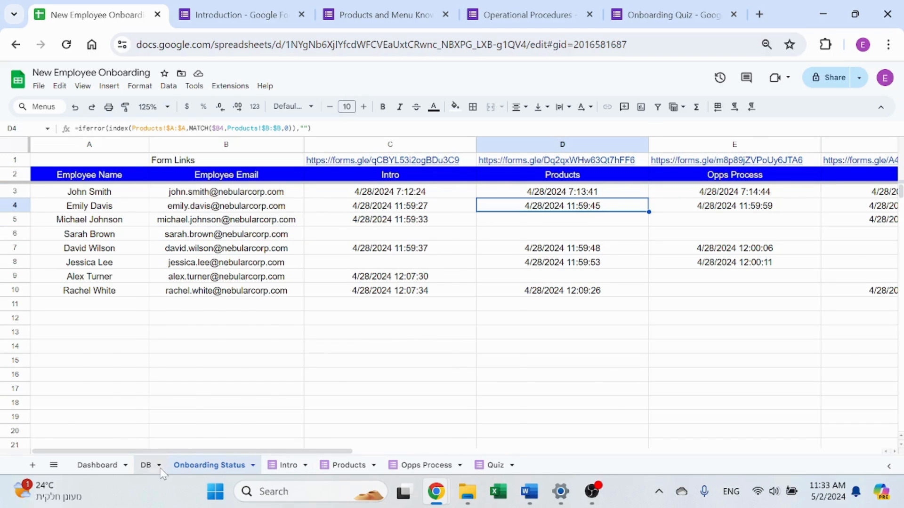
left_click(146, 465)
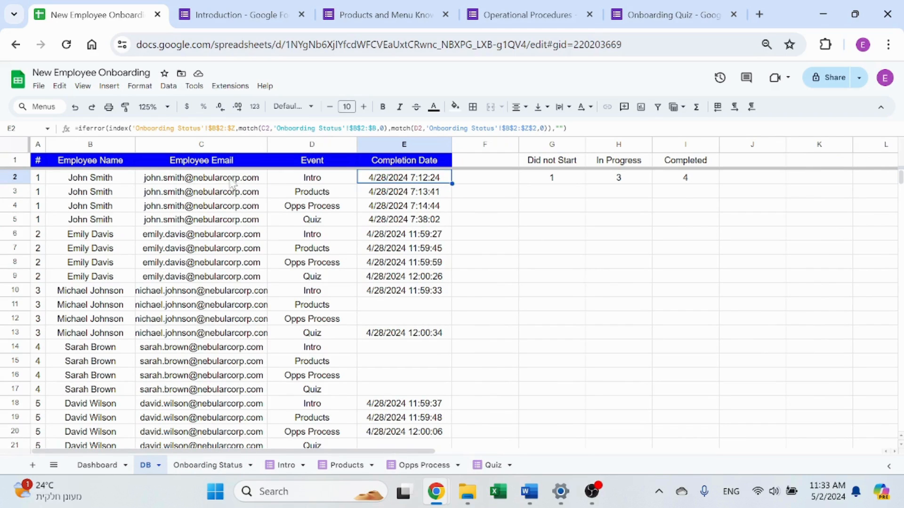
mouse_move(464, 260)
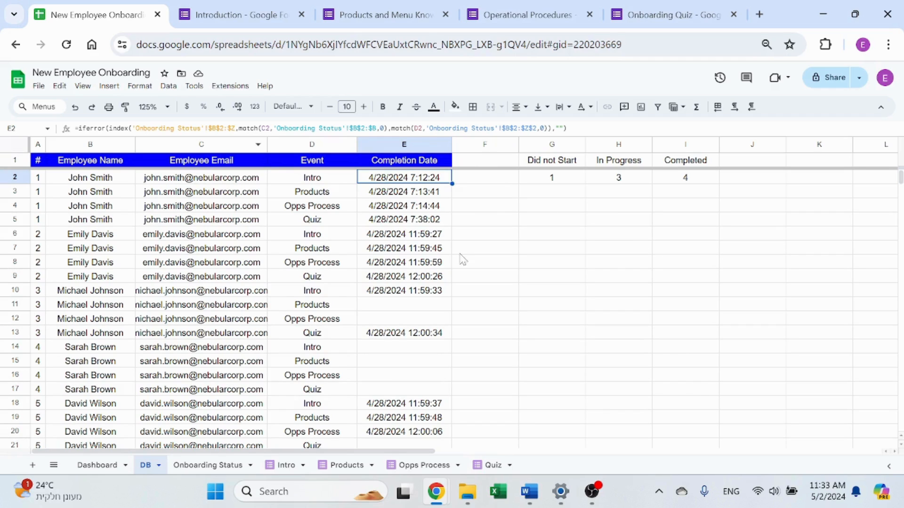
mouse_move(562, 253)
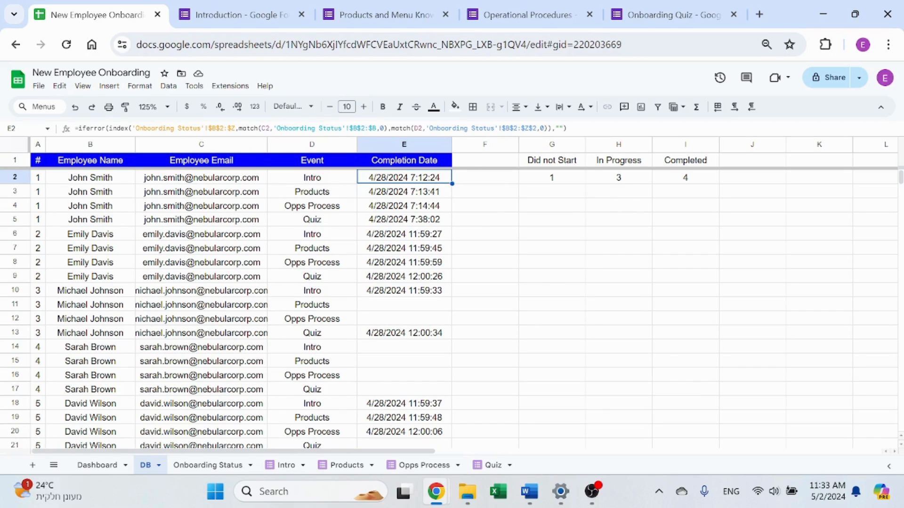
mouse_move(487, 221)
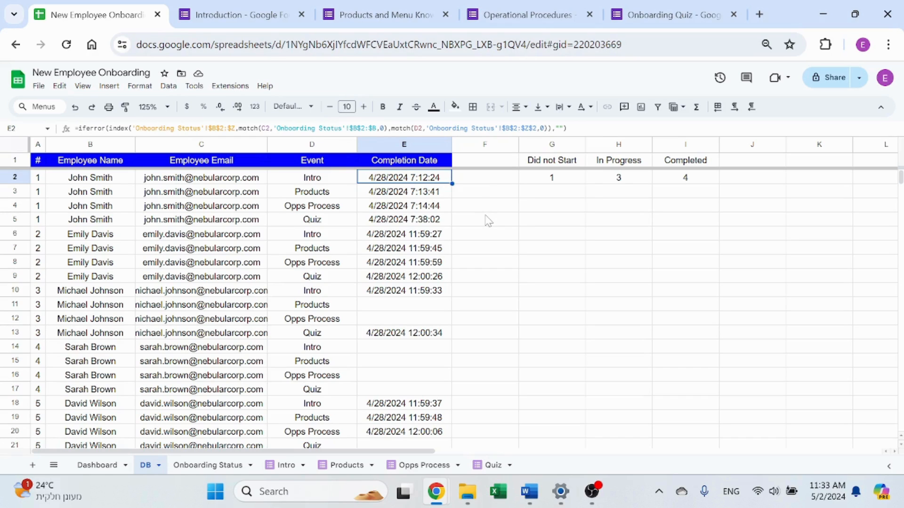
Show the Employee Email column, event header row and David Wilson's Products formula the lookup draws on
left_click(208, 465)
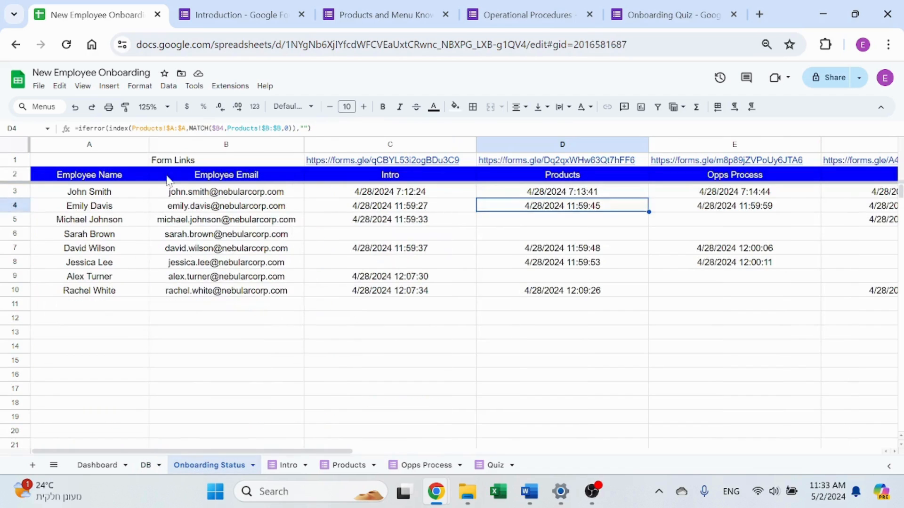
left_click(225, 144)
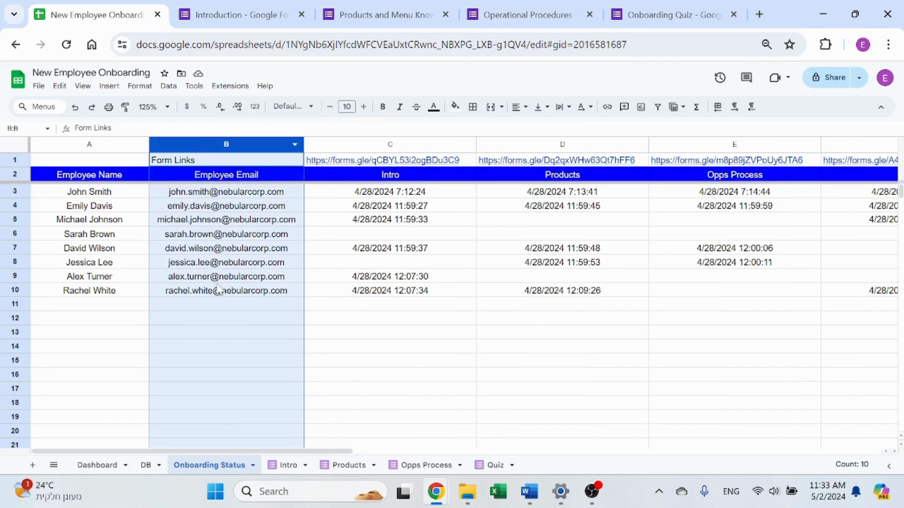
left_click(14, 174)
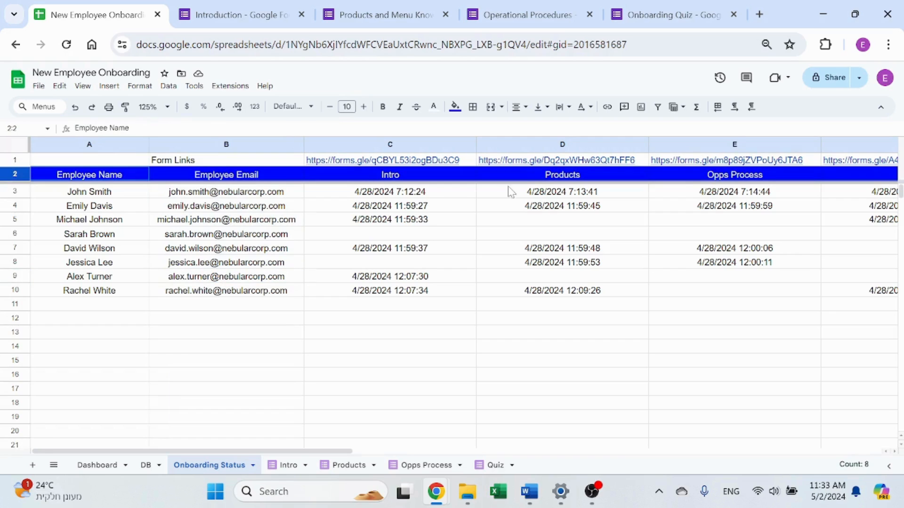
left_click(561, 247)
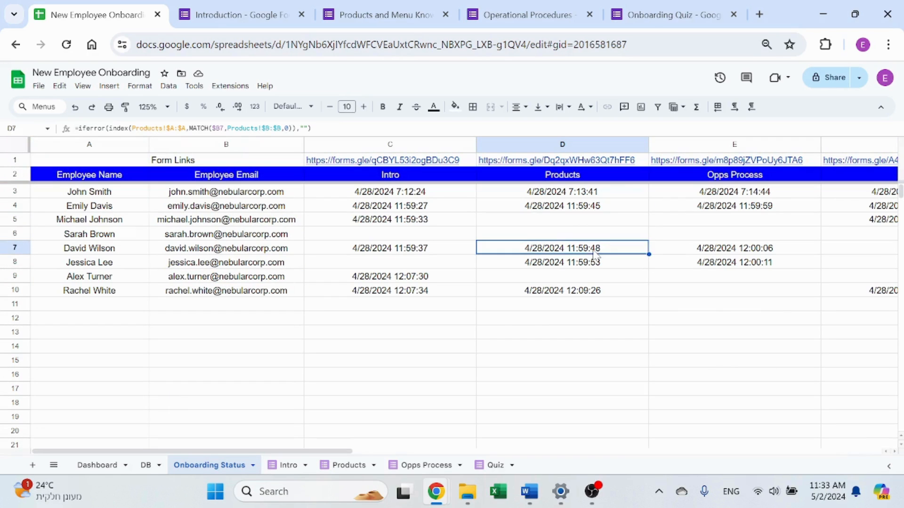
left_click(145, 465)
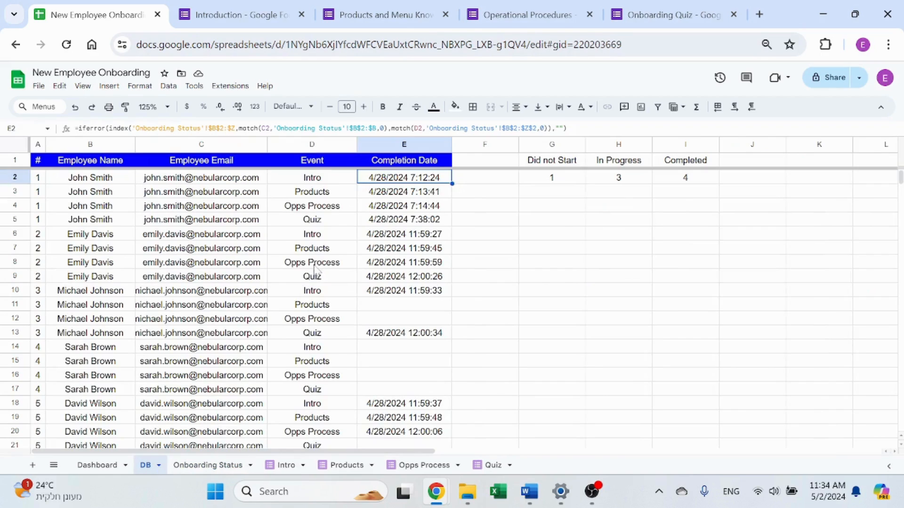
mouse_move(574, 149)
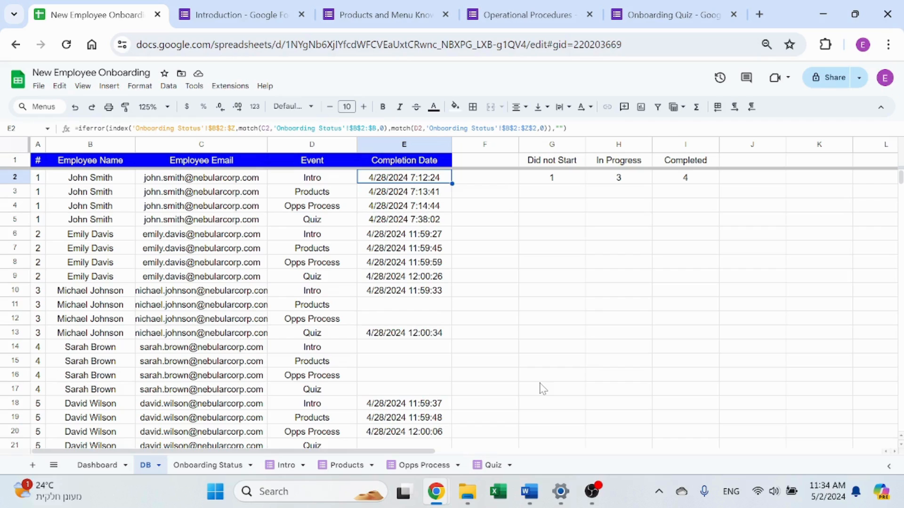
mouse_move(551, 323)
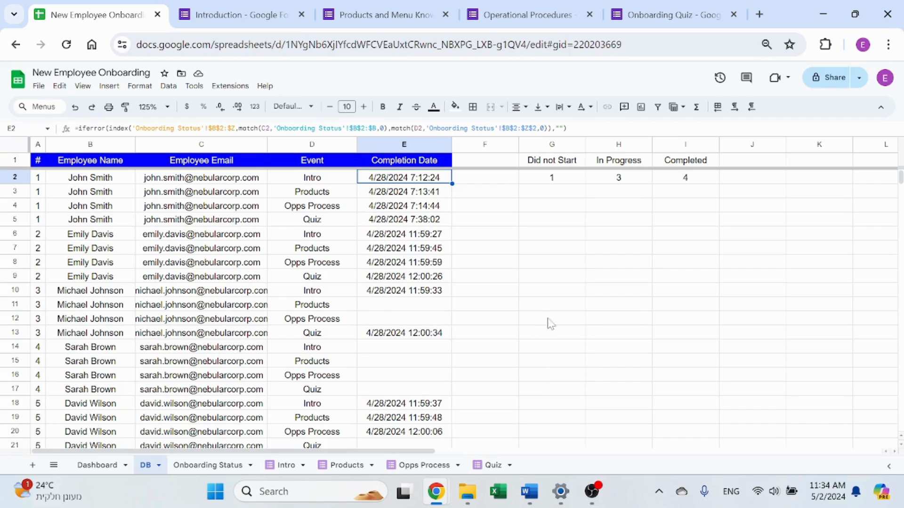
mouse_move(532, 304)
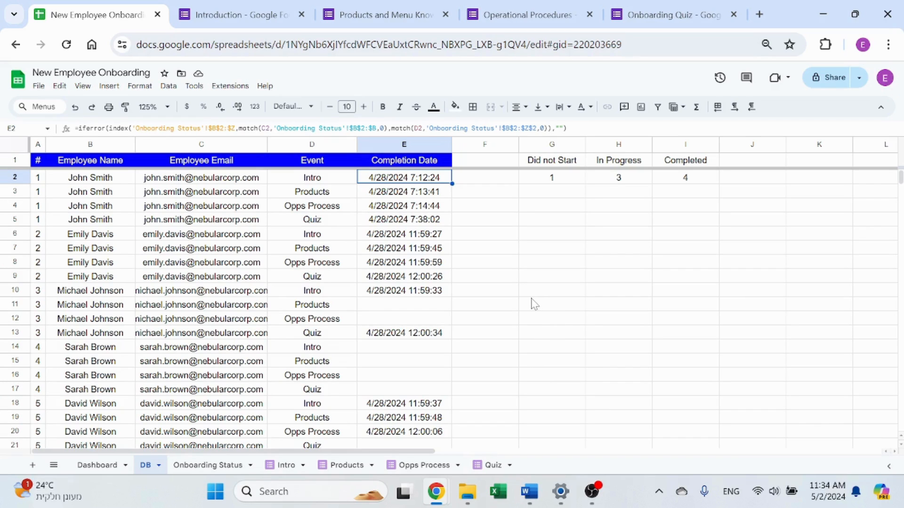
mouse_move(369, 204)
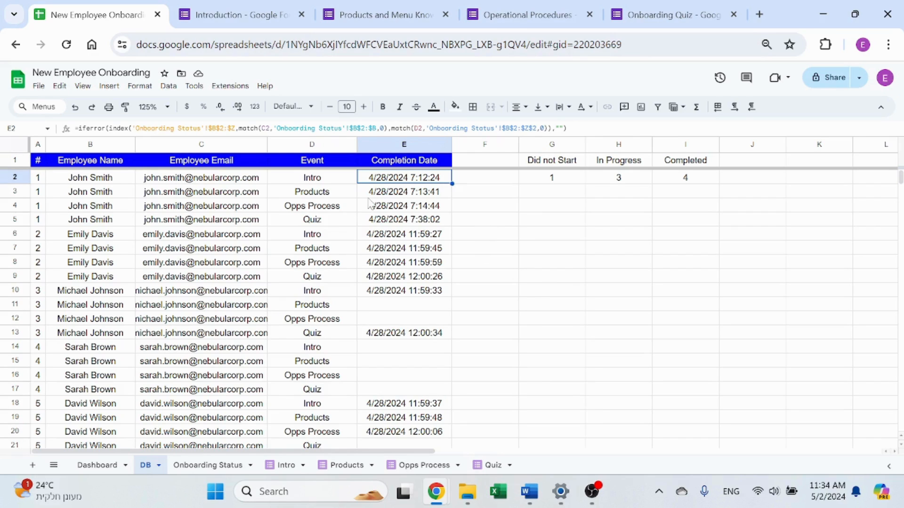
Review how DB event names transpose the Onboarding Status headers and repeat down the list
left_click(312, 177)
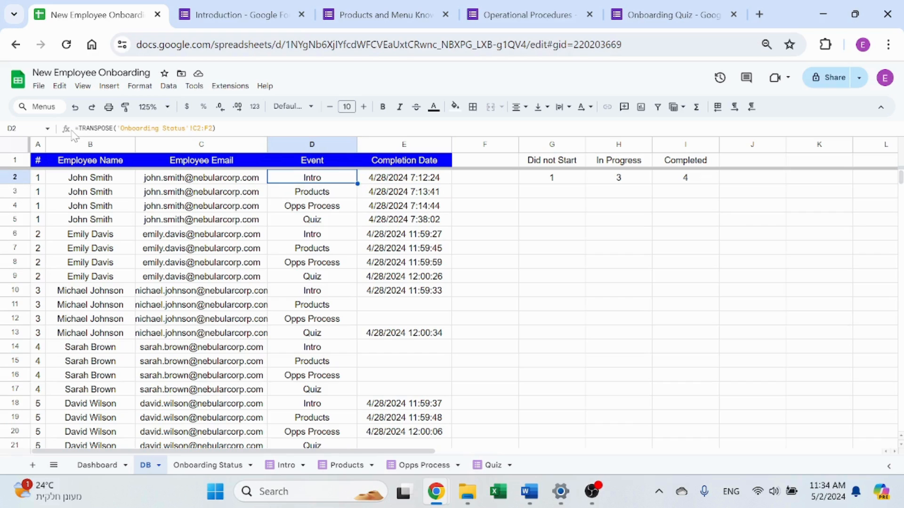
mouse_move(316, 448)
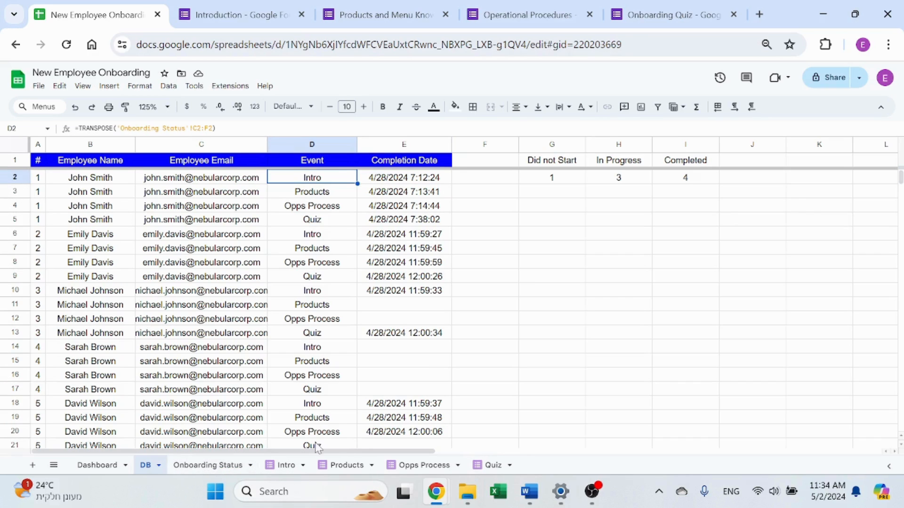
left_click(208, 465)
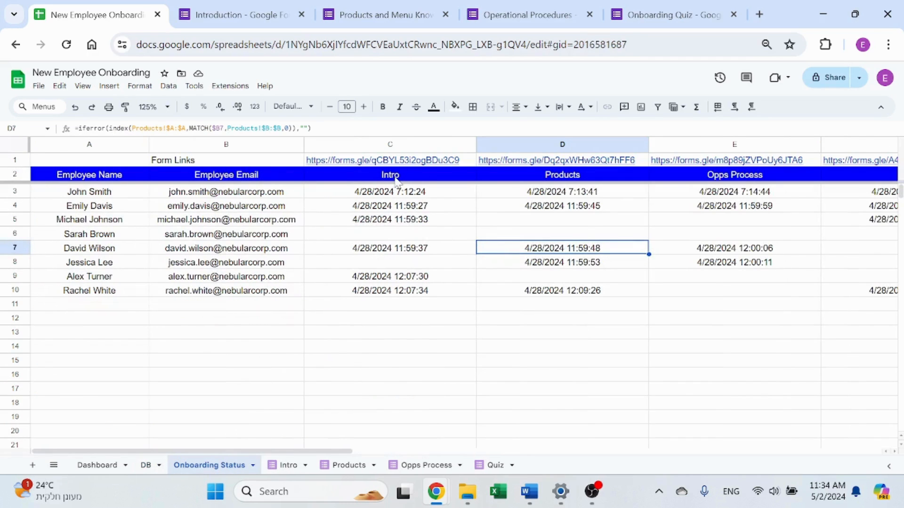
left_click(145, 465)
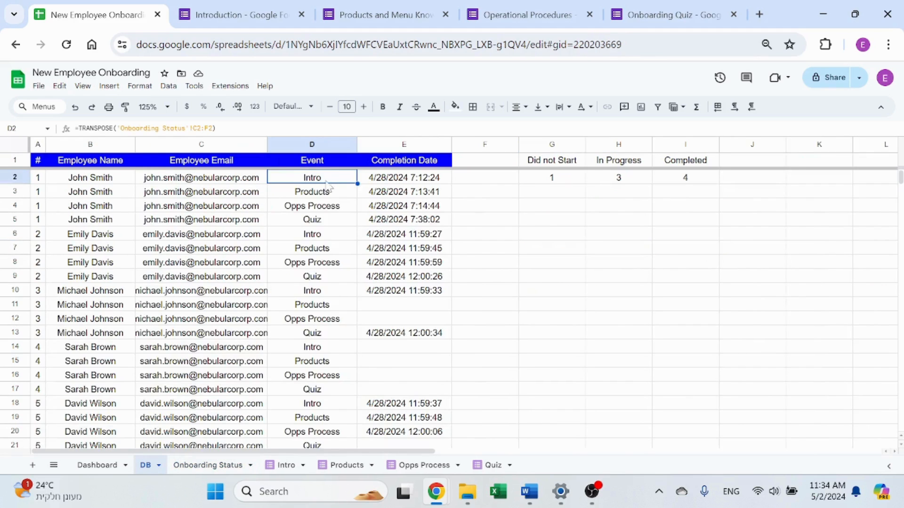
left_click(312, 234)
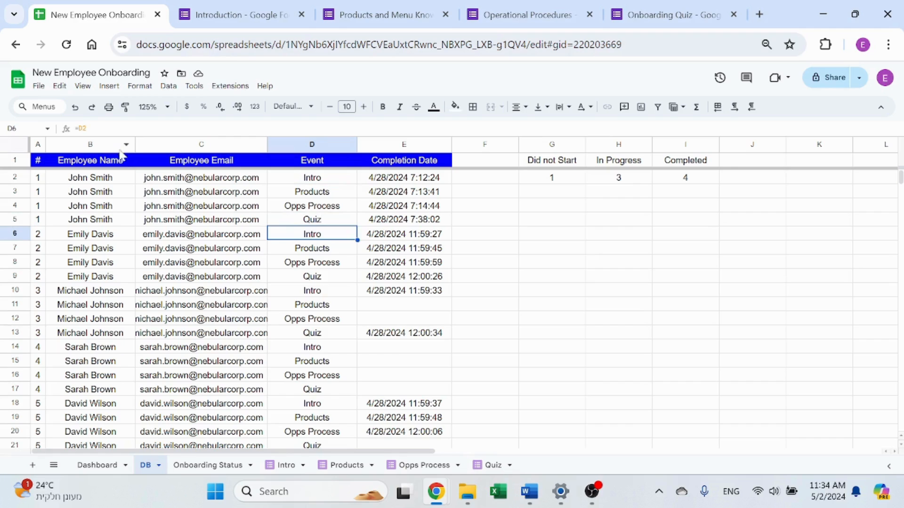
scroll("down", 3)
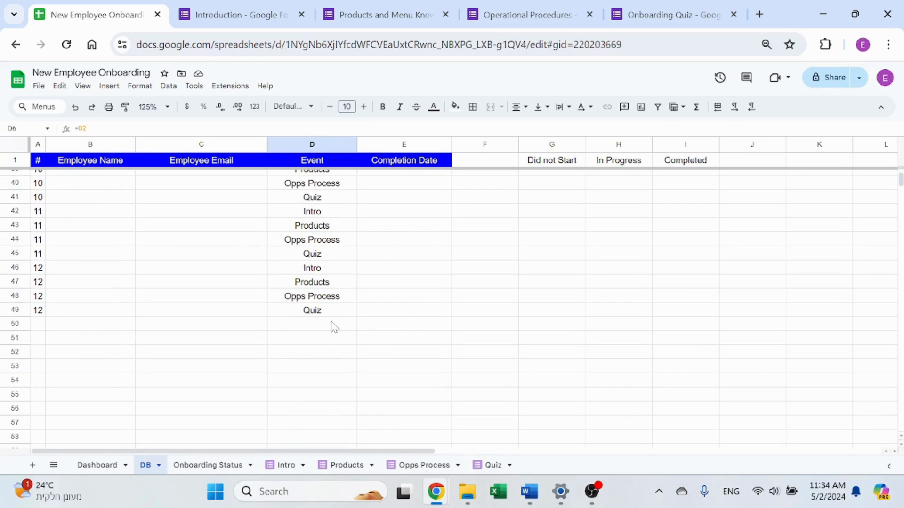
scroll("up", 3)
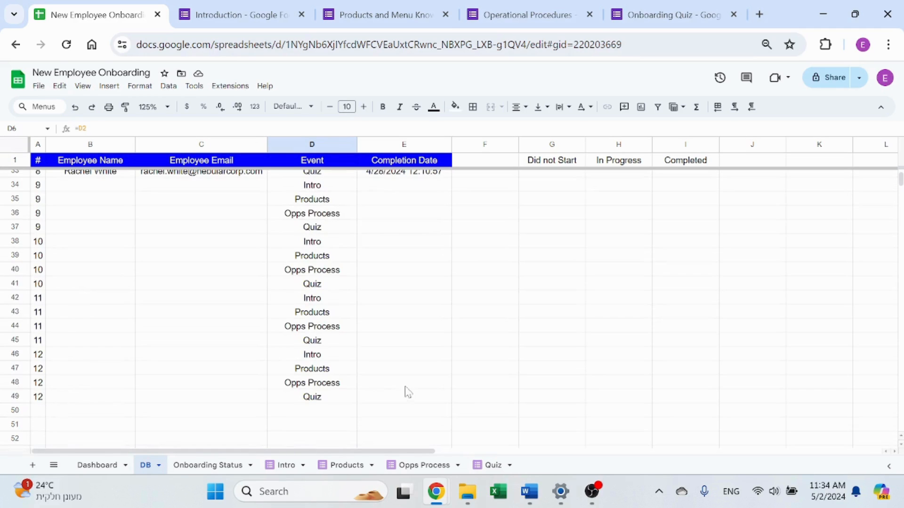
scroll("down", 3)
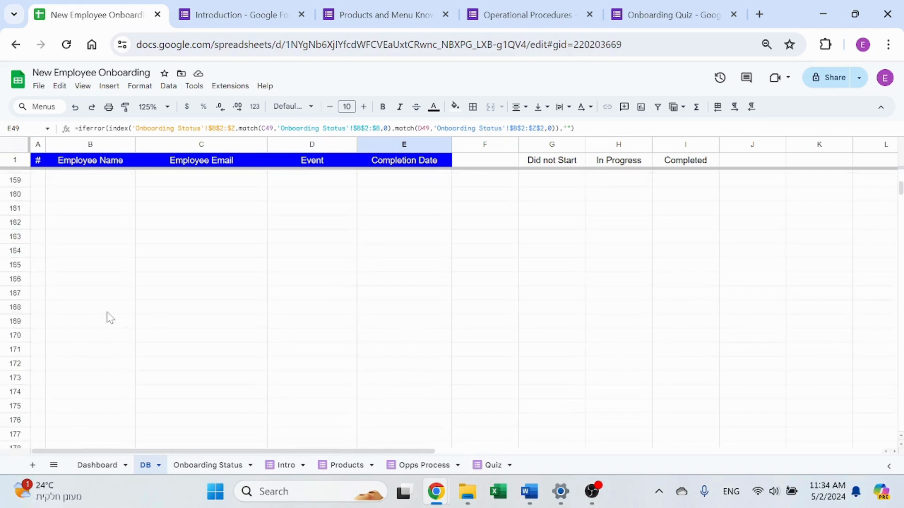
scroll("up", 3)
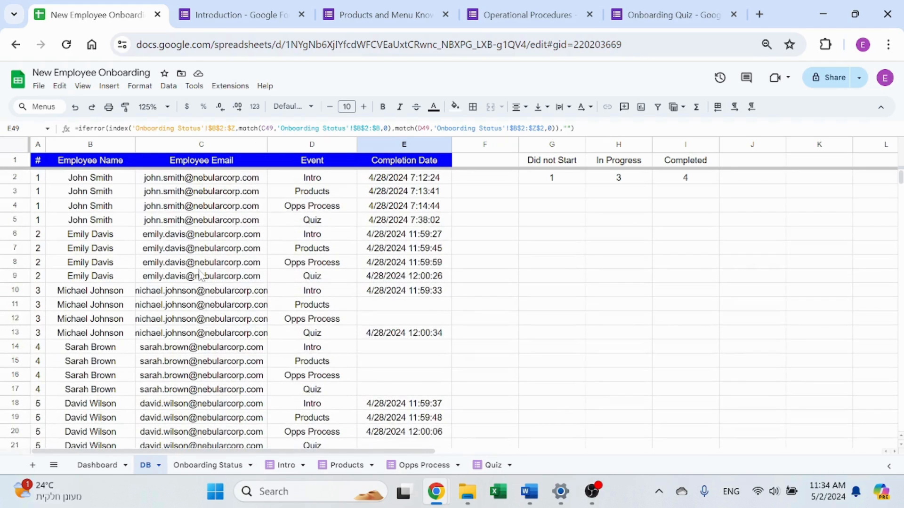
Compare the Dashboard statuses with the Did not Start COUNTIFS total in DB cell G2
left_click(618, 248)
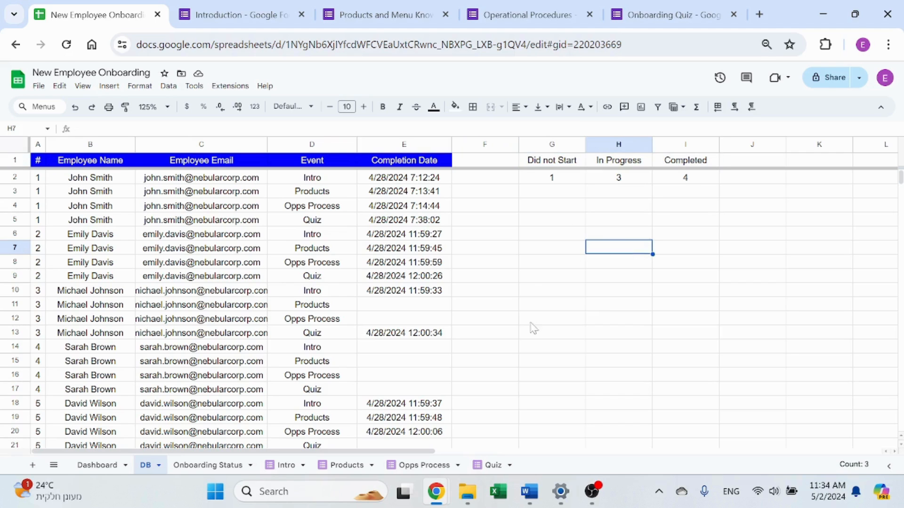
left_click(97, 465)
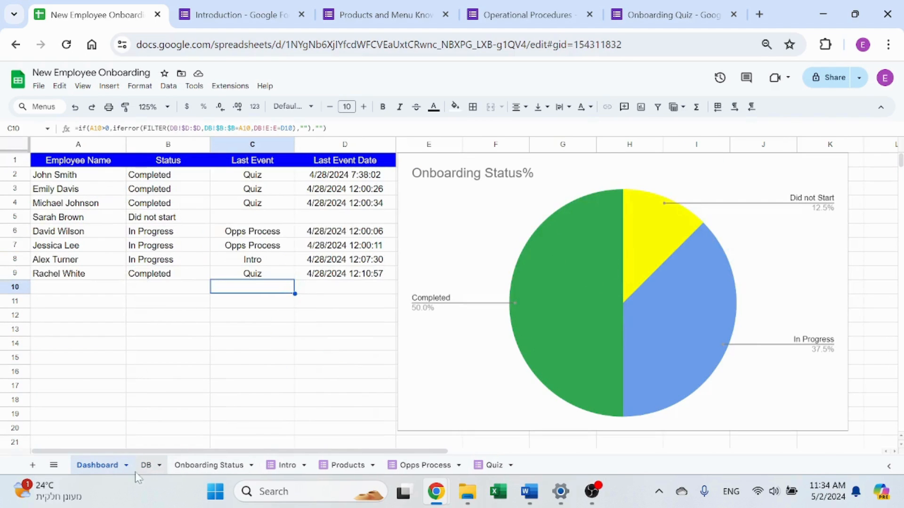
left_click(146, 465)
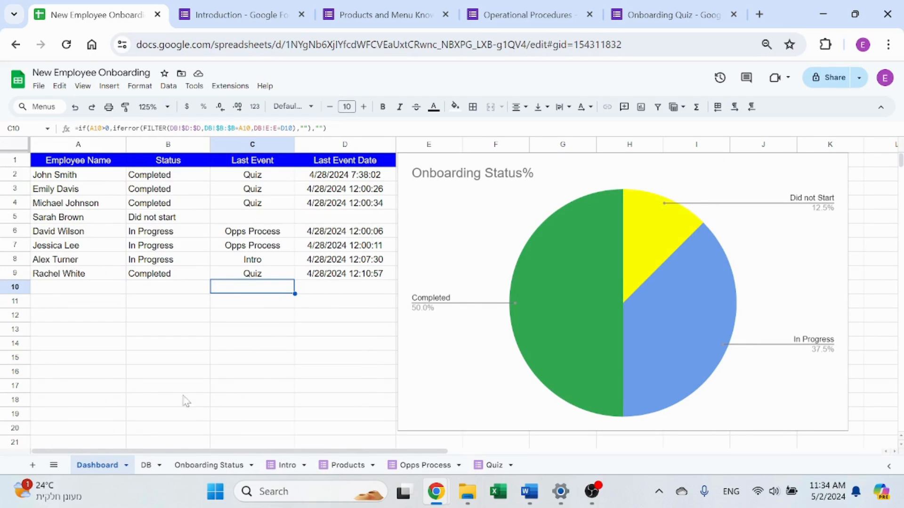
mouse_move(408, 153)
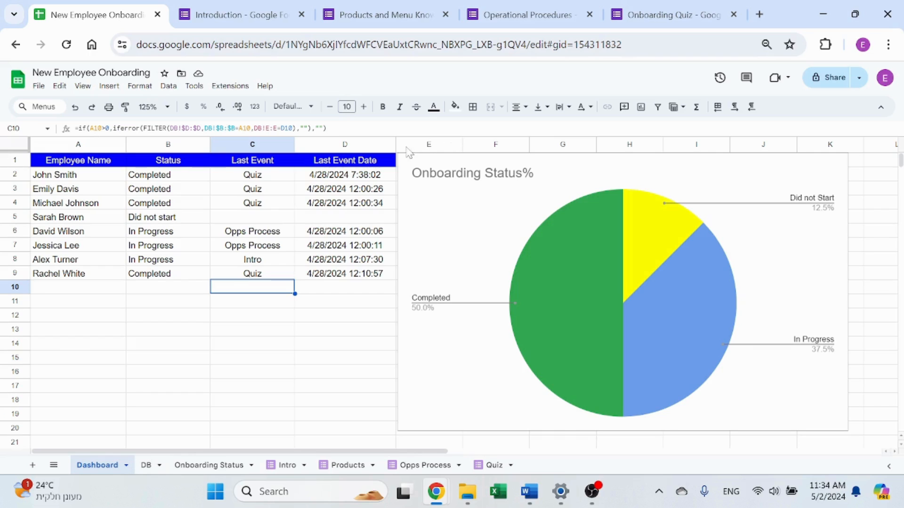
left_click(146, 465)
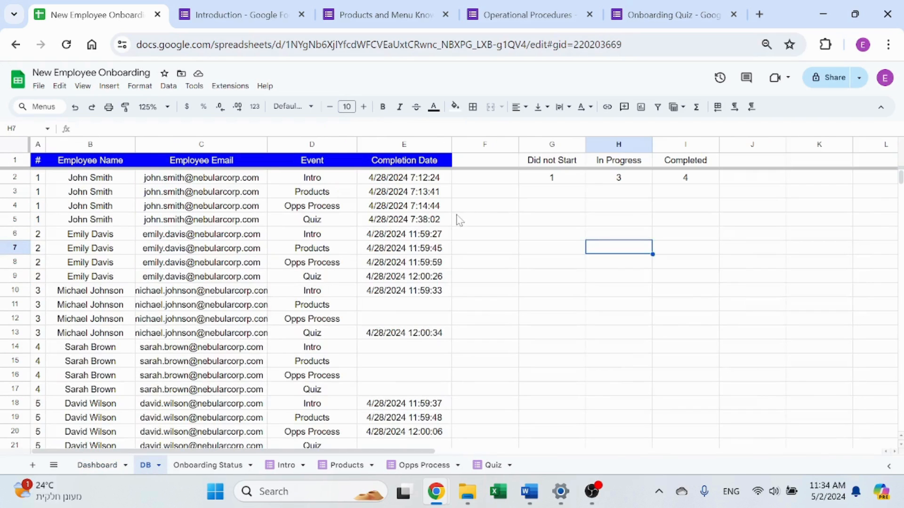
left_click(552, 177)
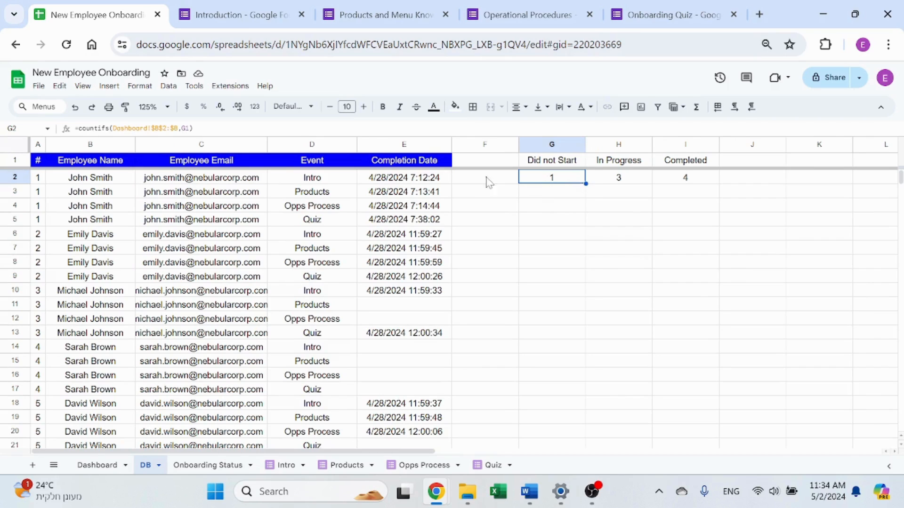
double_click(551, 177)
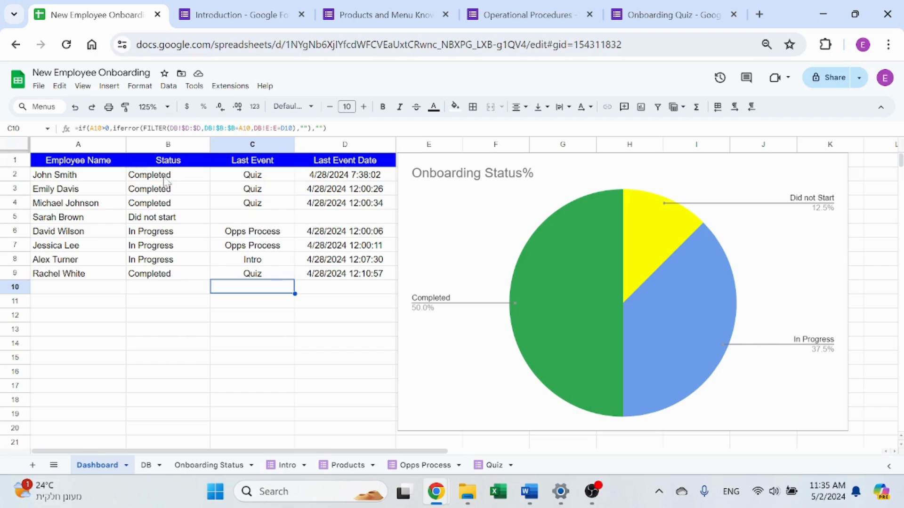
left_click(168, 286)
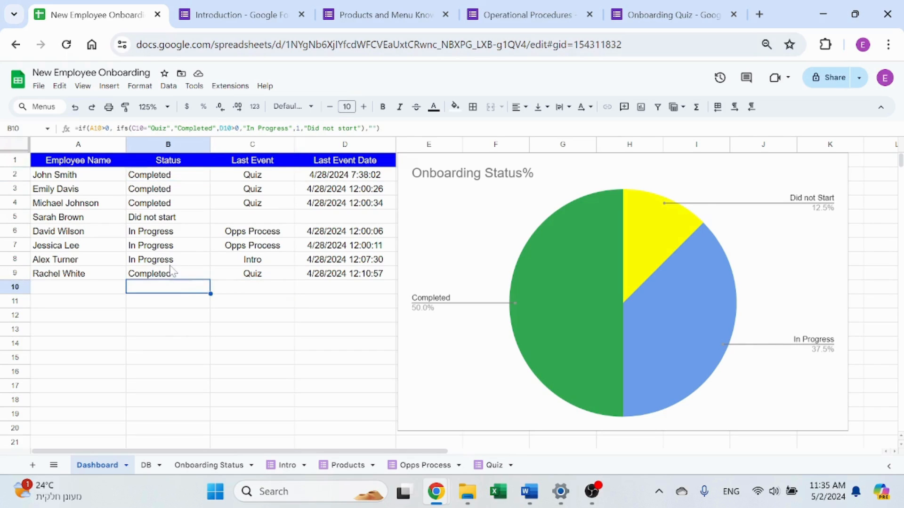
mouse_move(127, 339)
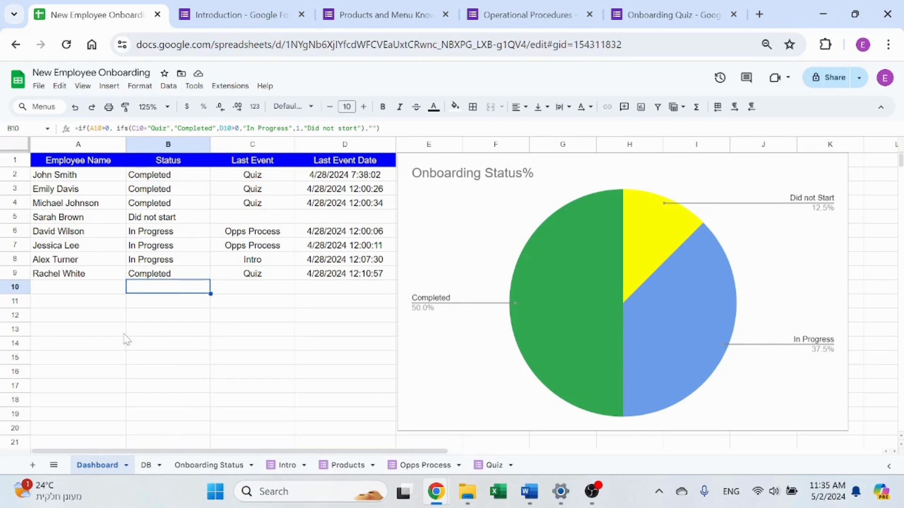
left_click(78, 175)
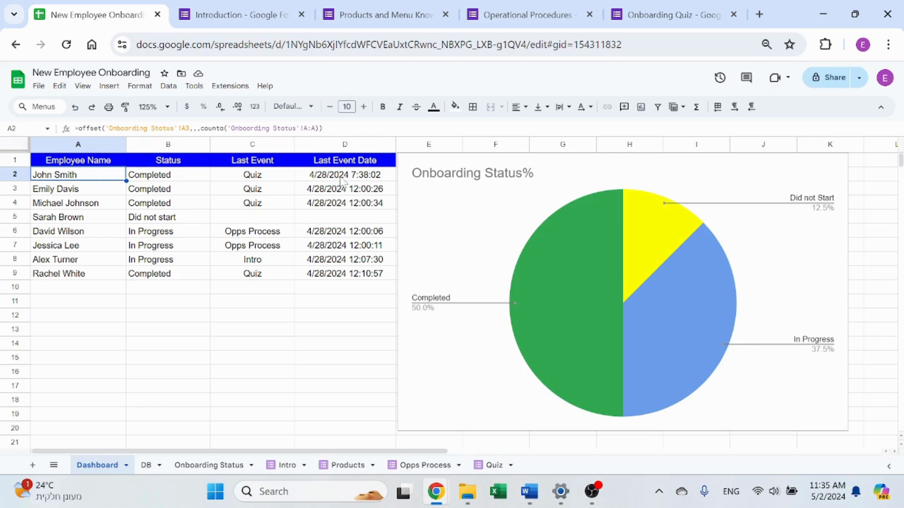
left_click(209, 465)
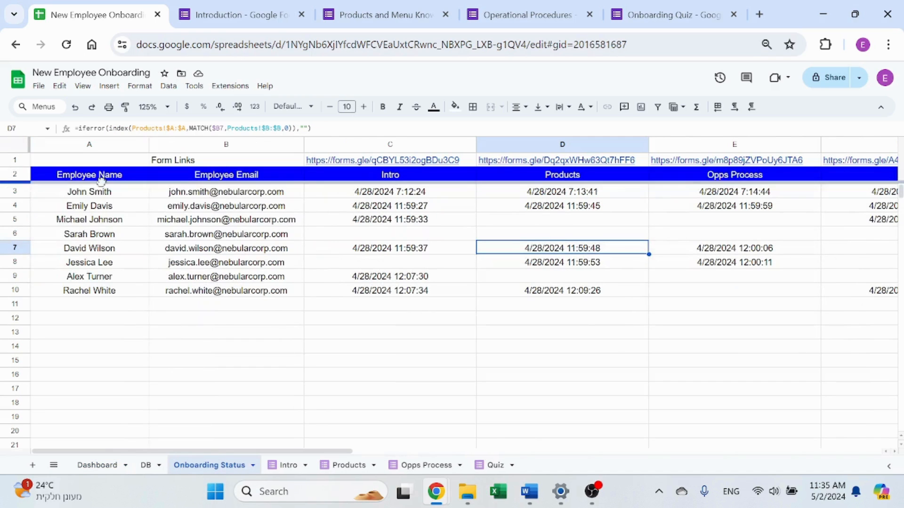
left_click(96, 465)
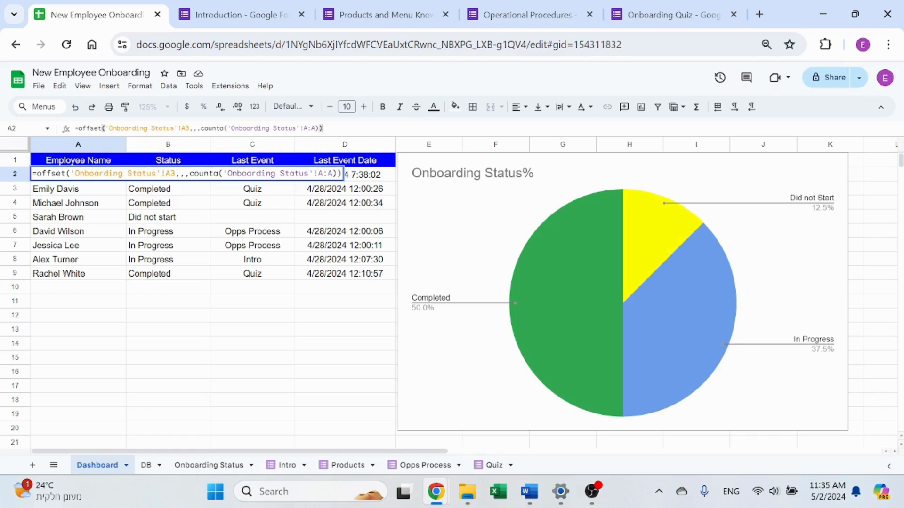
key("Enter")
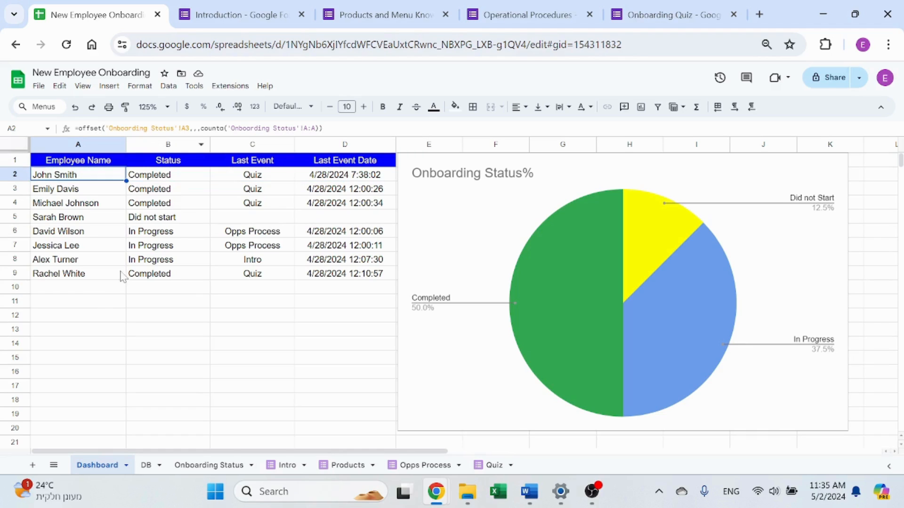
left_click(168, 175)
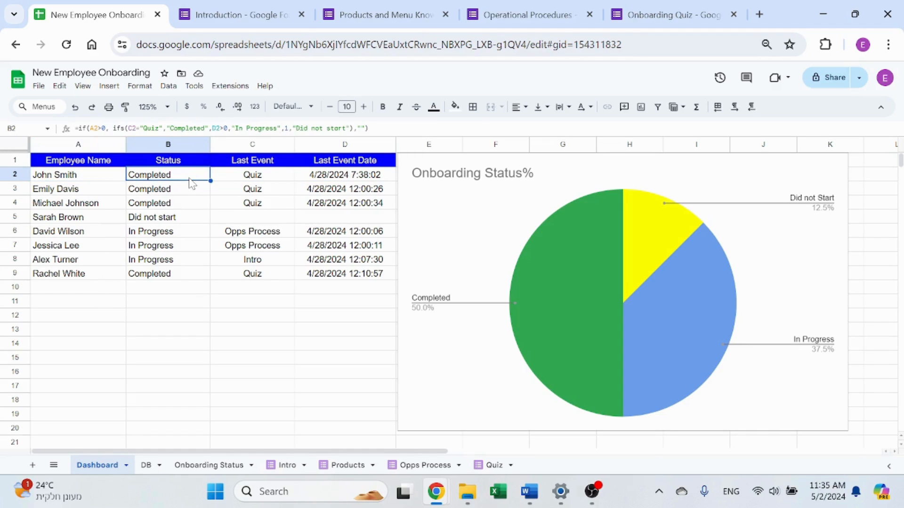
mouse_move(317, 198)
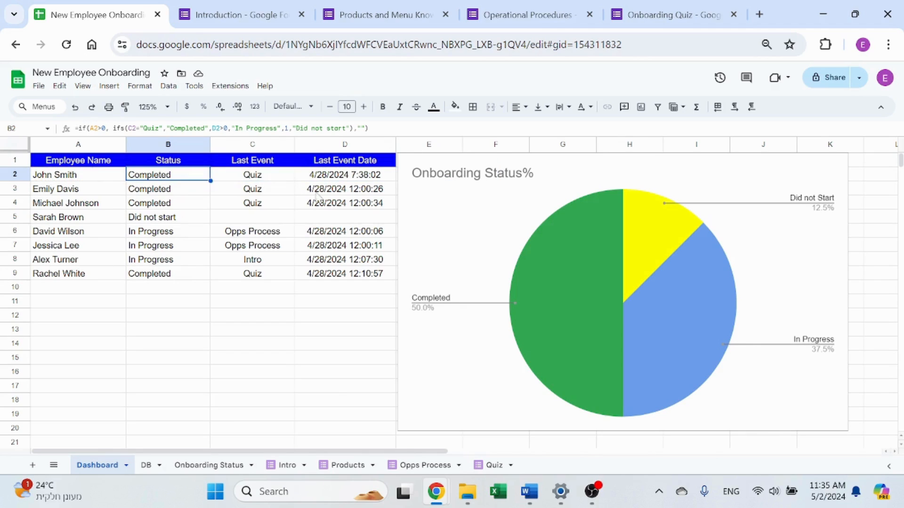
left_click(252, 175)
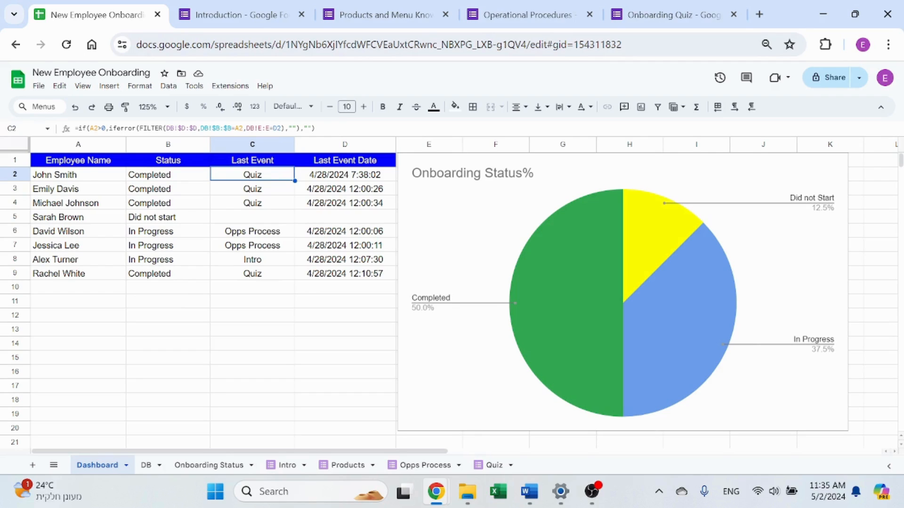
double_click(252, 174)
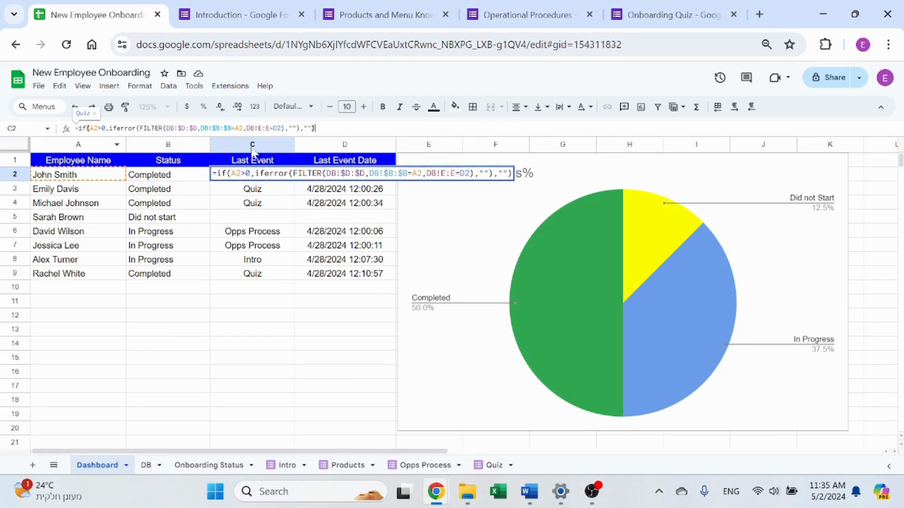
mouse_move(374, 202)
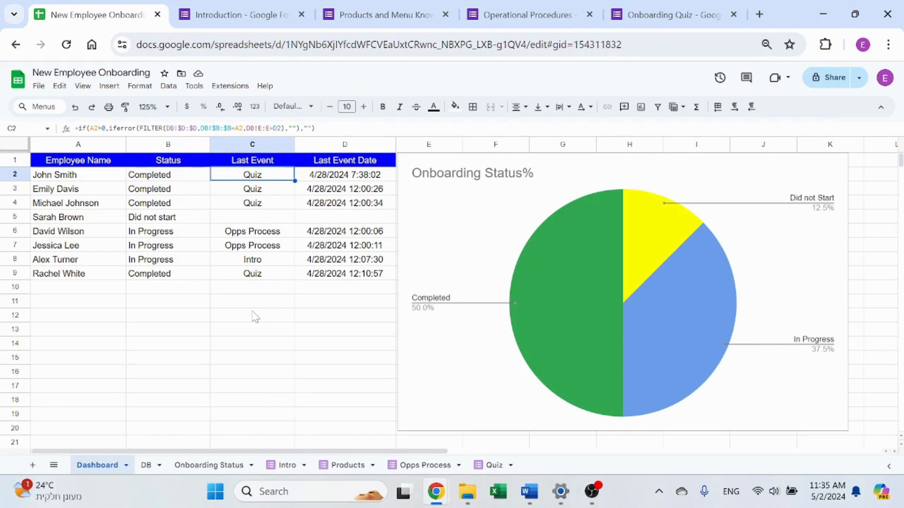
left_click(146, 465)
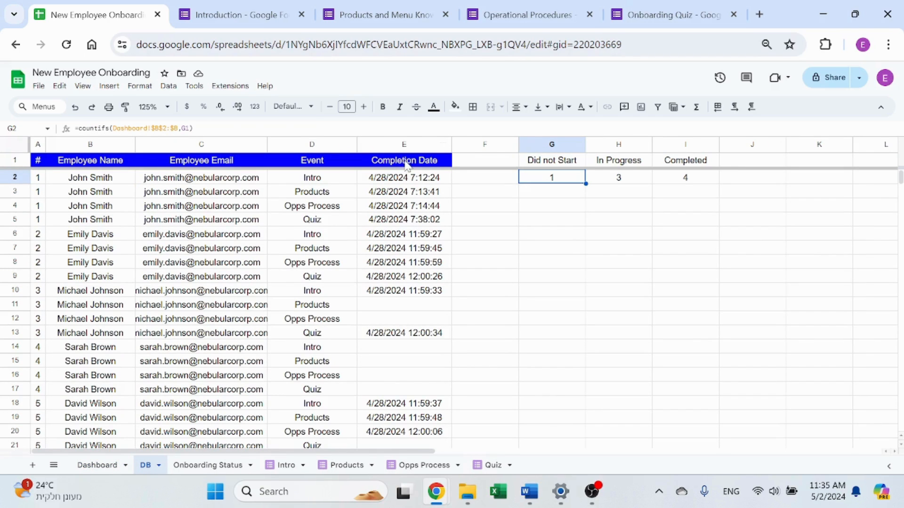
left_click(90, 178)
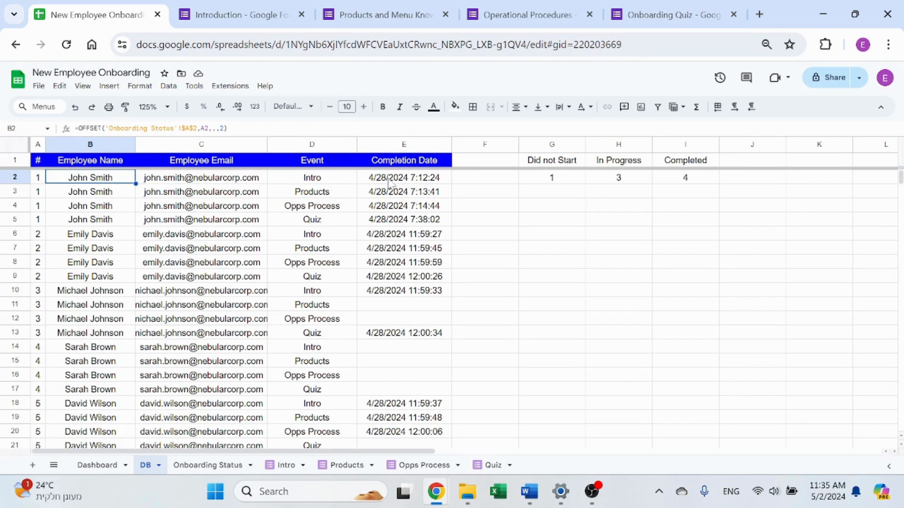
left_click(404, 177)
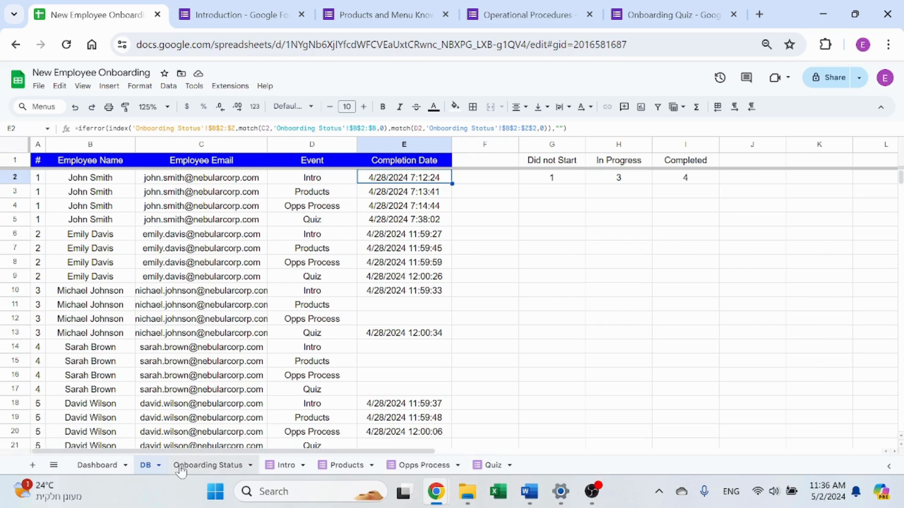
left_click(97, 465)
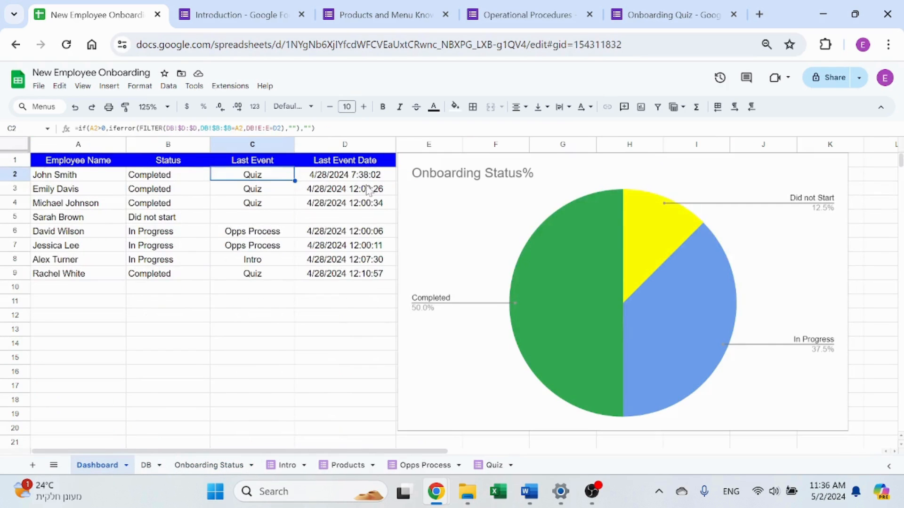
left_click(345, 175)
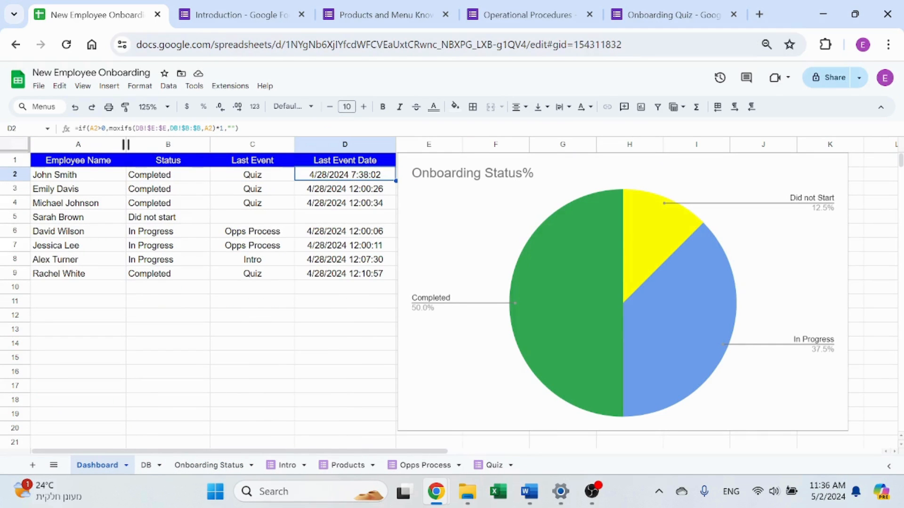
double_click(345, 174)
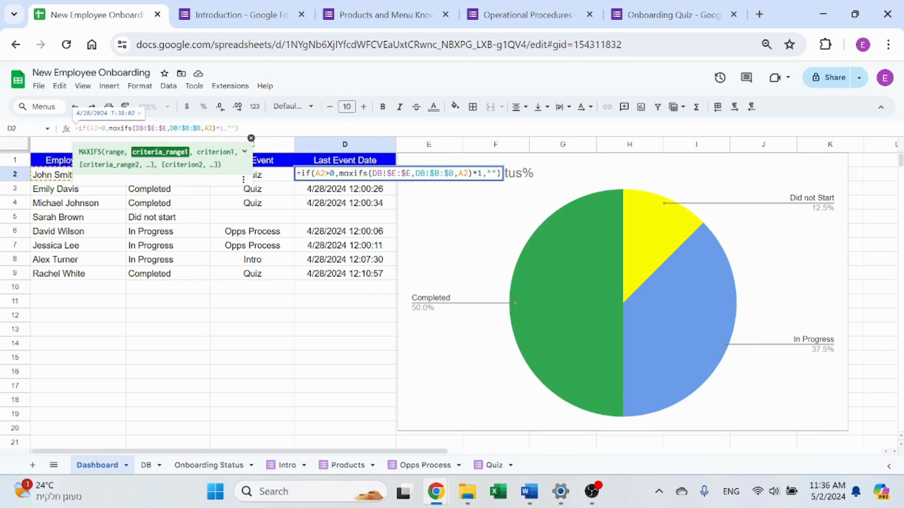
key("Return")
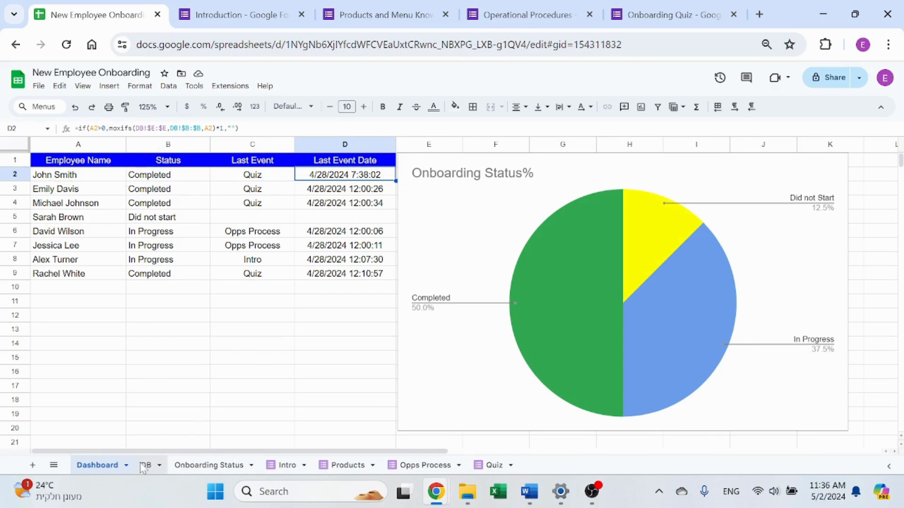
left_click(145, 465)
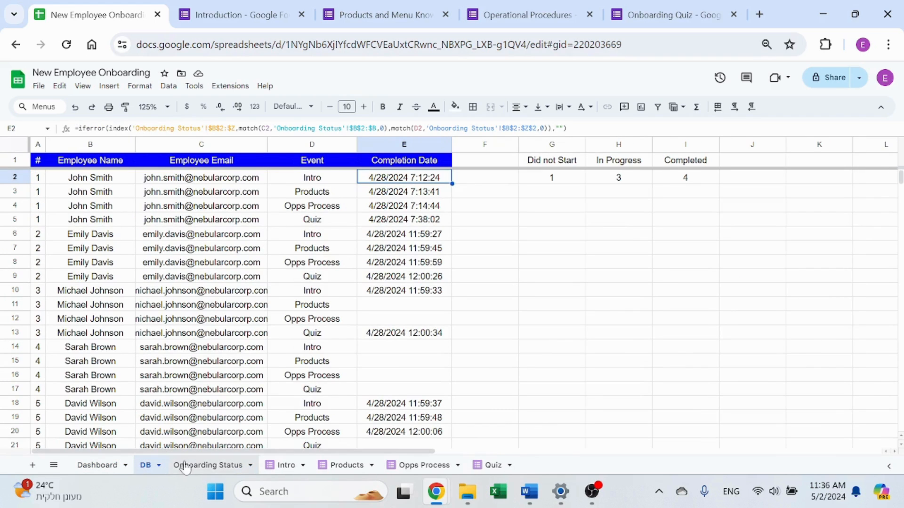
left_click(209, 465)
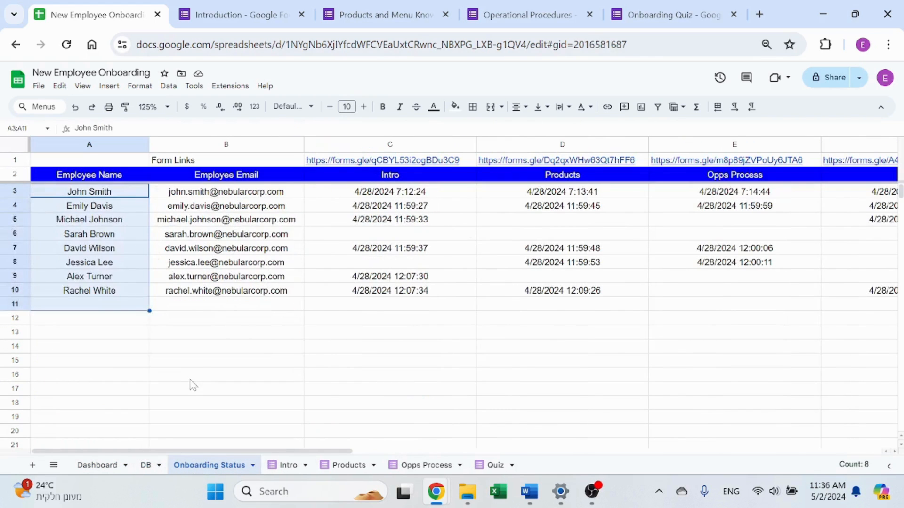
left_click(225, 331)
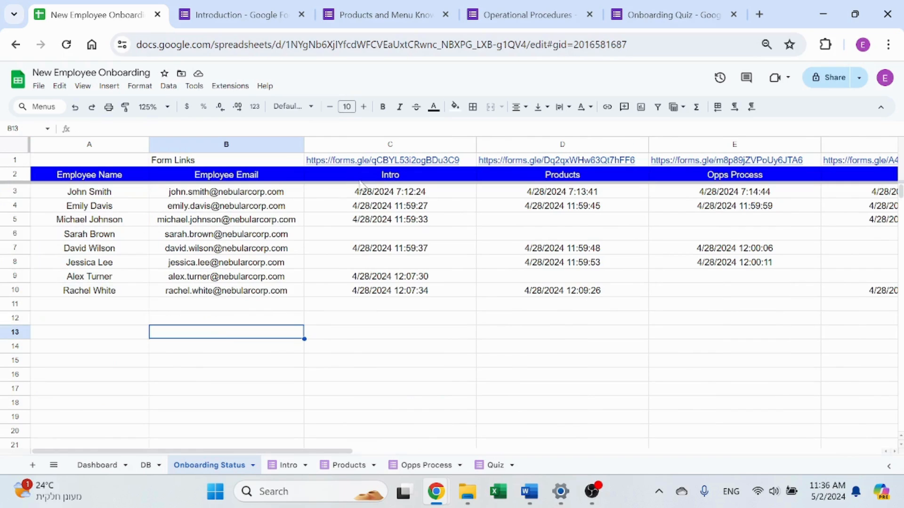
left_click(145, 465)
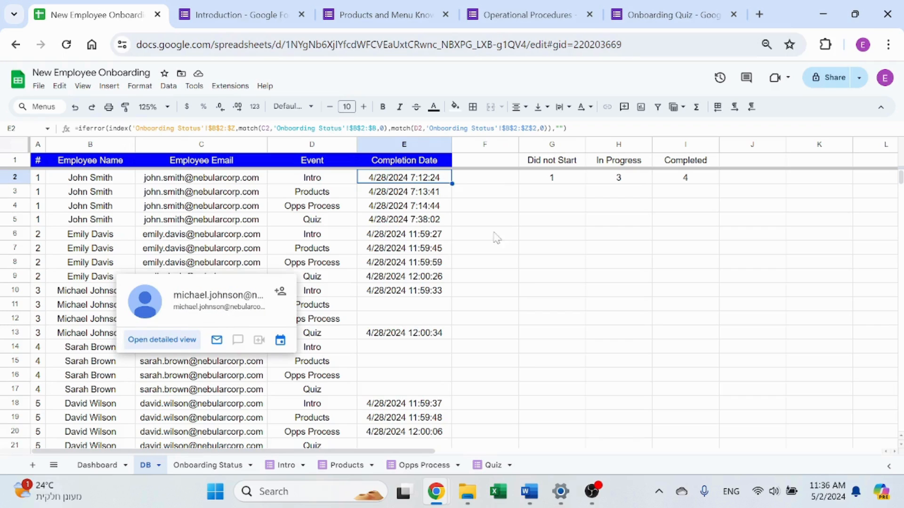
left_click(484, 219)
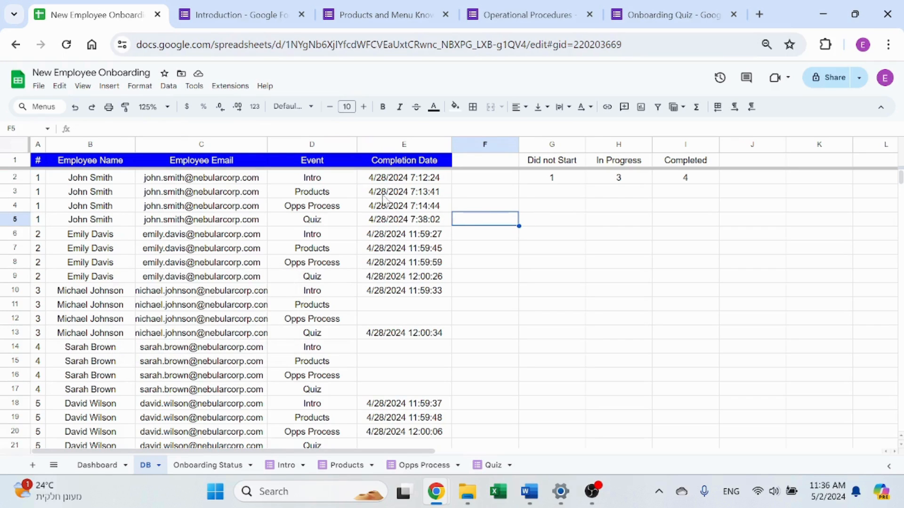
left_click(404, 144)
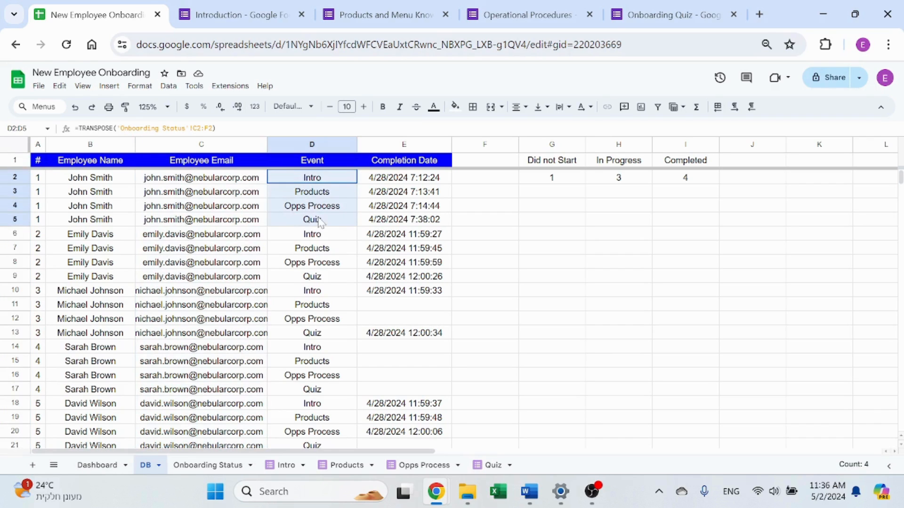
left_click(97, 466)
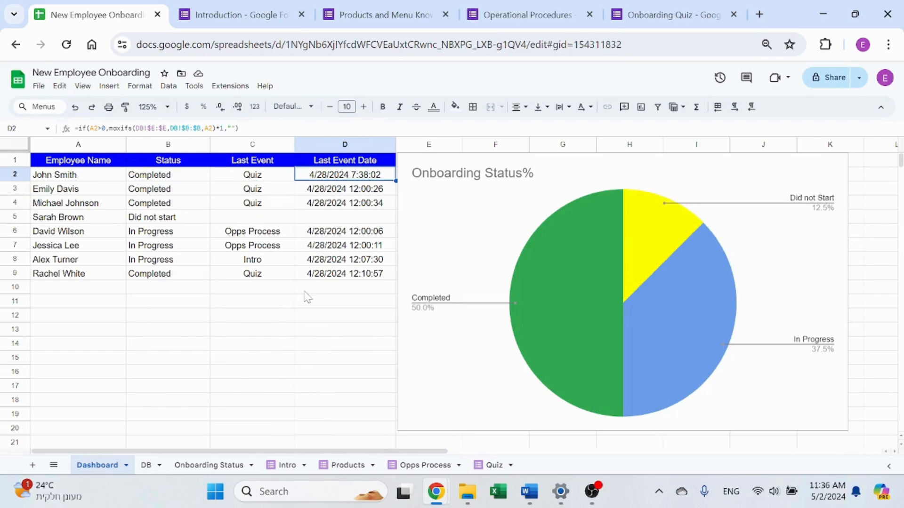
mouse_move(190, 174)
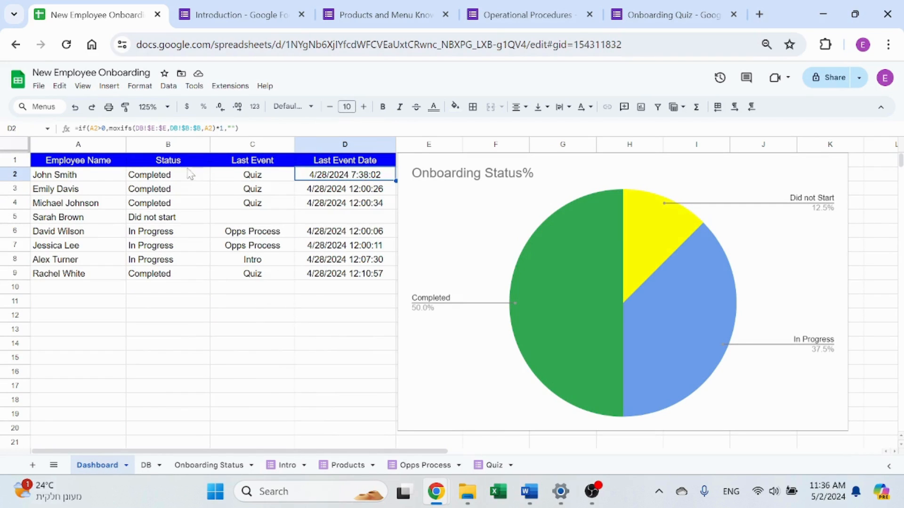
left_click(253, 175)
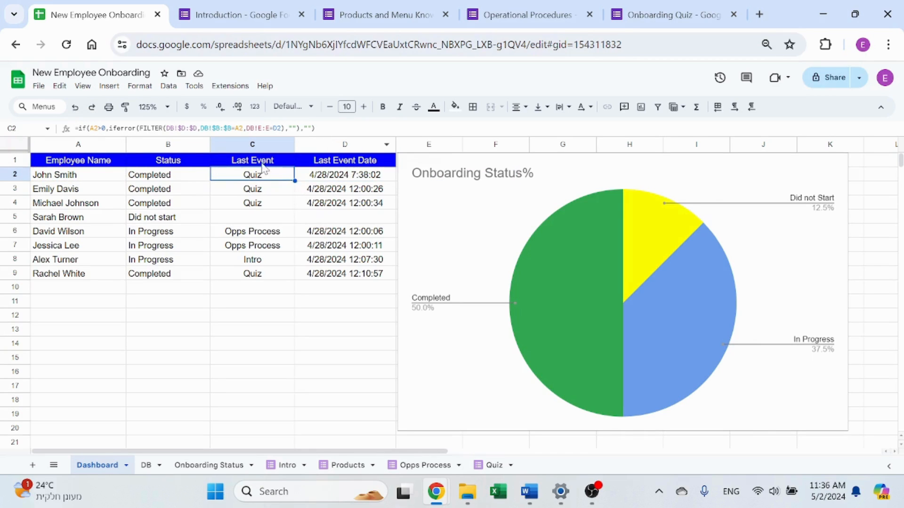
left_click(167, 175)
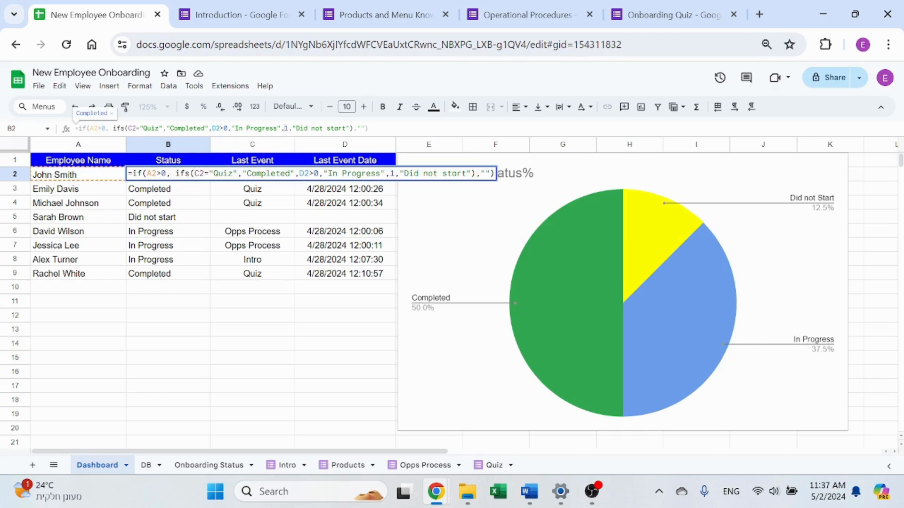
left_click(168, 174)
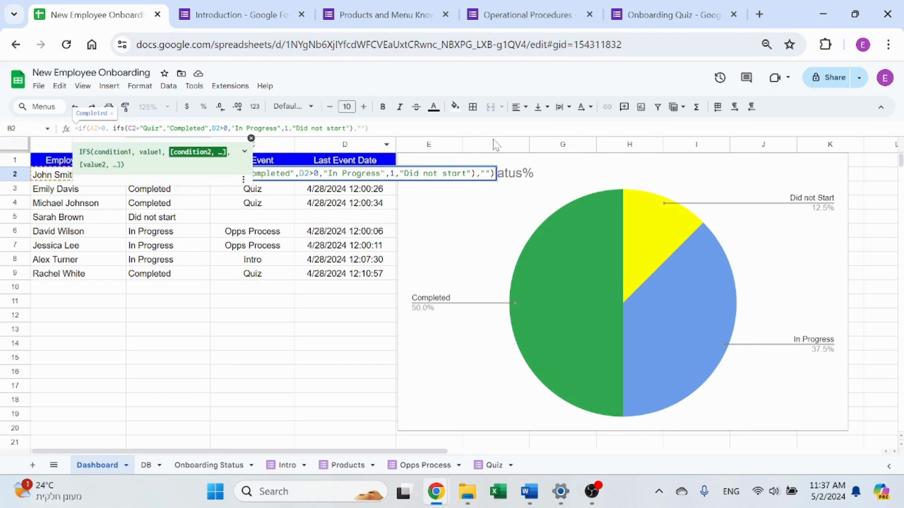
left_click(168, 217)
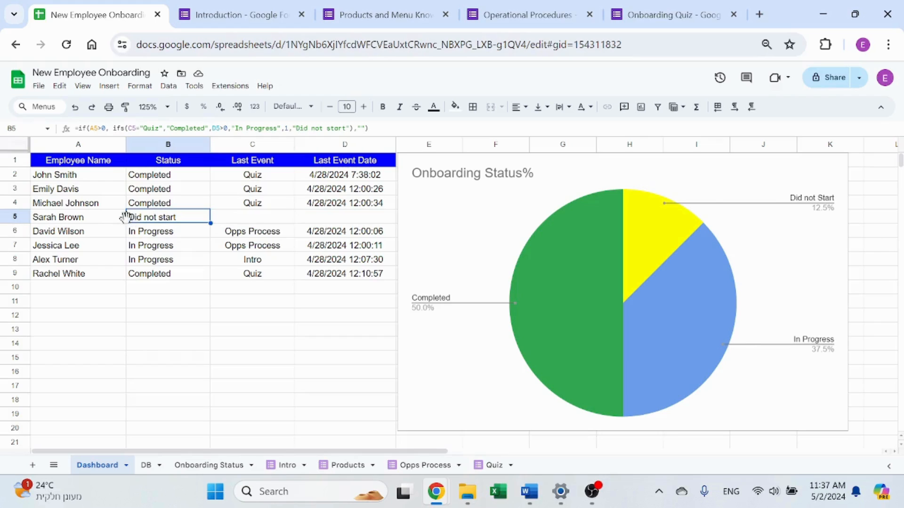
double_click(168, 217)
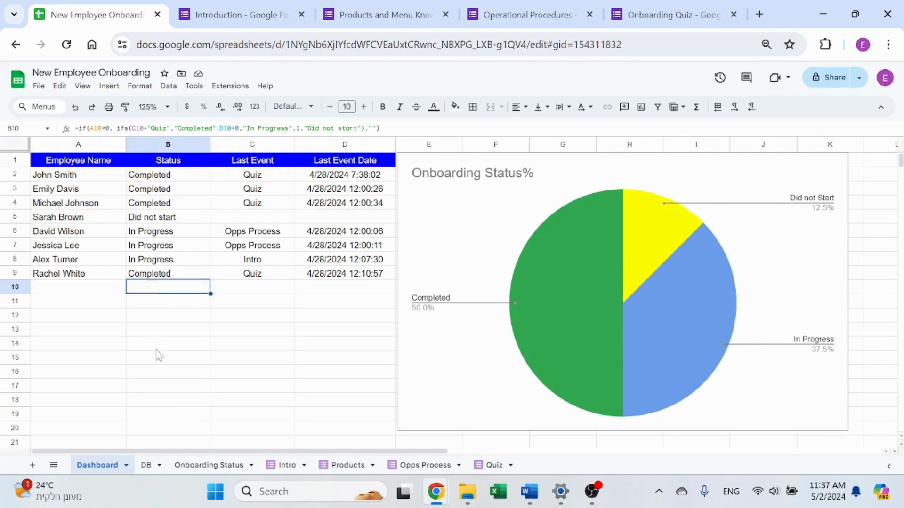
mouse_move(185, 299)
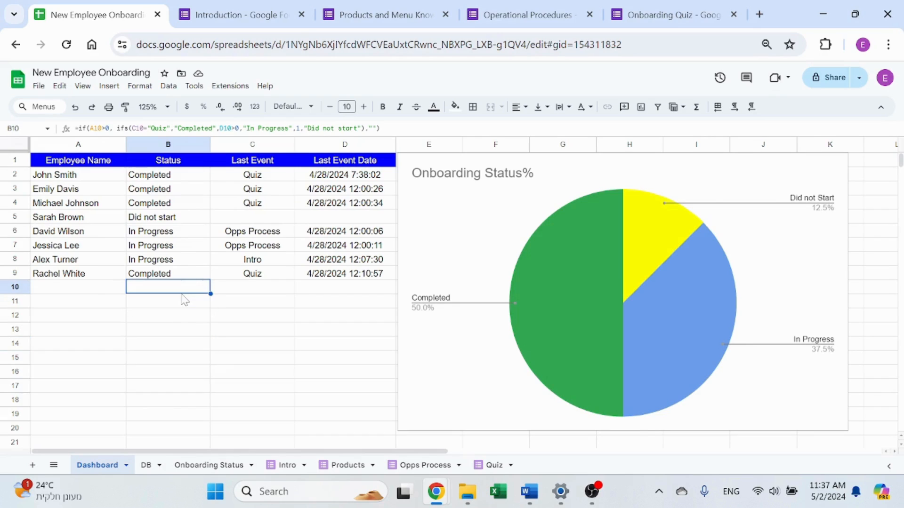
mouse_move(418, 269)
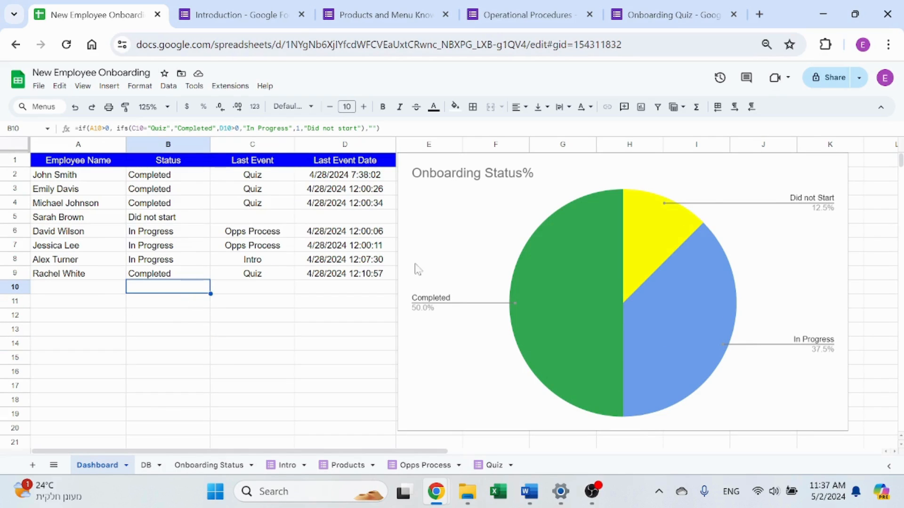
mouse_move(225, 356)
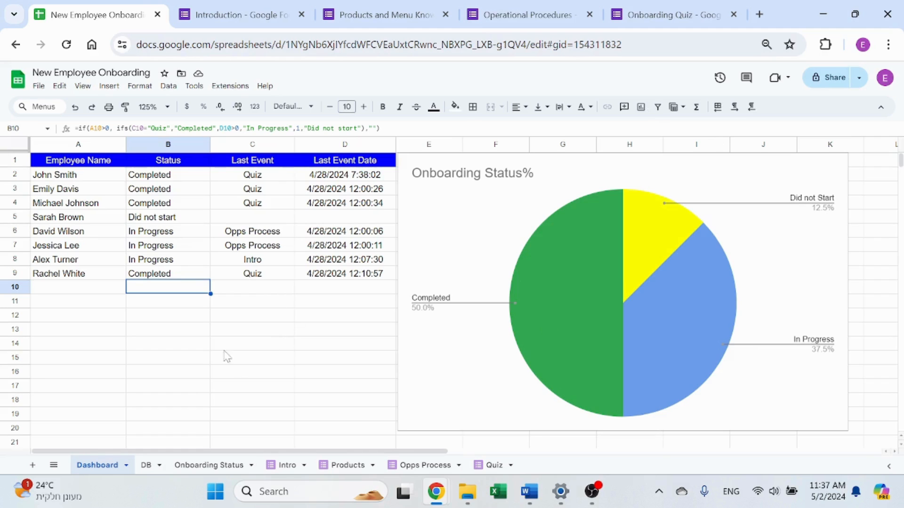
left_click(146, 465)
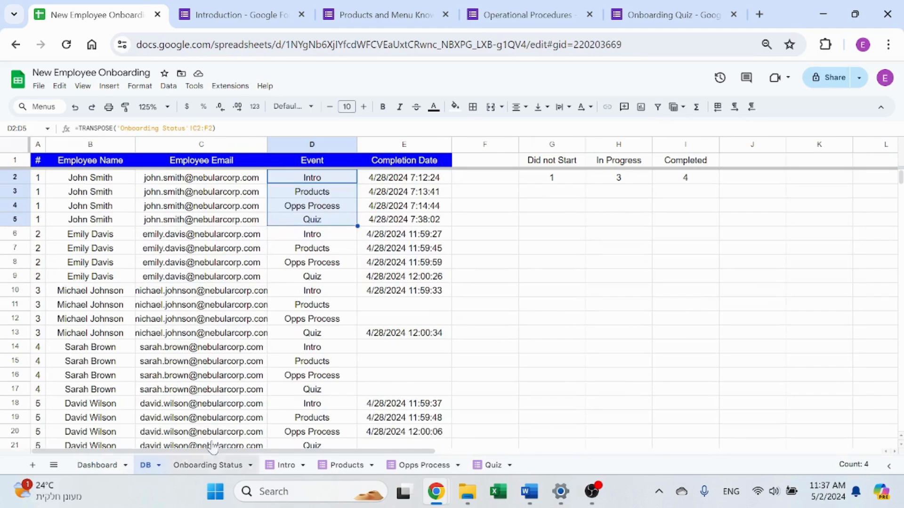
left_click(551, 177)
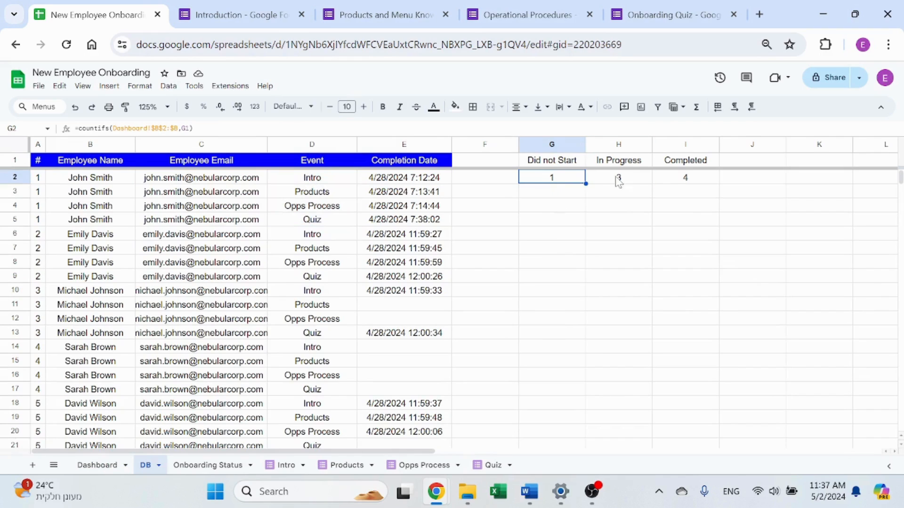
double_click(551, 177)
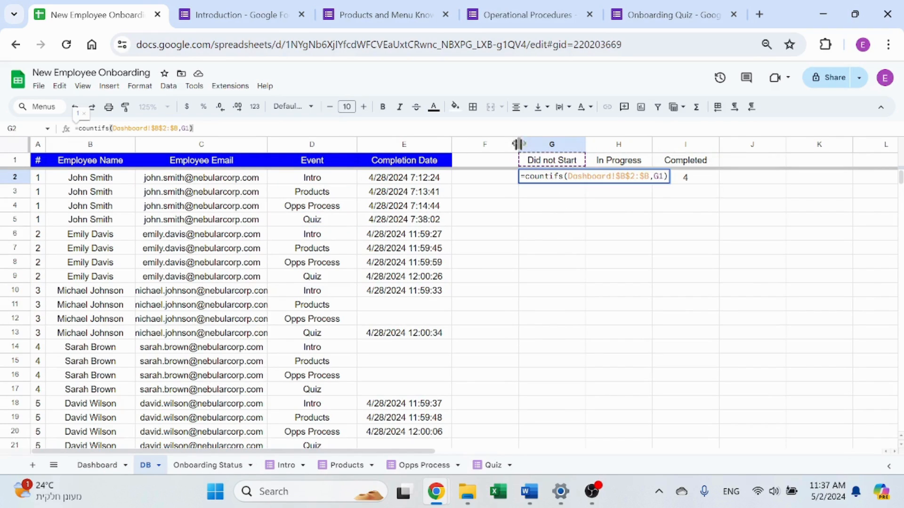
left_click(97, 465)
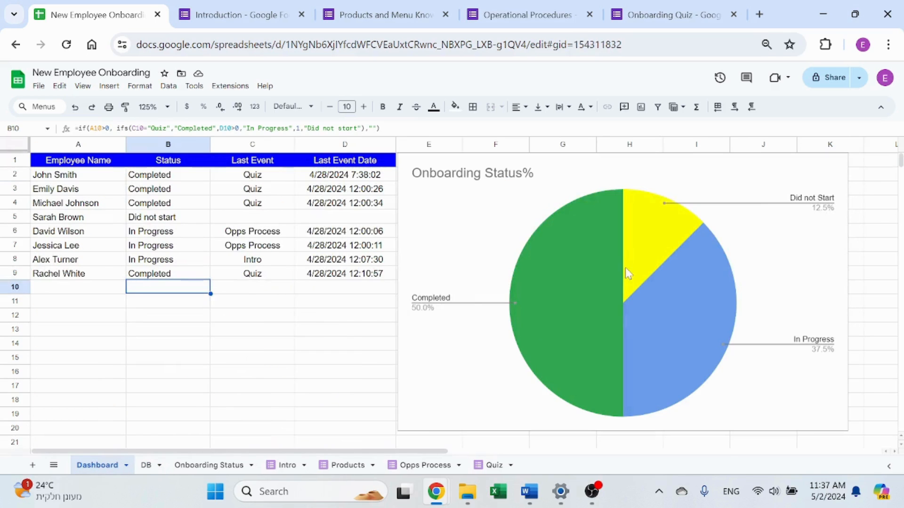
left_click(147, 465)
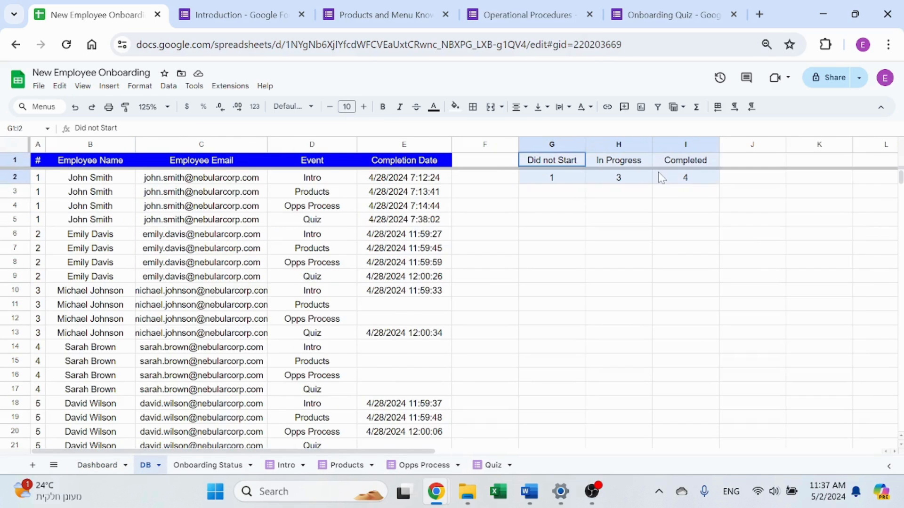
Insert a pie chart from G1:I2 showing Did not Start 12.5%, In Progress 37.5%, Completed 50%
left_click(108, 86)
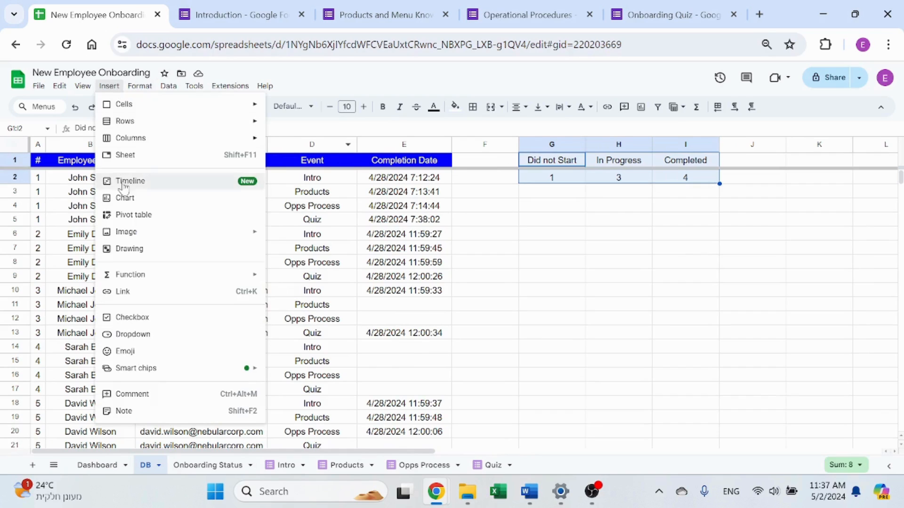
left_click(125, 198)
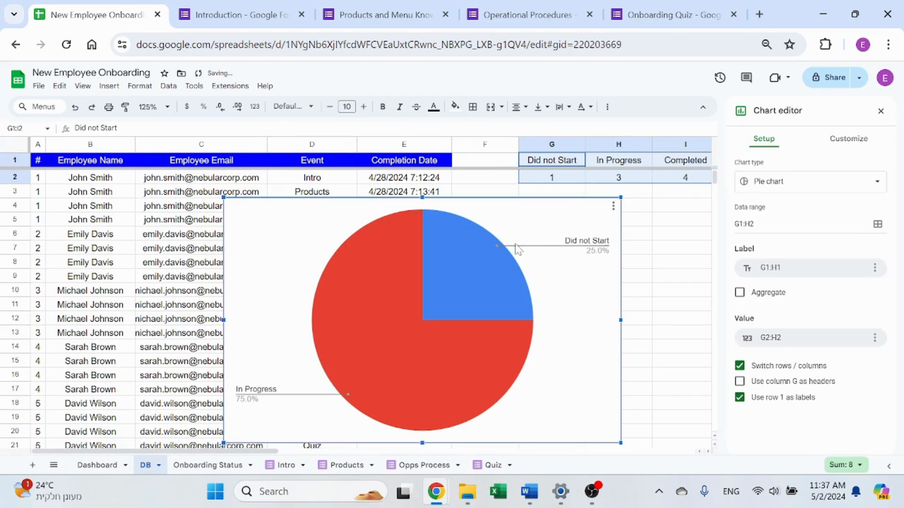
mouse_move(542, 375)
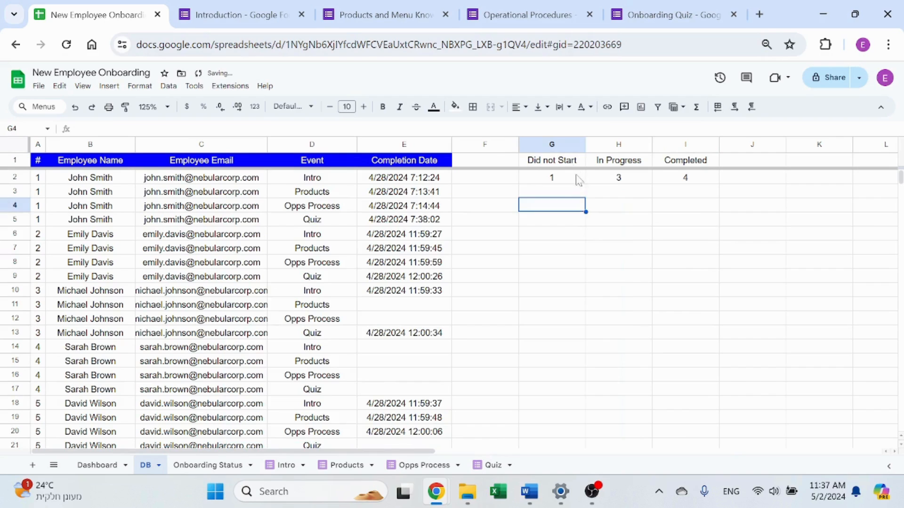
left_click(108, 86)
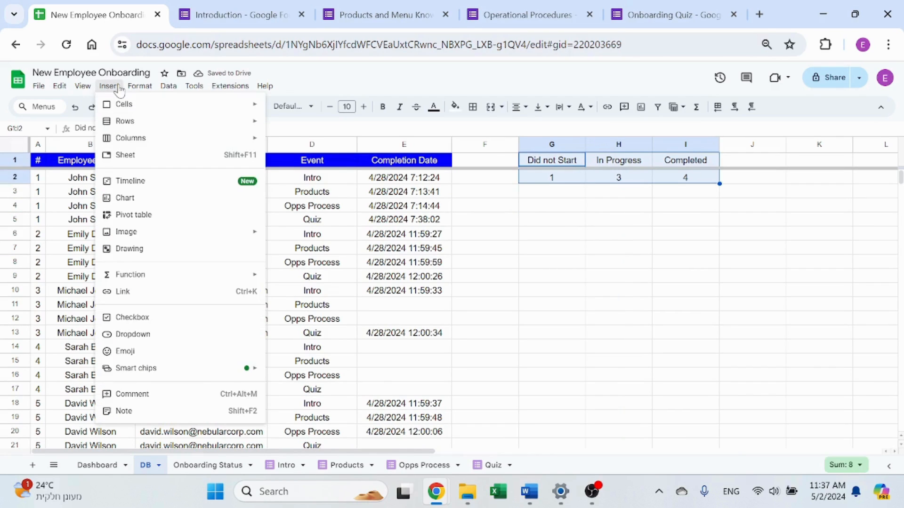
left_click(125, 198)
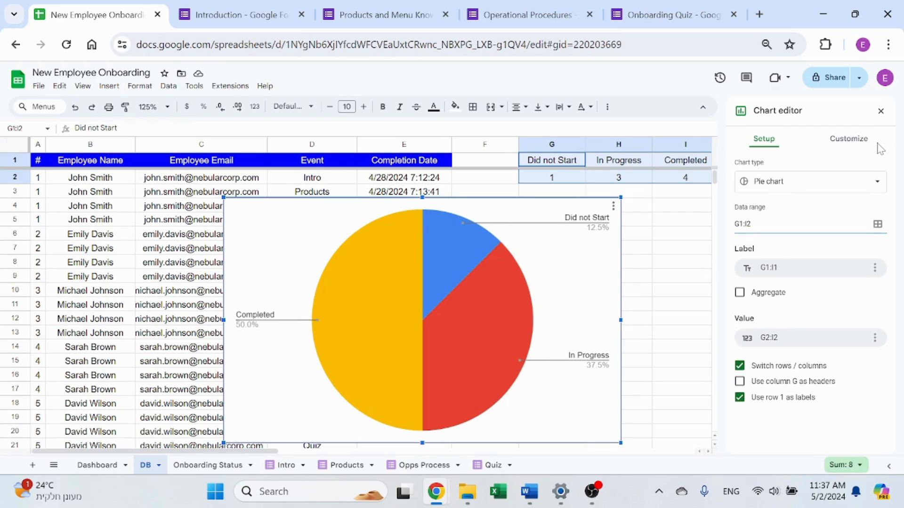
Title the status pie chart 'Pie Chart', leaving title alignment unchanged
left_click(848, 138)
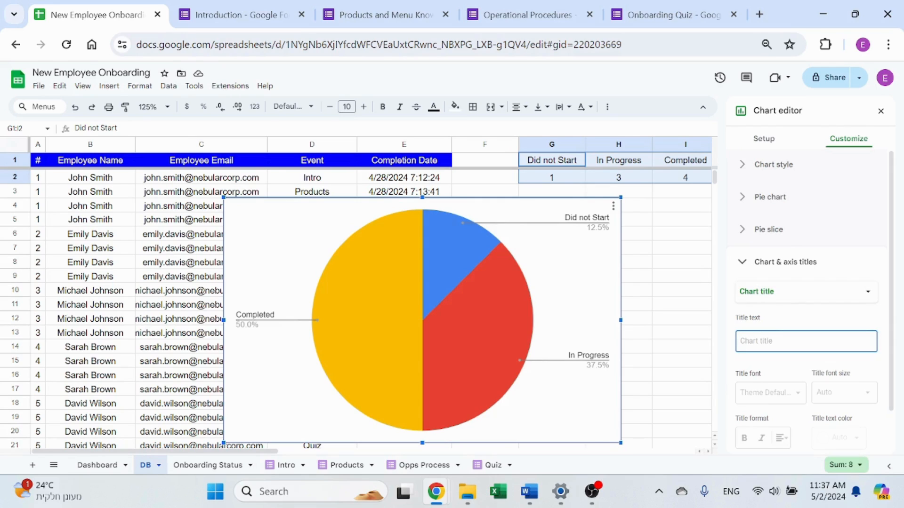
type("POie")
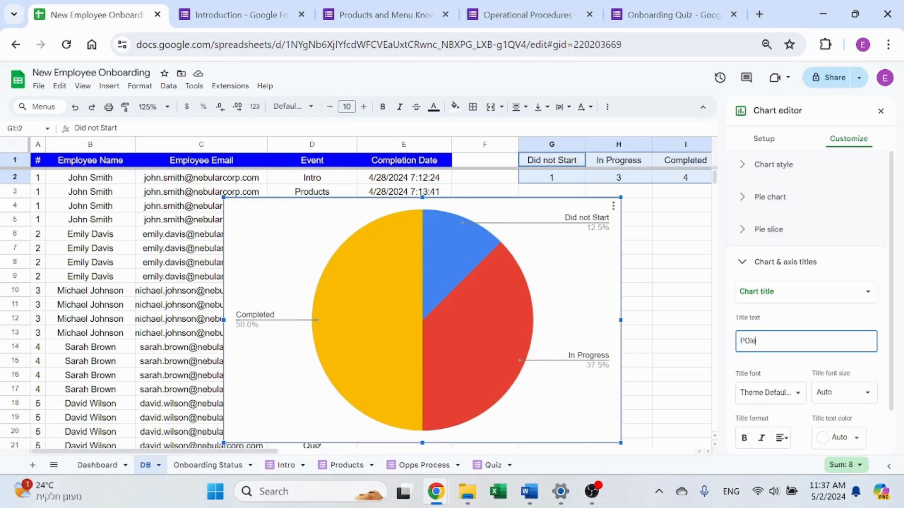
key("BackSpace")
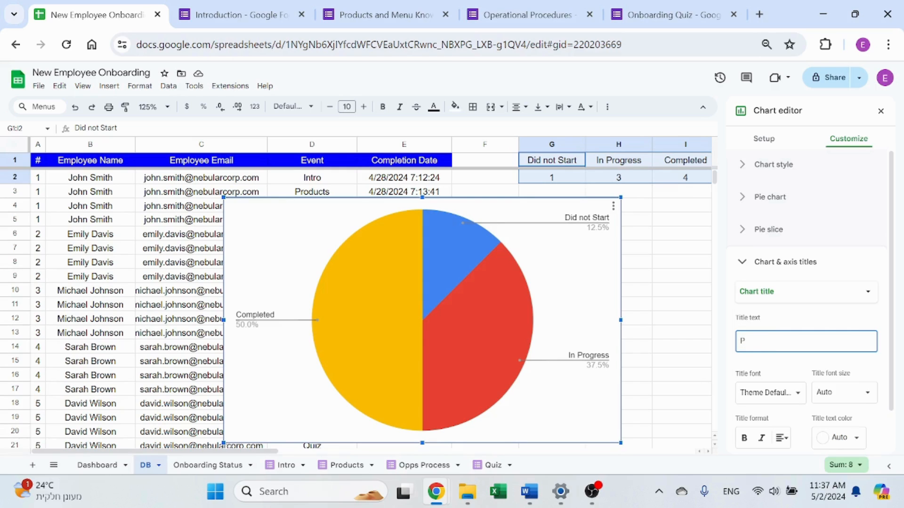
type("ie")
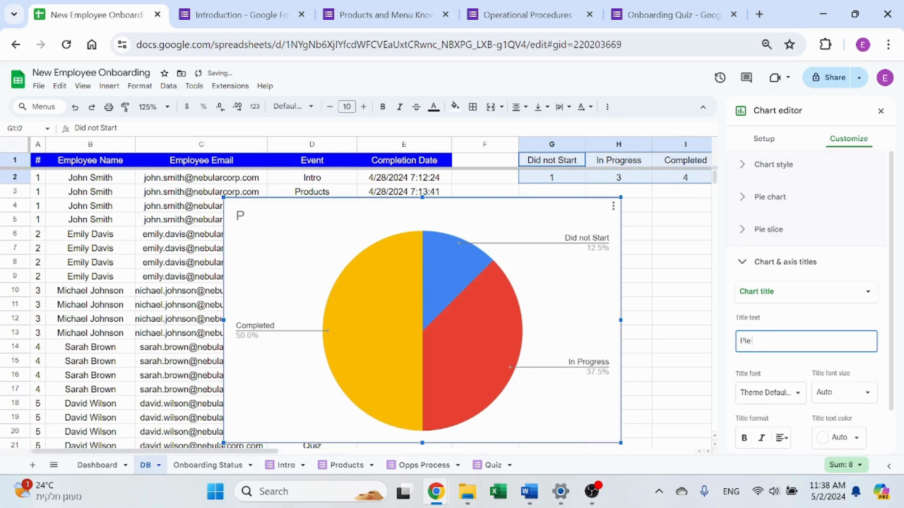
type("Chart")
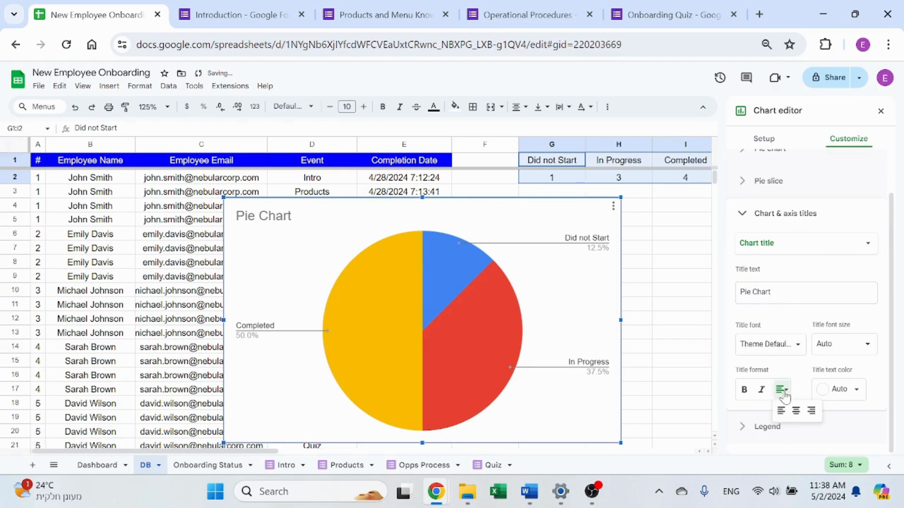
left_click(780, 390)
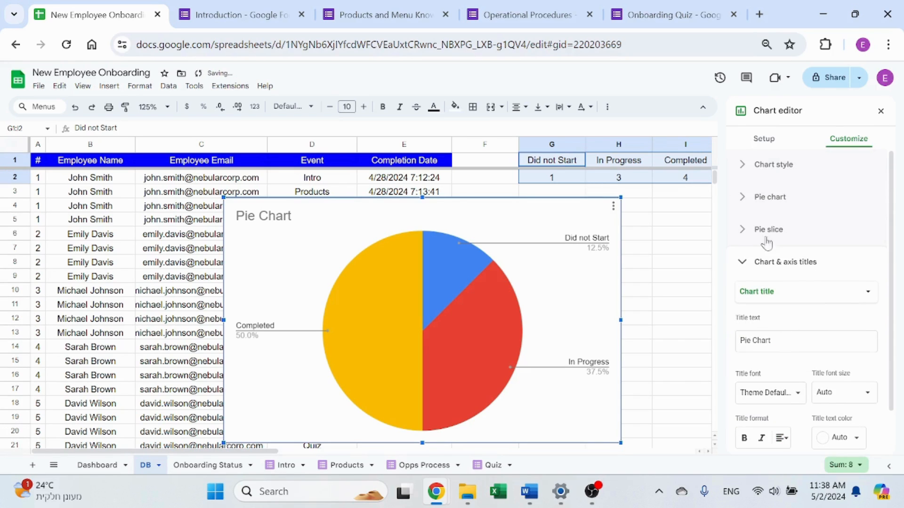
Recolour the In Progress slice green and the Completed slice pink
left_click(774, 164)
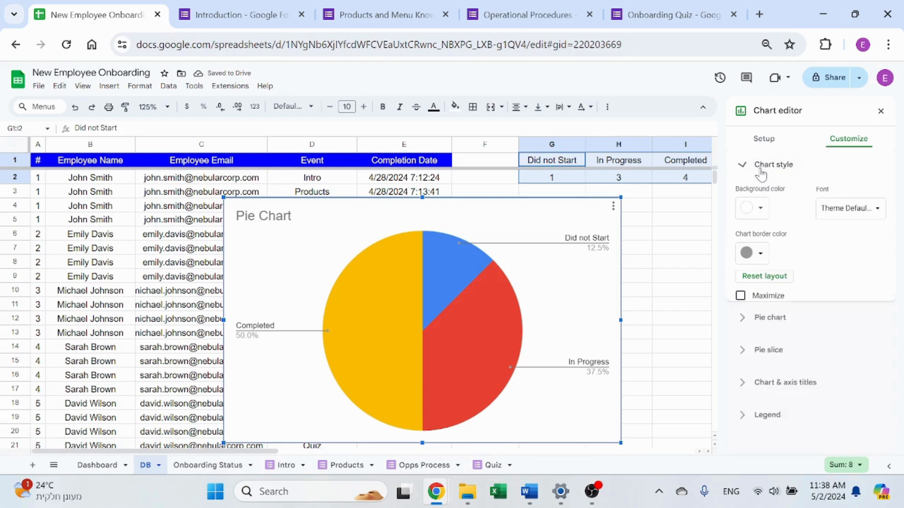
left_click(772, 164)
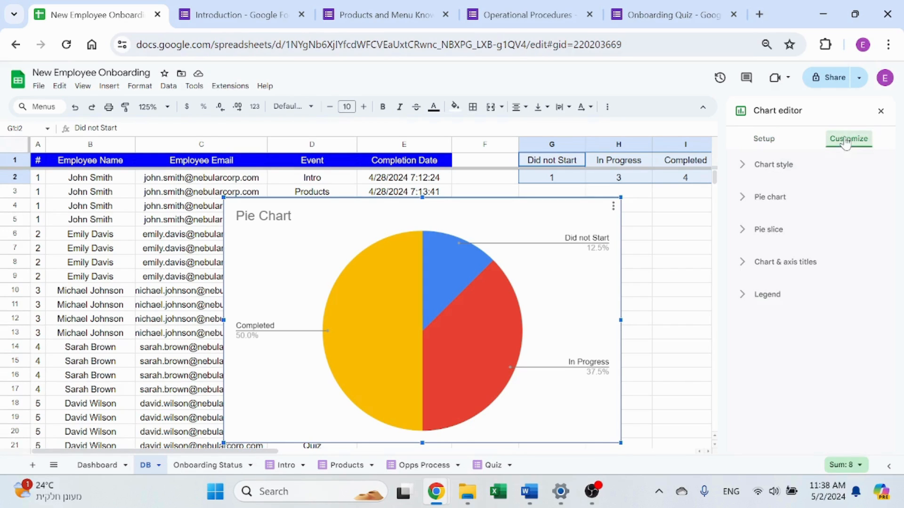
left_click(768, 229)
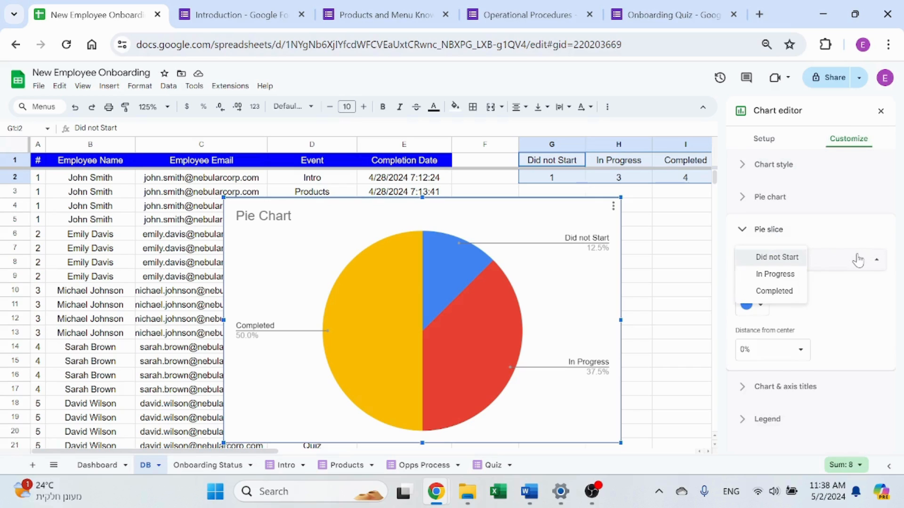
left_click(773, 274)
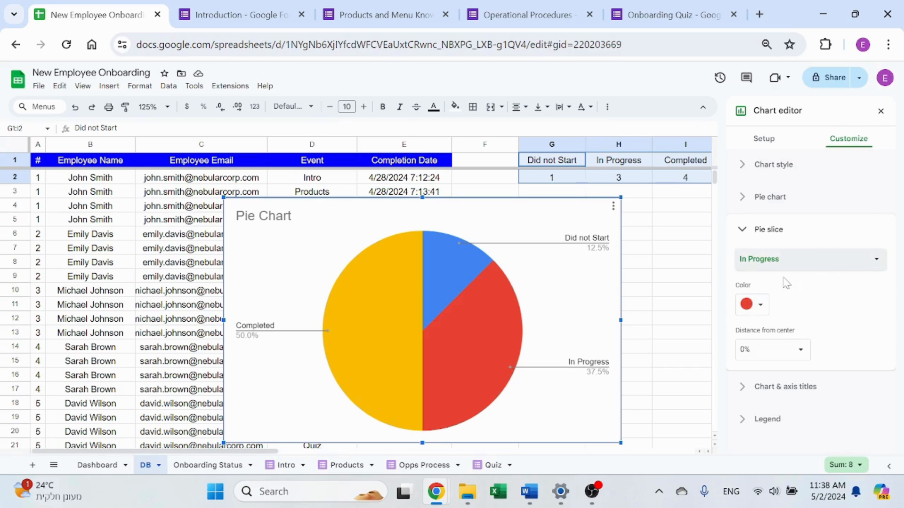
left_click(745, 304)
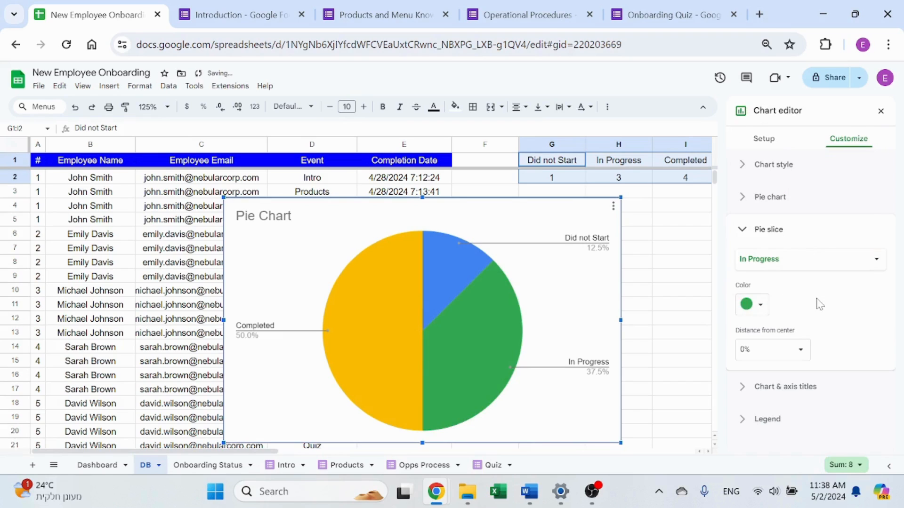
left_click(747, 304)
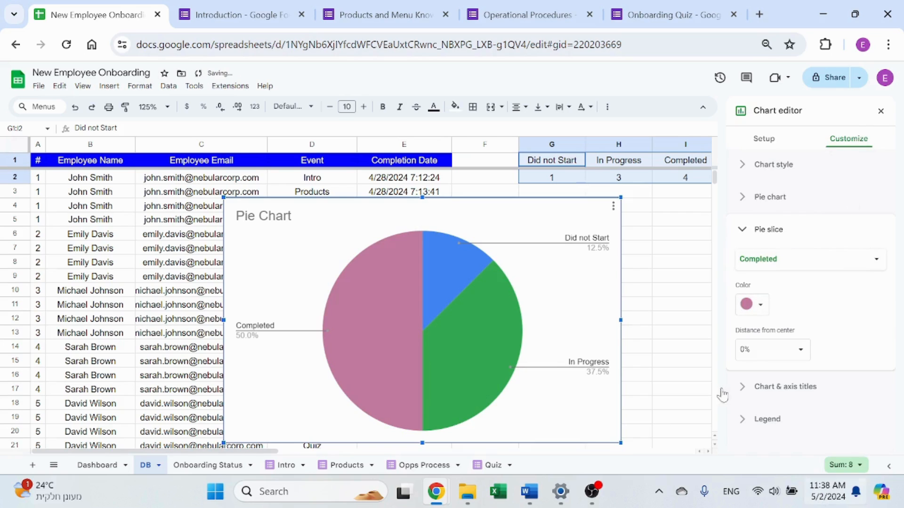
mouse_move(575, 213)
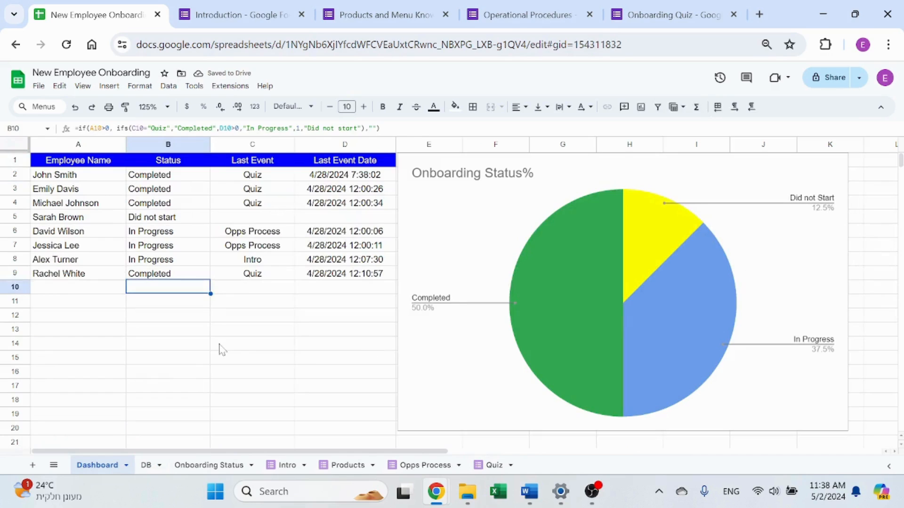
left_click(252, 343)
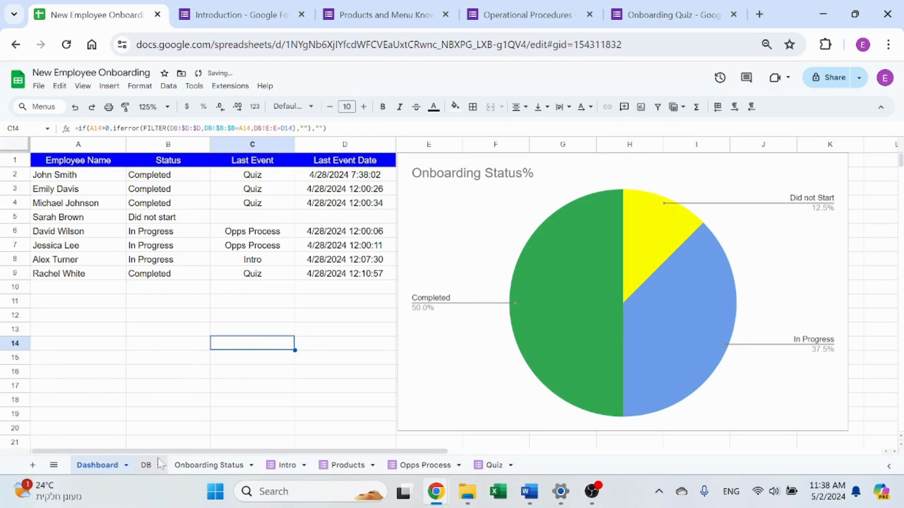
left_click(145, 465)
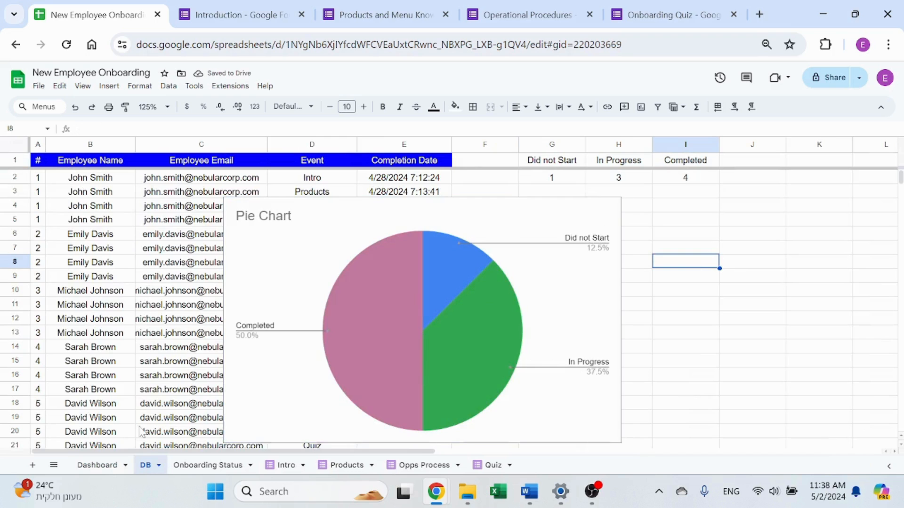
left_click(97, 465)
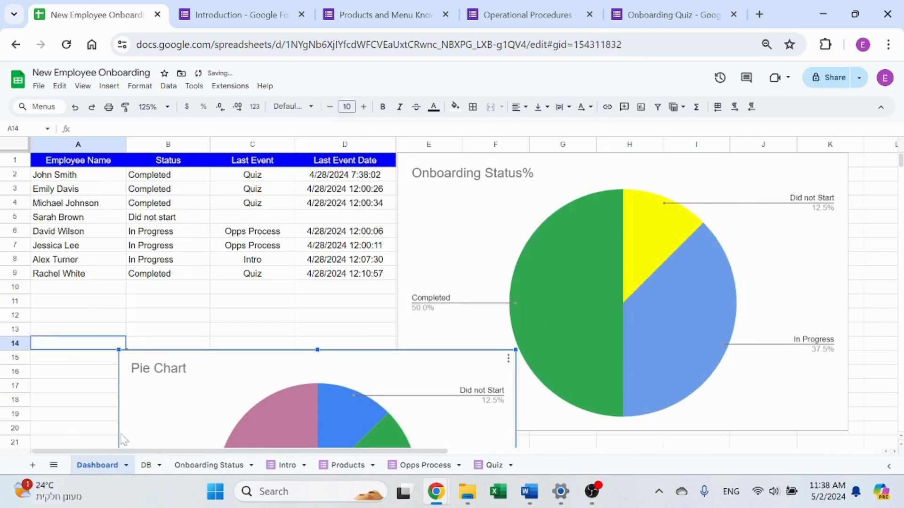
left_click(146, 465)
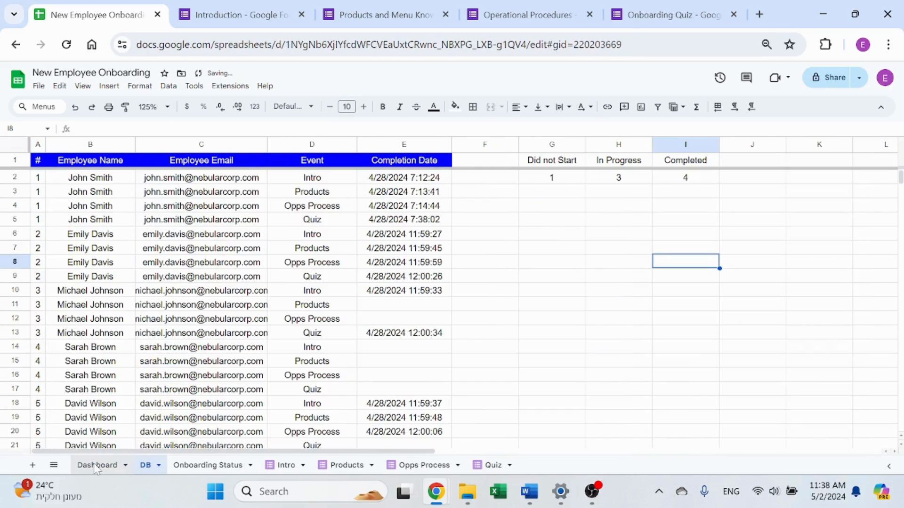
left_click(97, 465)
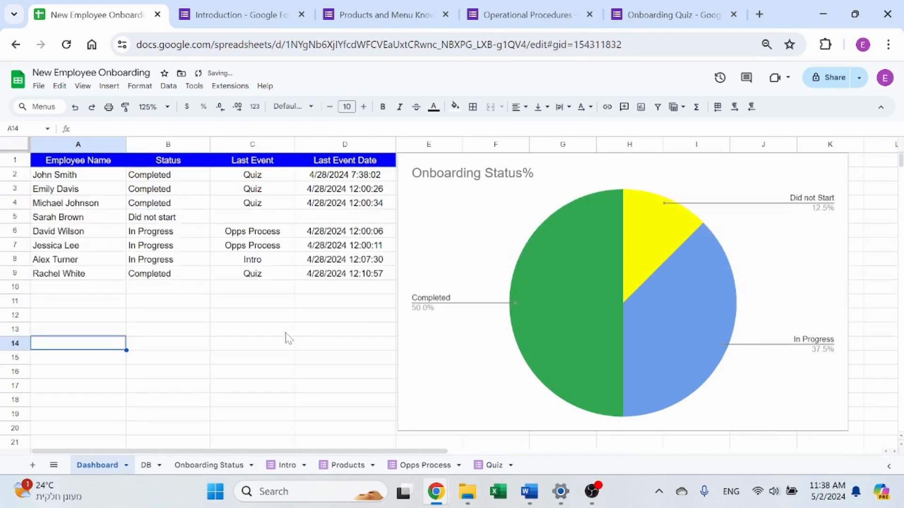
left_click(252, 343)
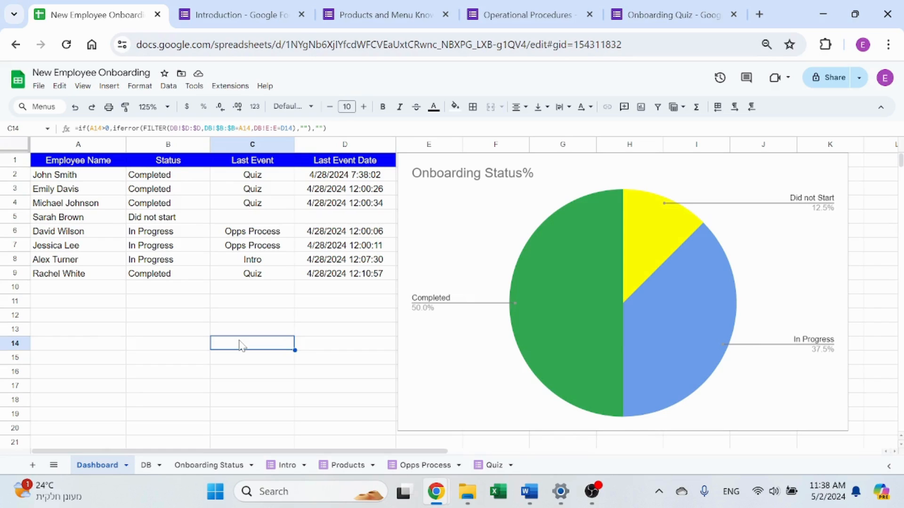
mouse_move(318, 357)
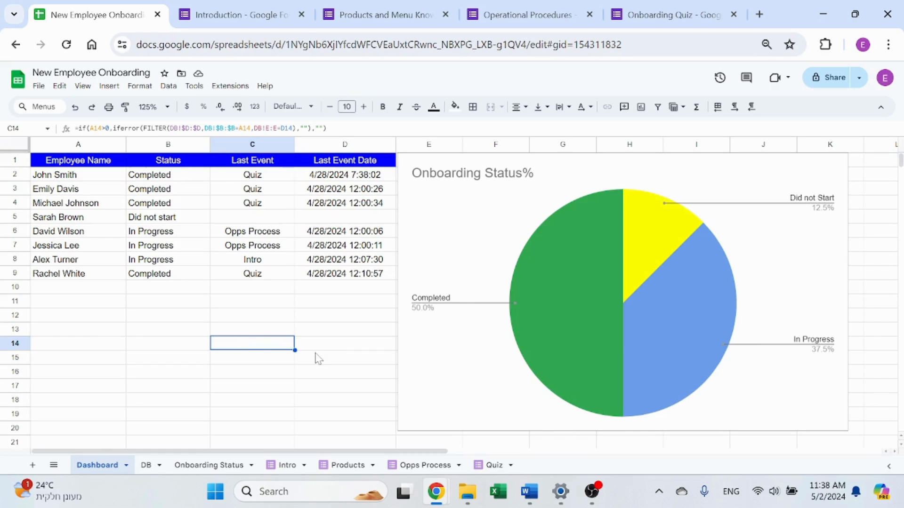